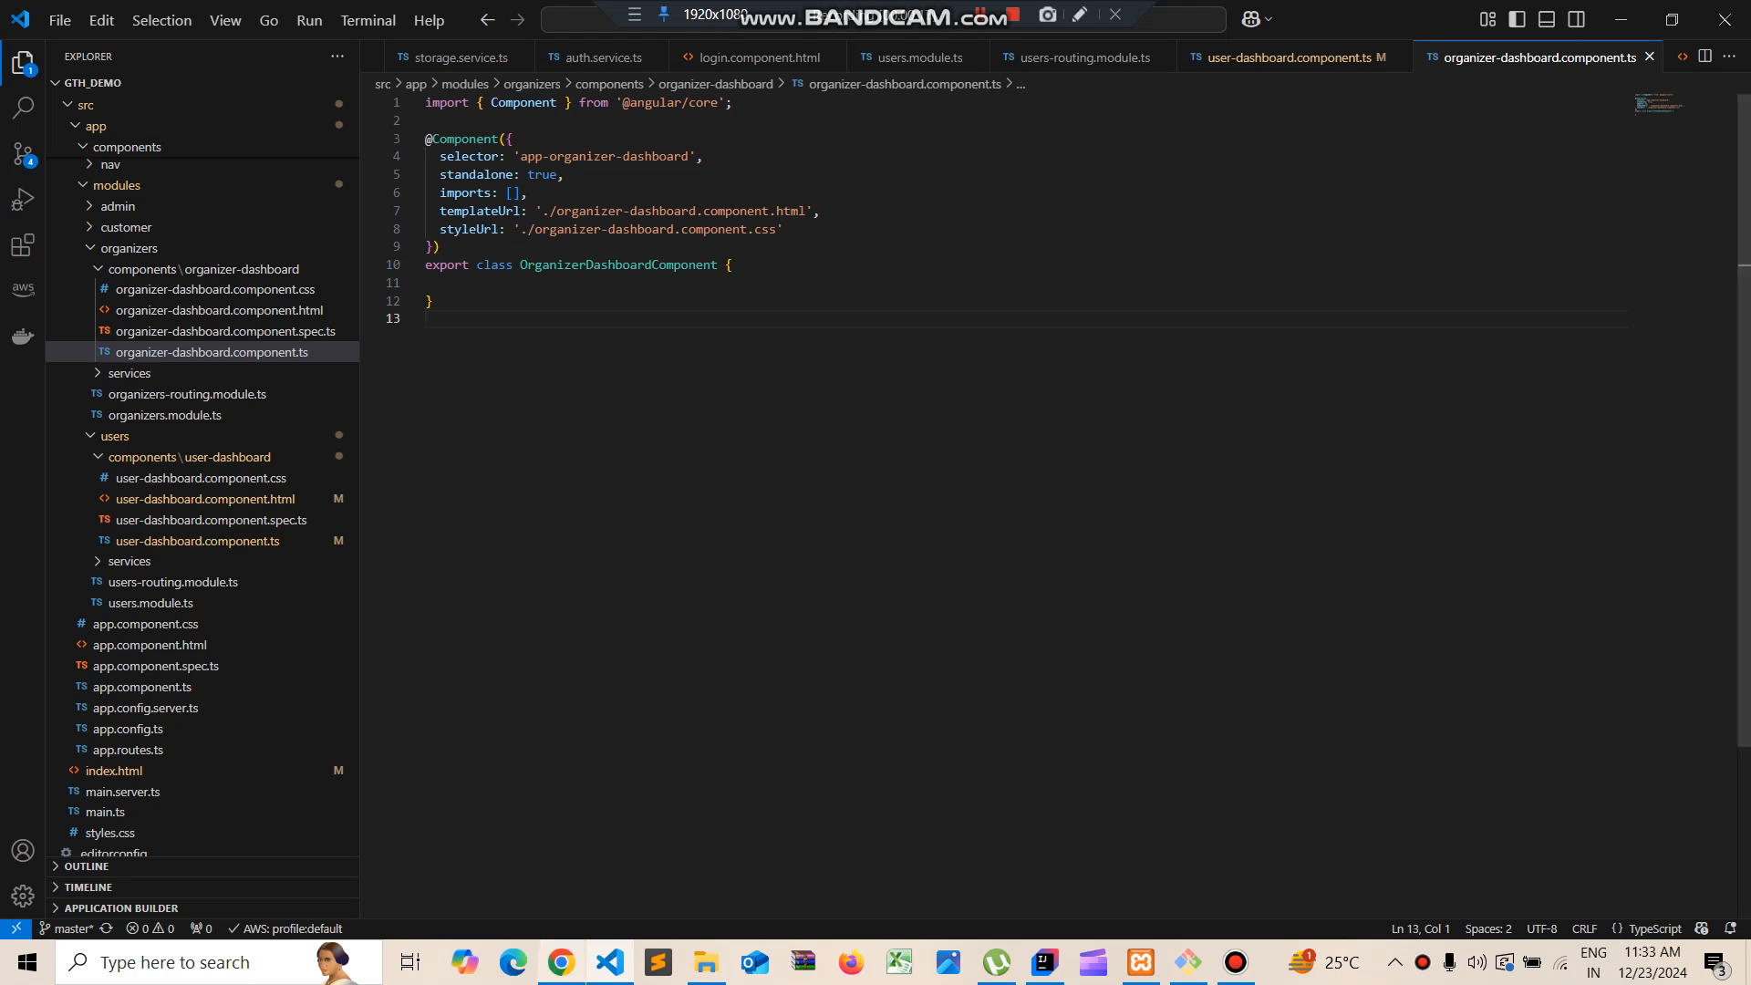
Switch to Chrome showing the running app at localhost:4200/user/dashboard
{"action": "left_click", "coordinate": [562, 961]}
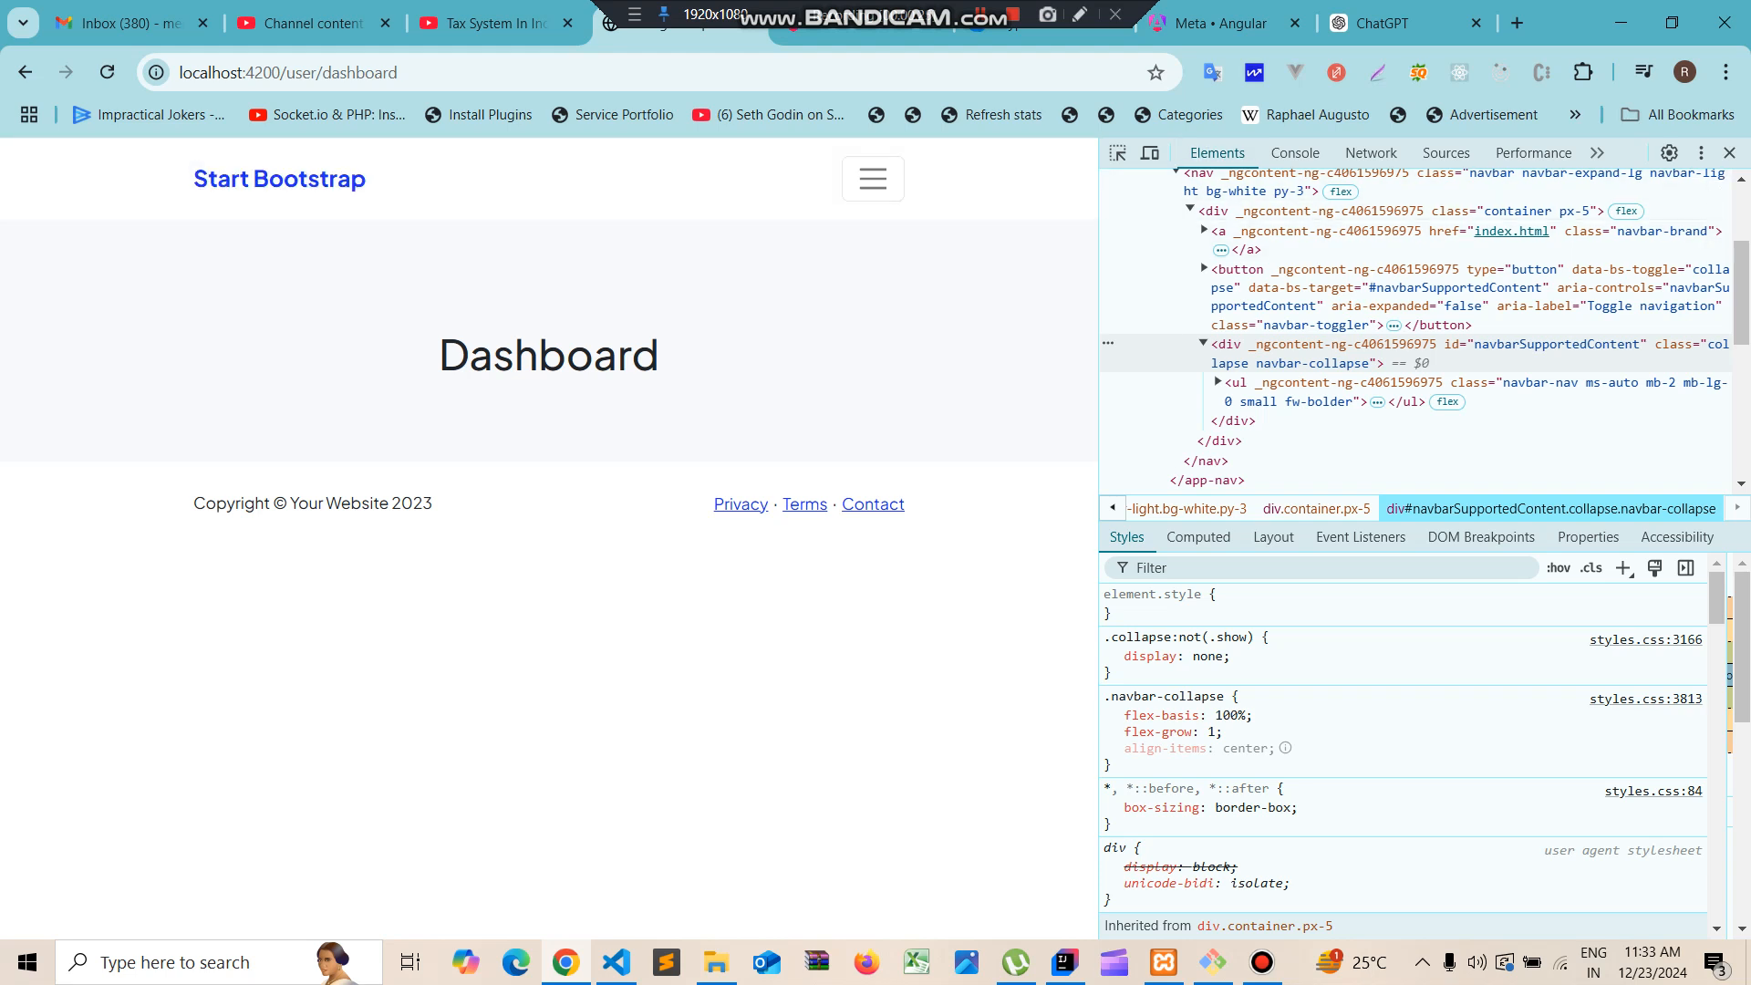
View the user dashboard's page source to inspect its GivingToHelp title and meta tags
{"action": "key", "text": "ctrl+u"}
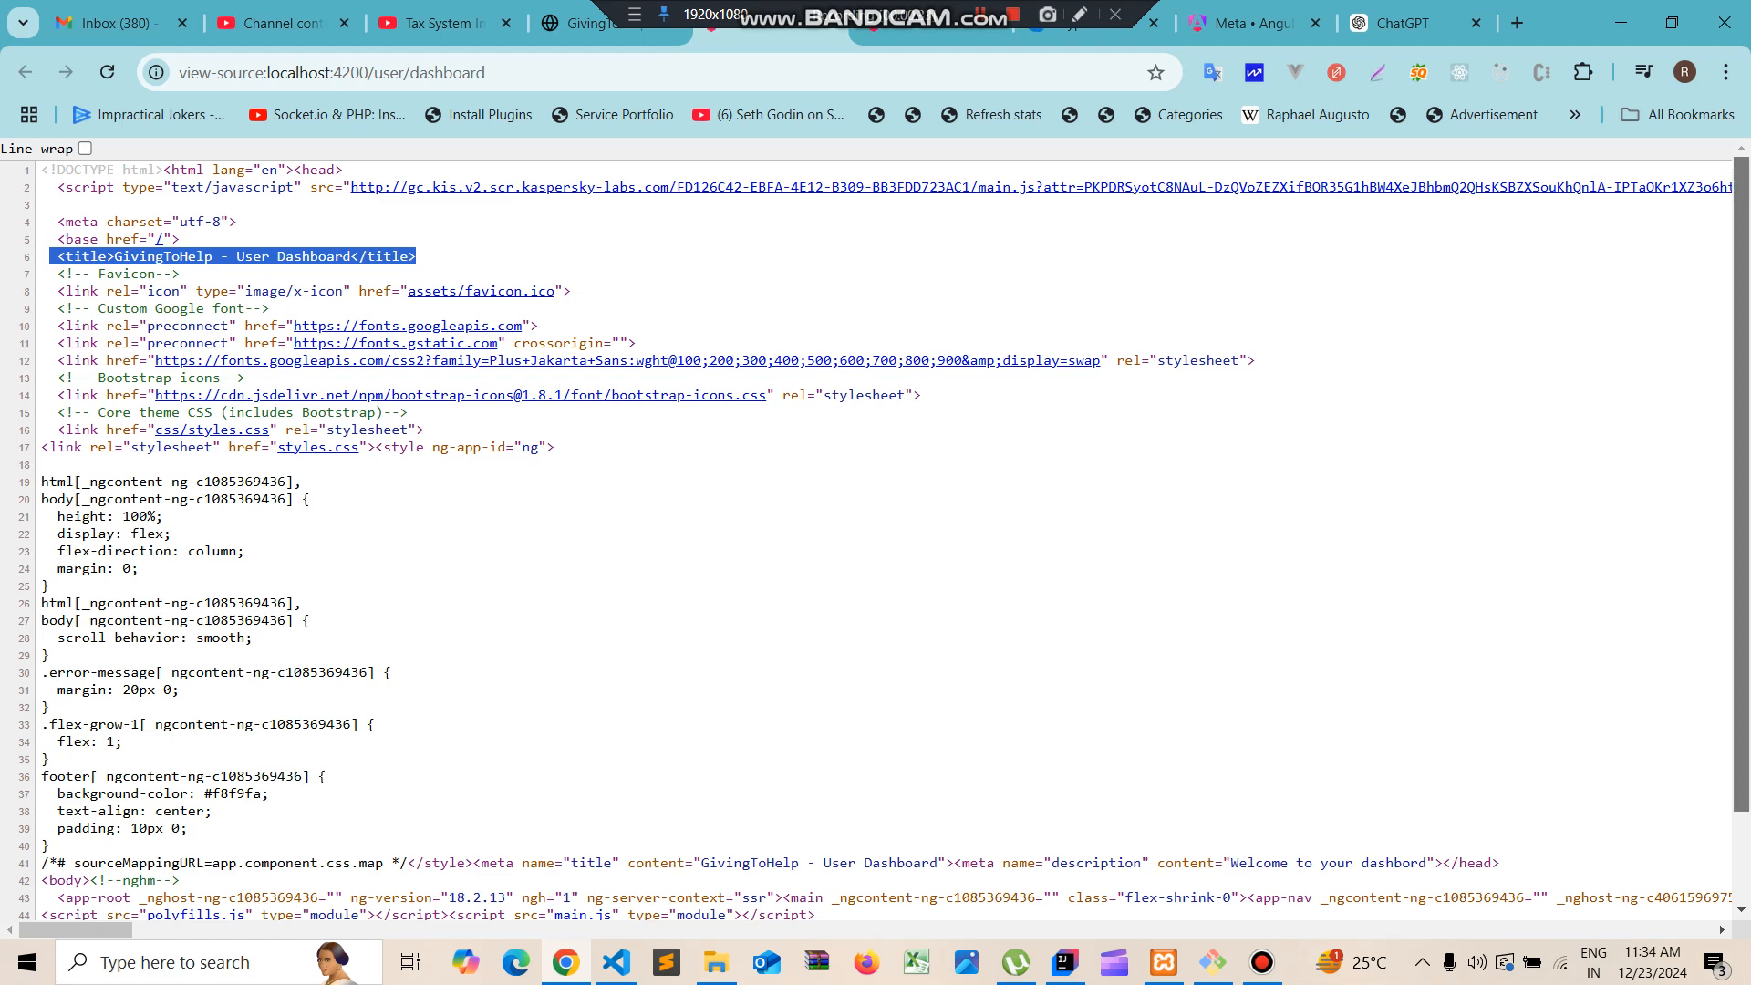
{"action": "scroll", "scroll_direction": "down", "scroll_amount": 3}
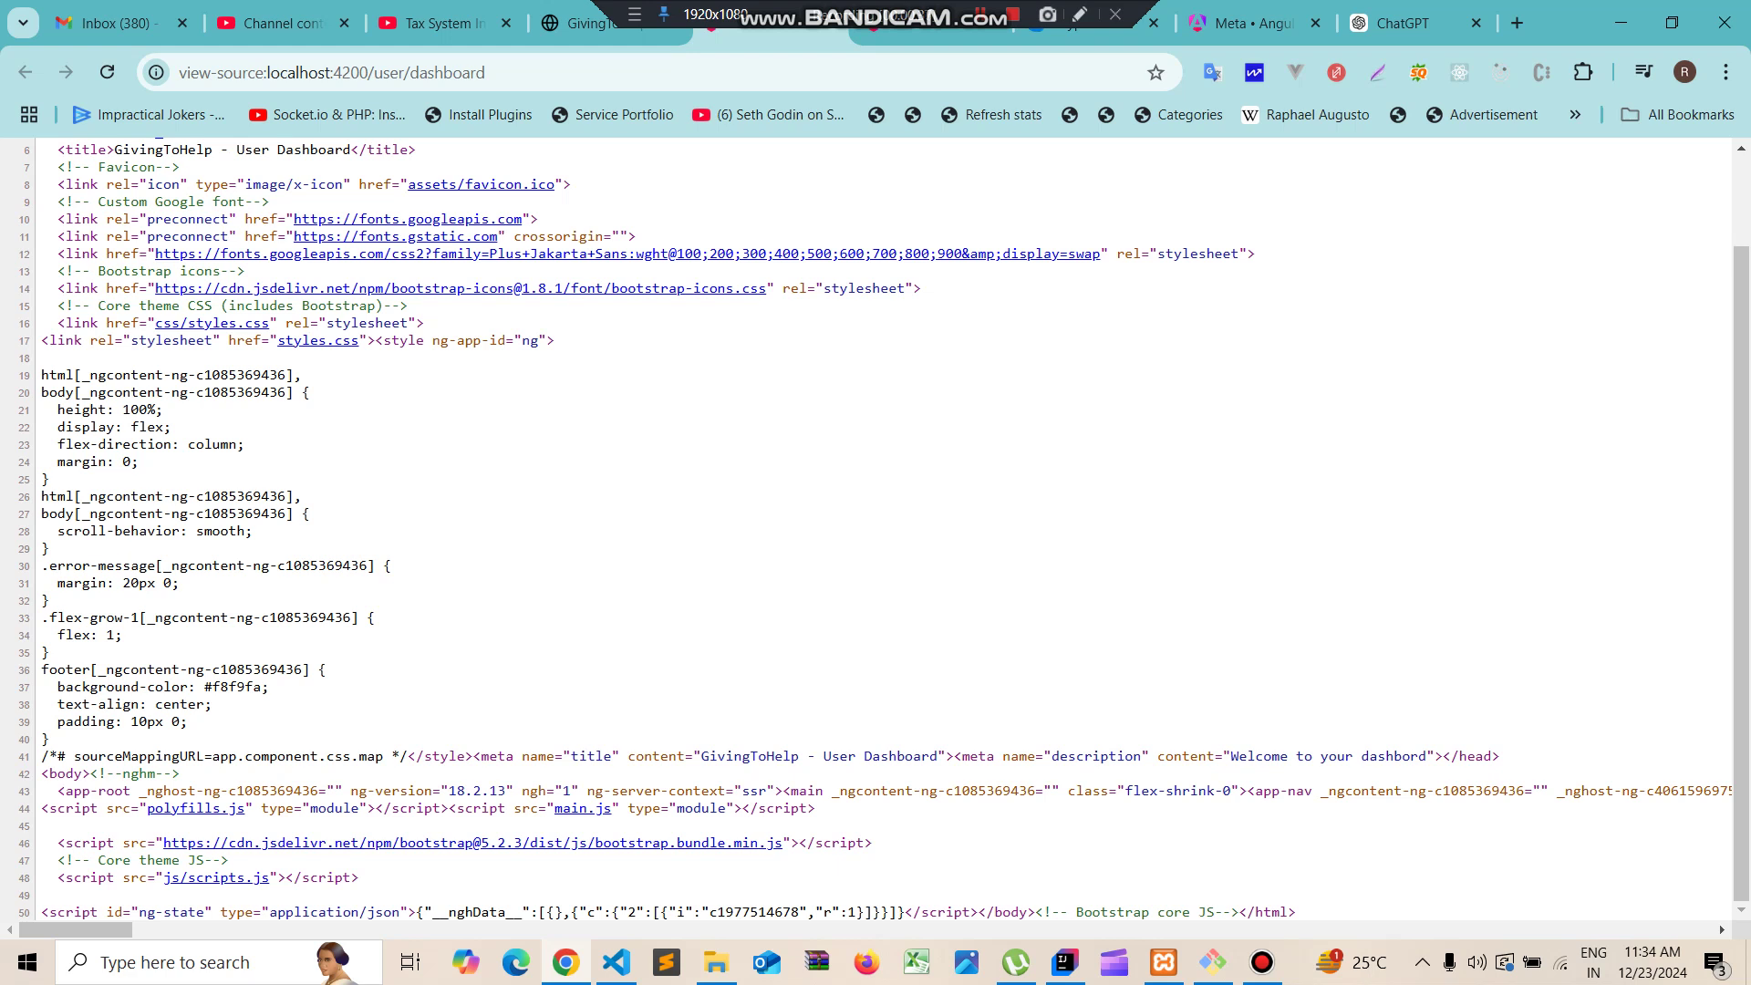
{"action": "double_click", "coordinate": [1393, 756]}
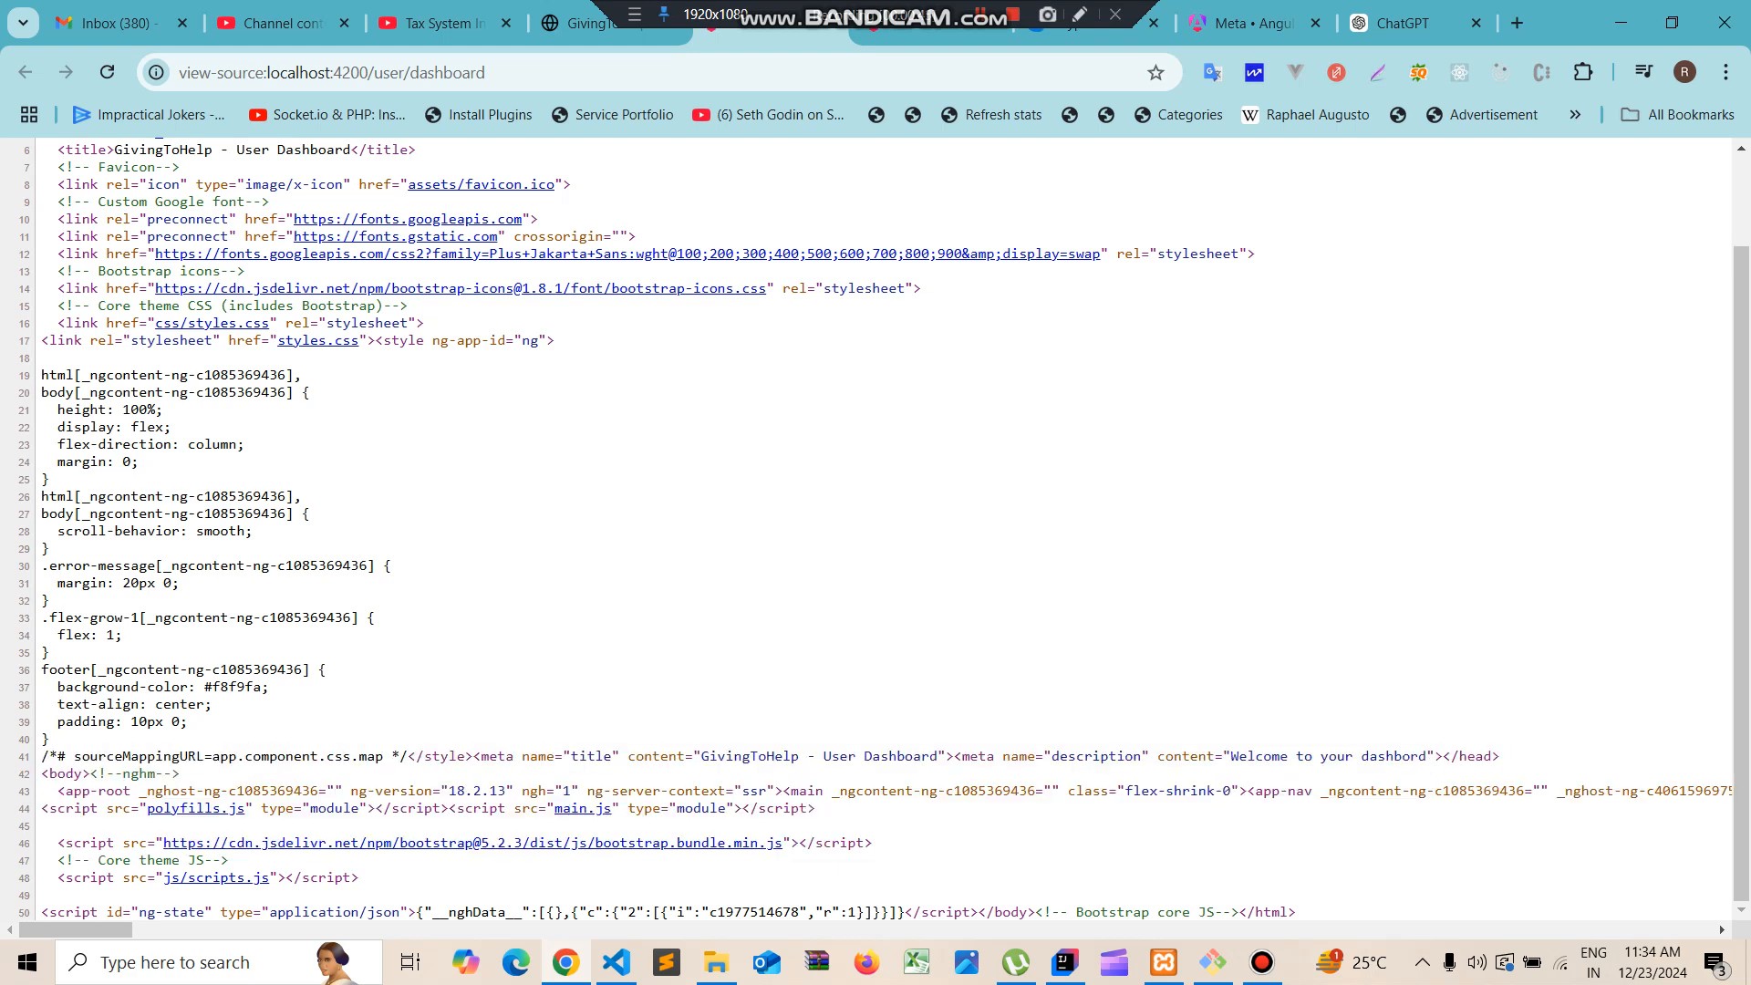
{"action": "scroll", "scroll_direction": "up", "scroll_amount": 3}
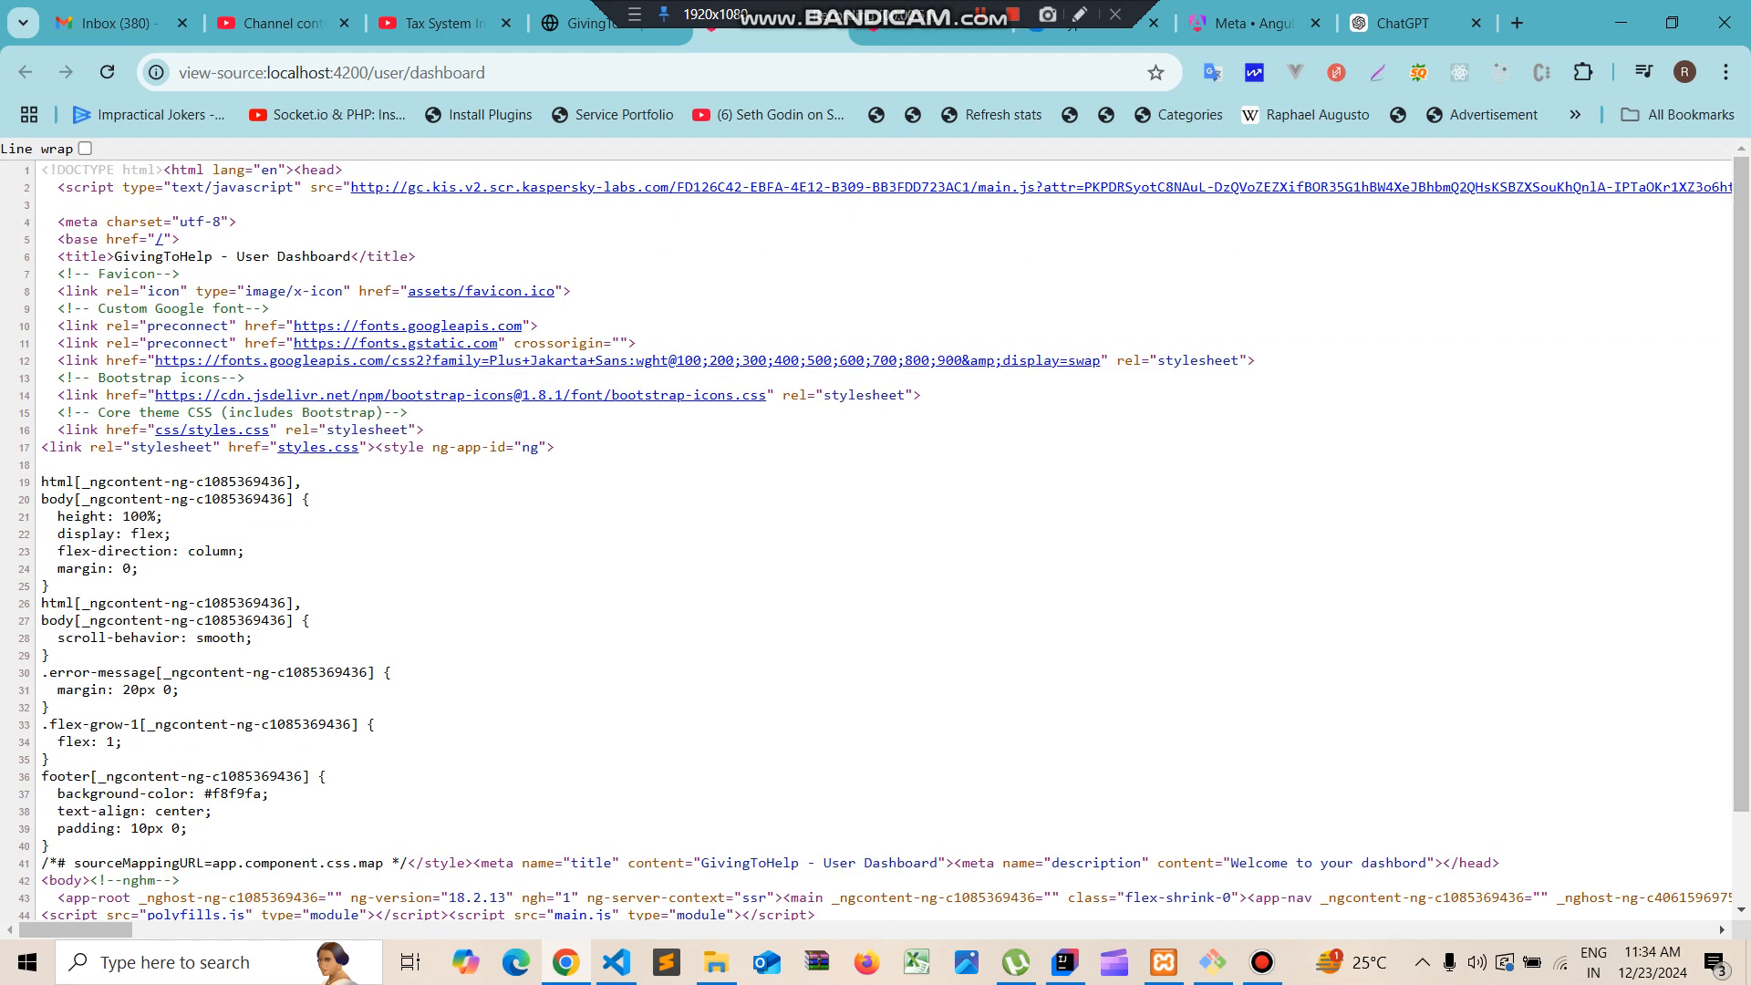
{"action": "scroll", "scroll_direction": "down", "scroll_amount": 3}
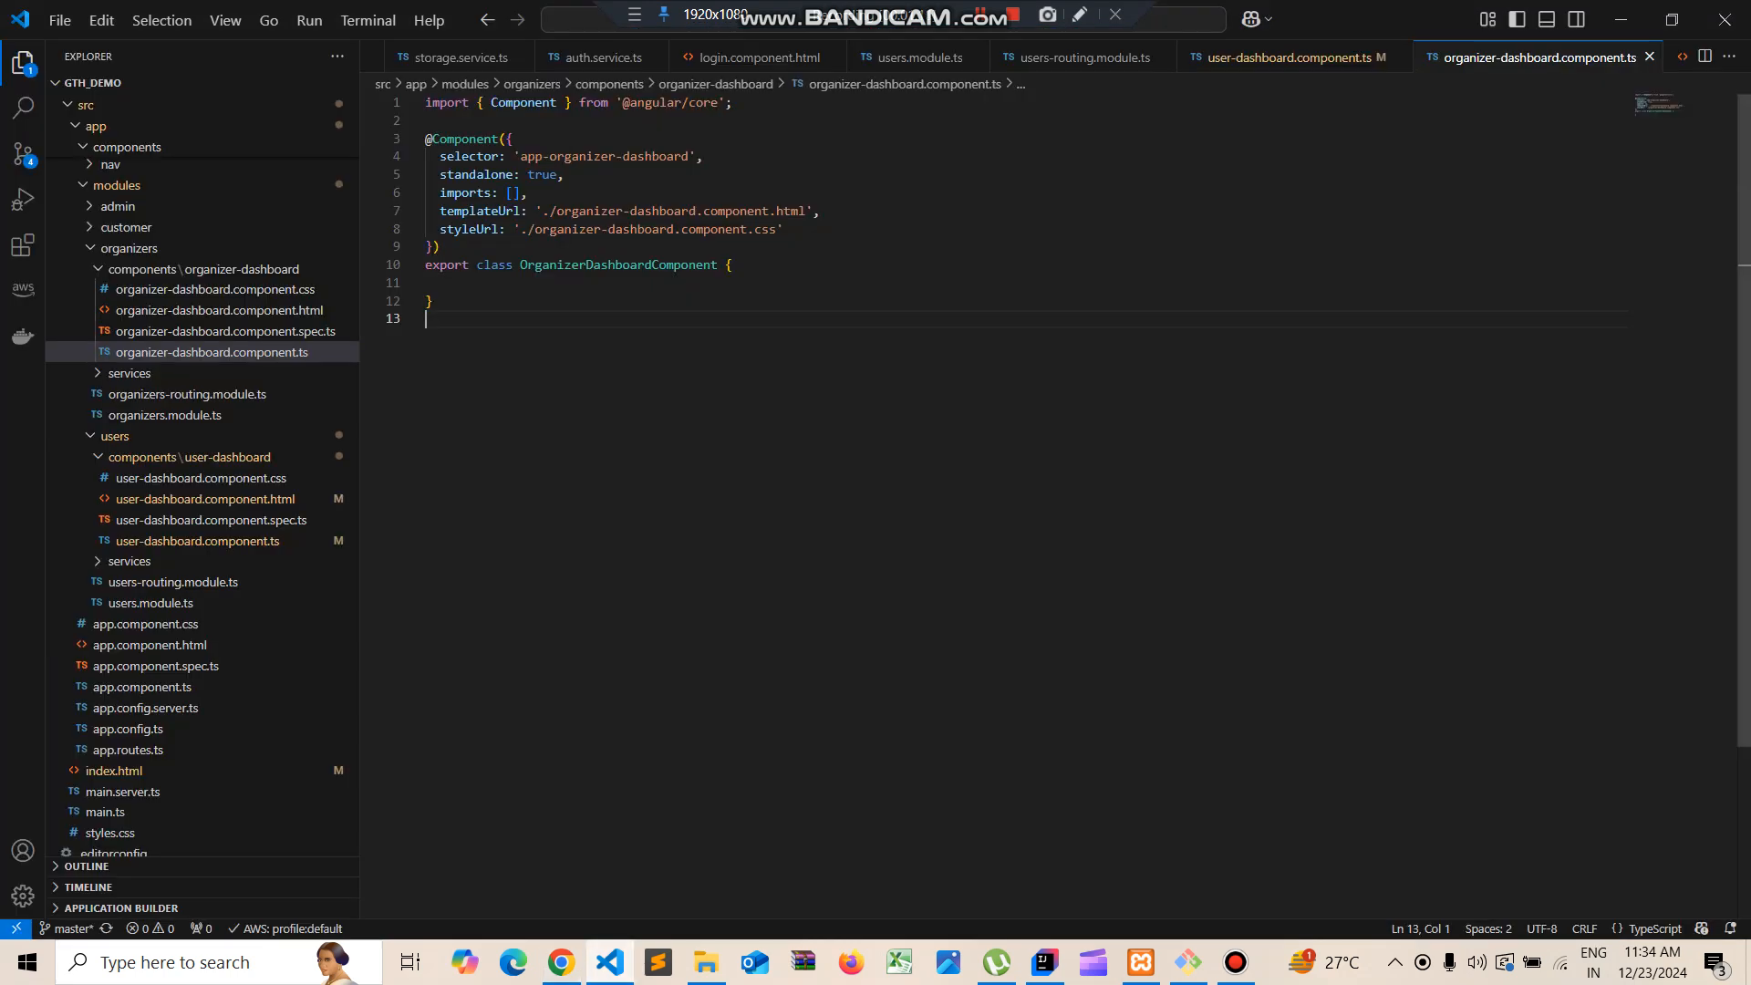
Review the Meta and Title import in user-dashboard.component.ts, then return to Chrome
{"action": "left_click", "coordinate": [730, 101]}
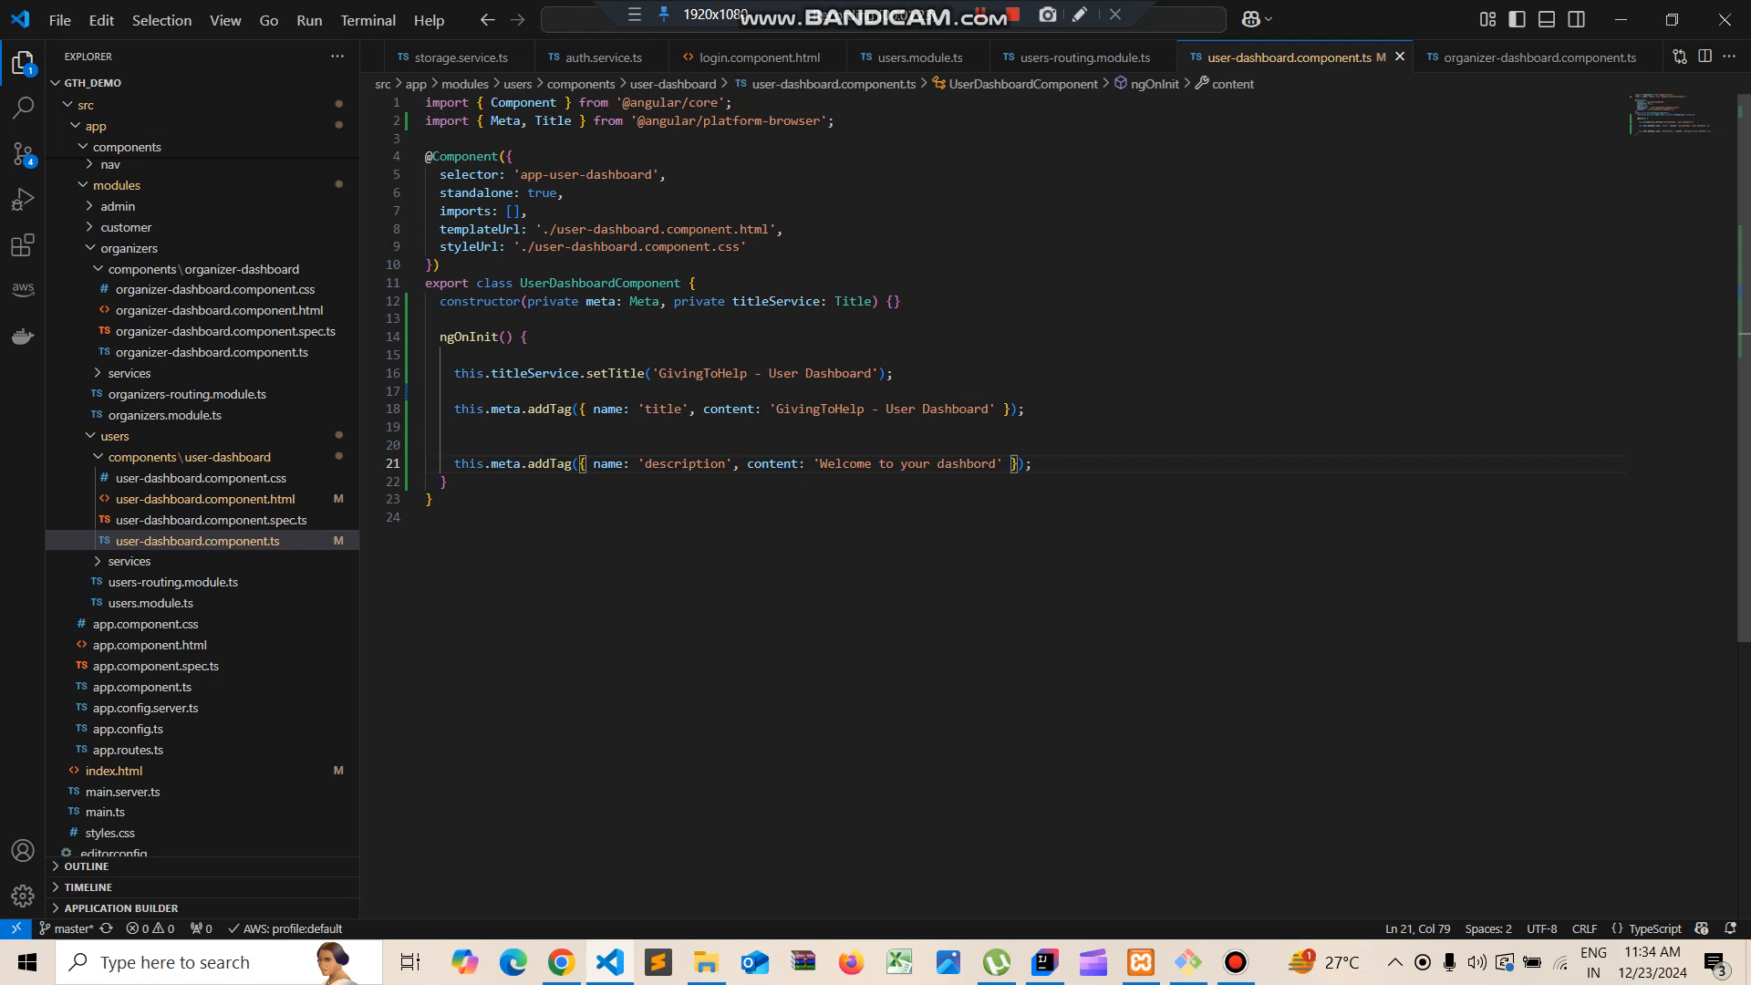
{"action": "left_click", "coordinate": [426, 138]}
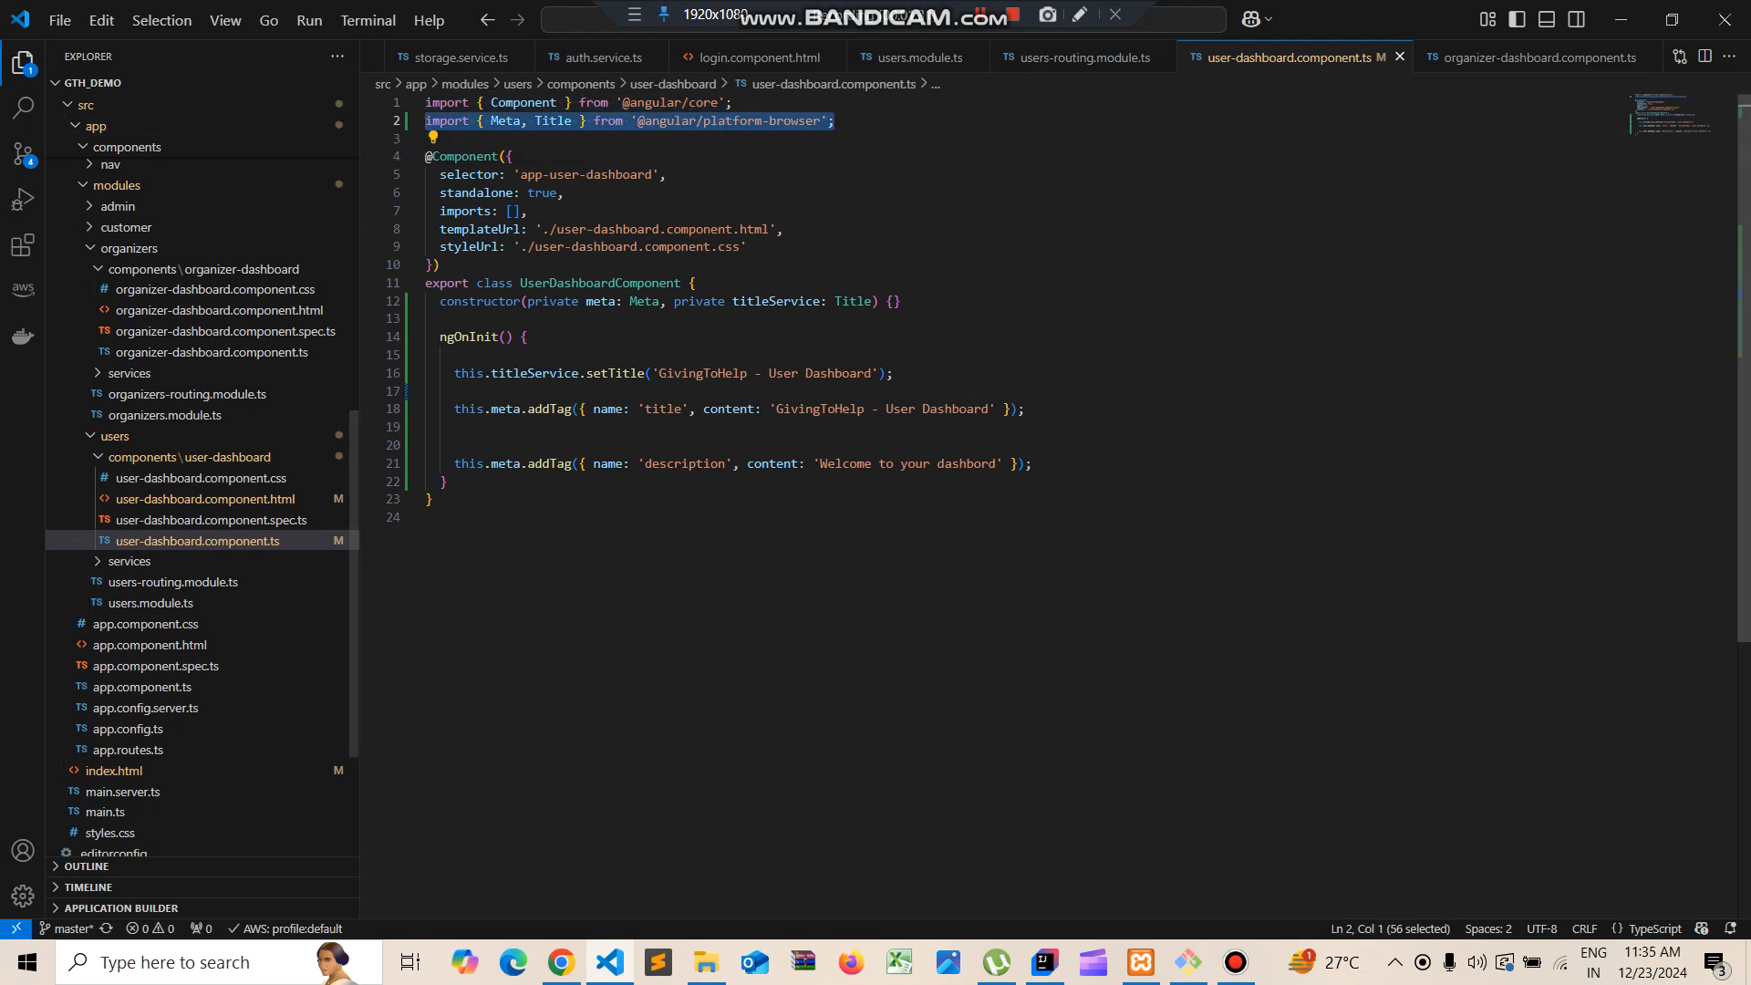
{"action": "left_click", "coordinate": [561, 961]}
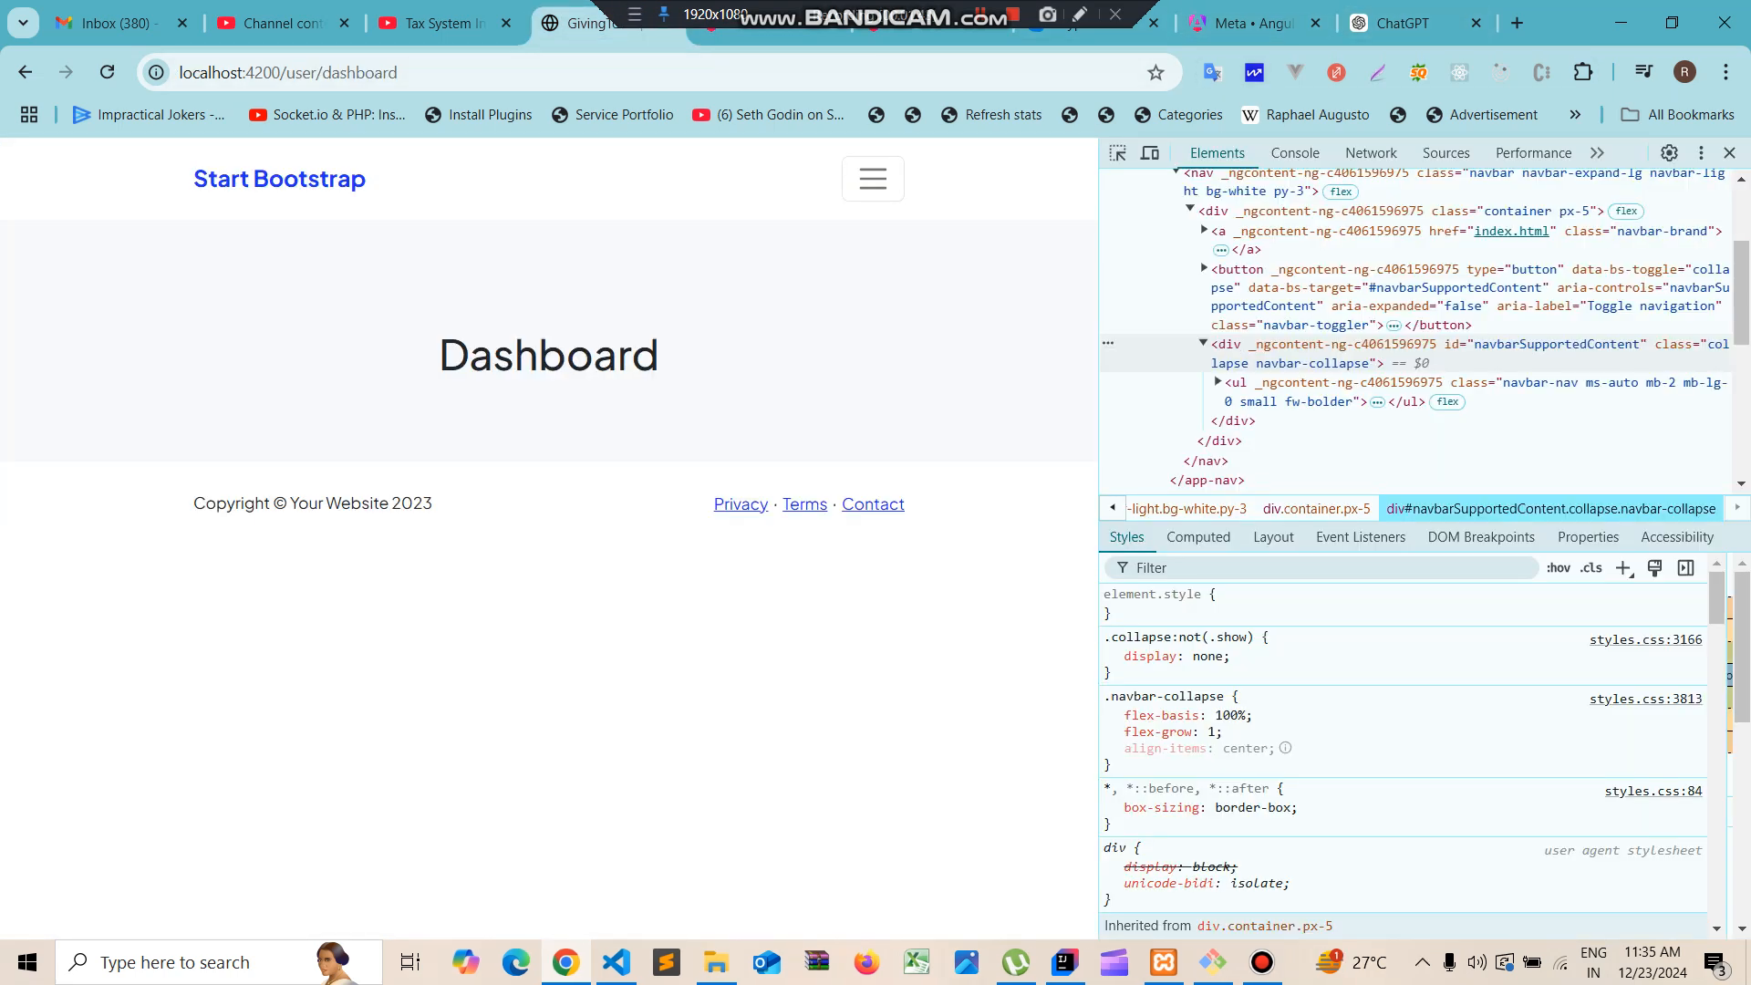
Load view-source:localhost:4200/organizer/dashboard, which shows only a plain GivingToHelp title
{"action": "left_click", "coordinate": [1250, 22]}
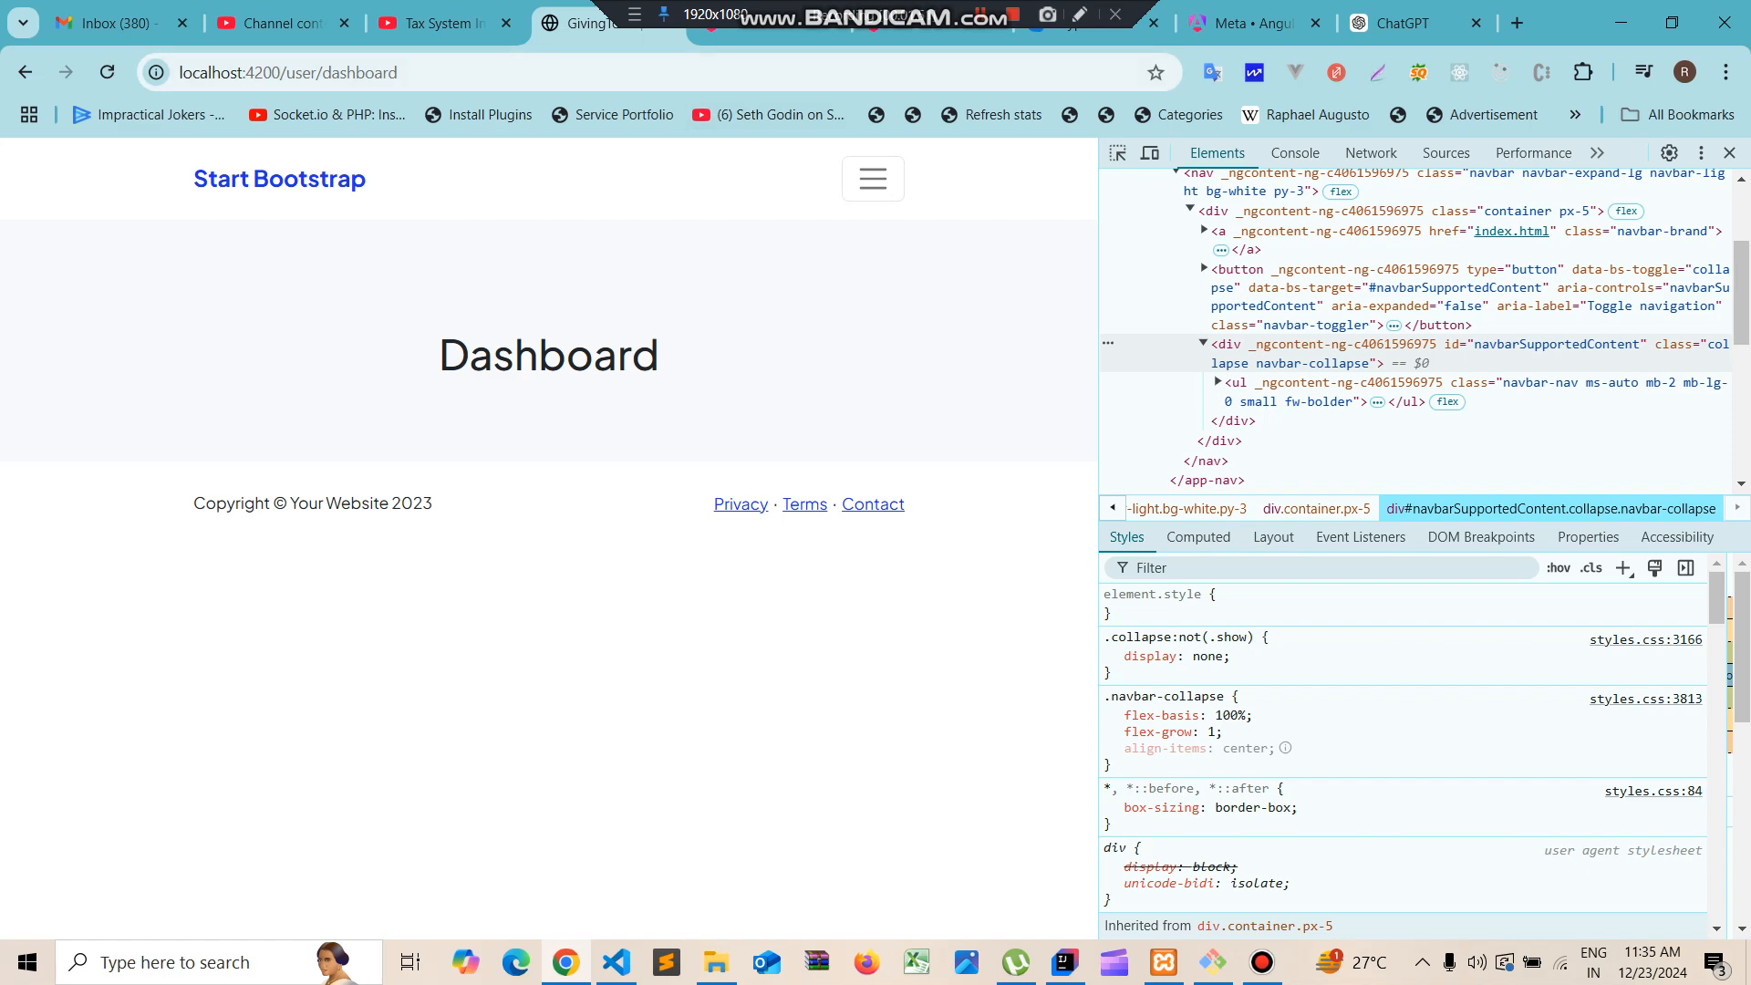
{"action": "key", "text": "ctrl+u"}
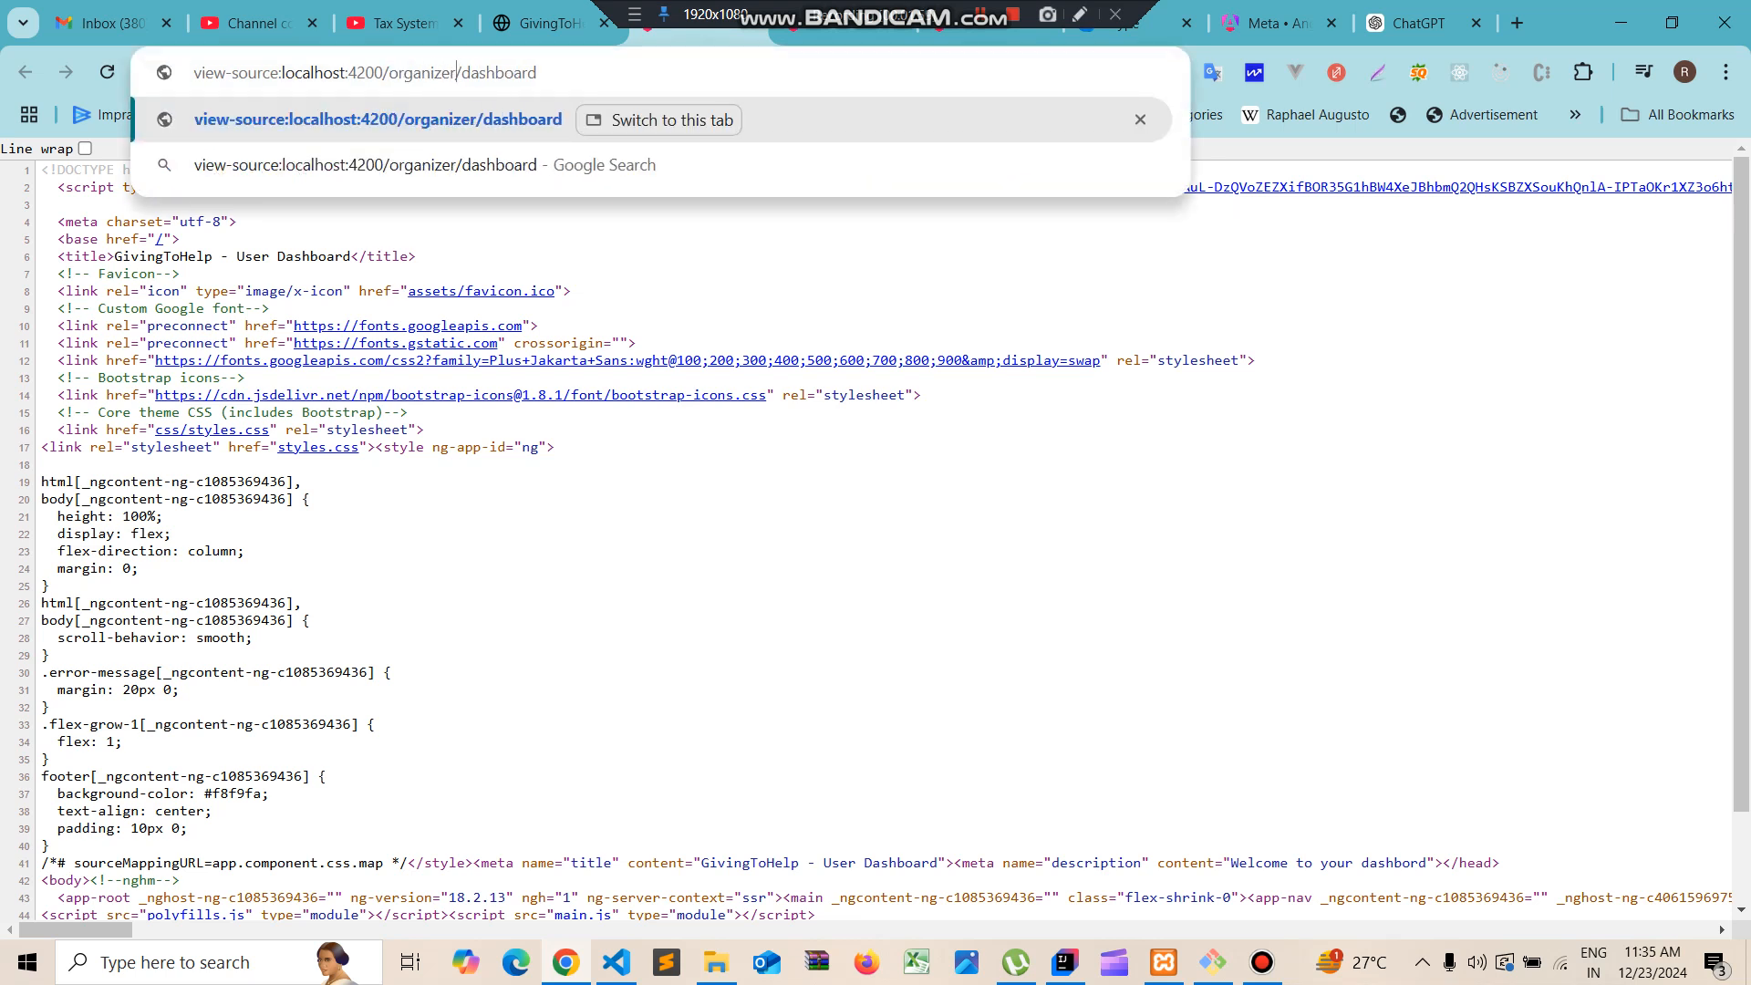
{"action": "key", "text": "Return"}
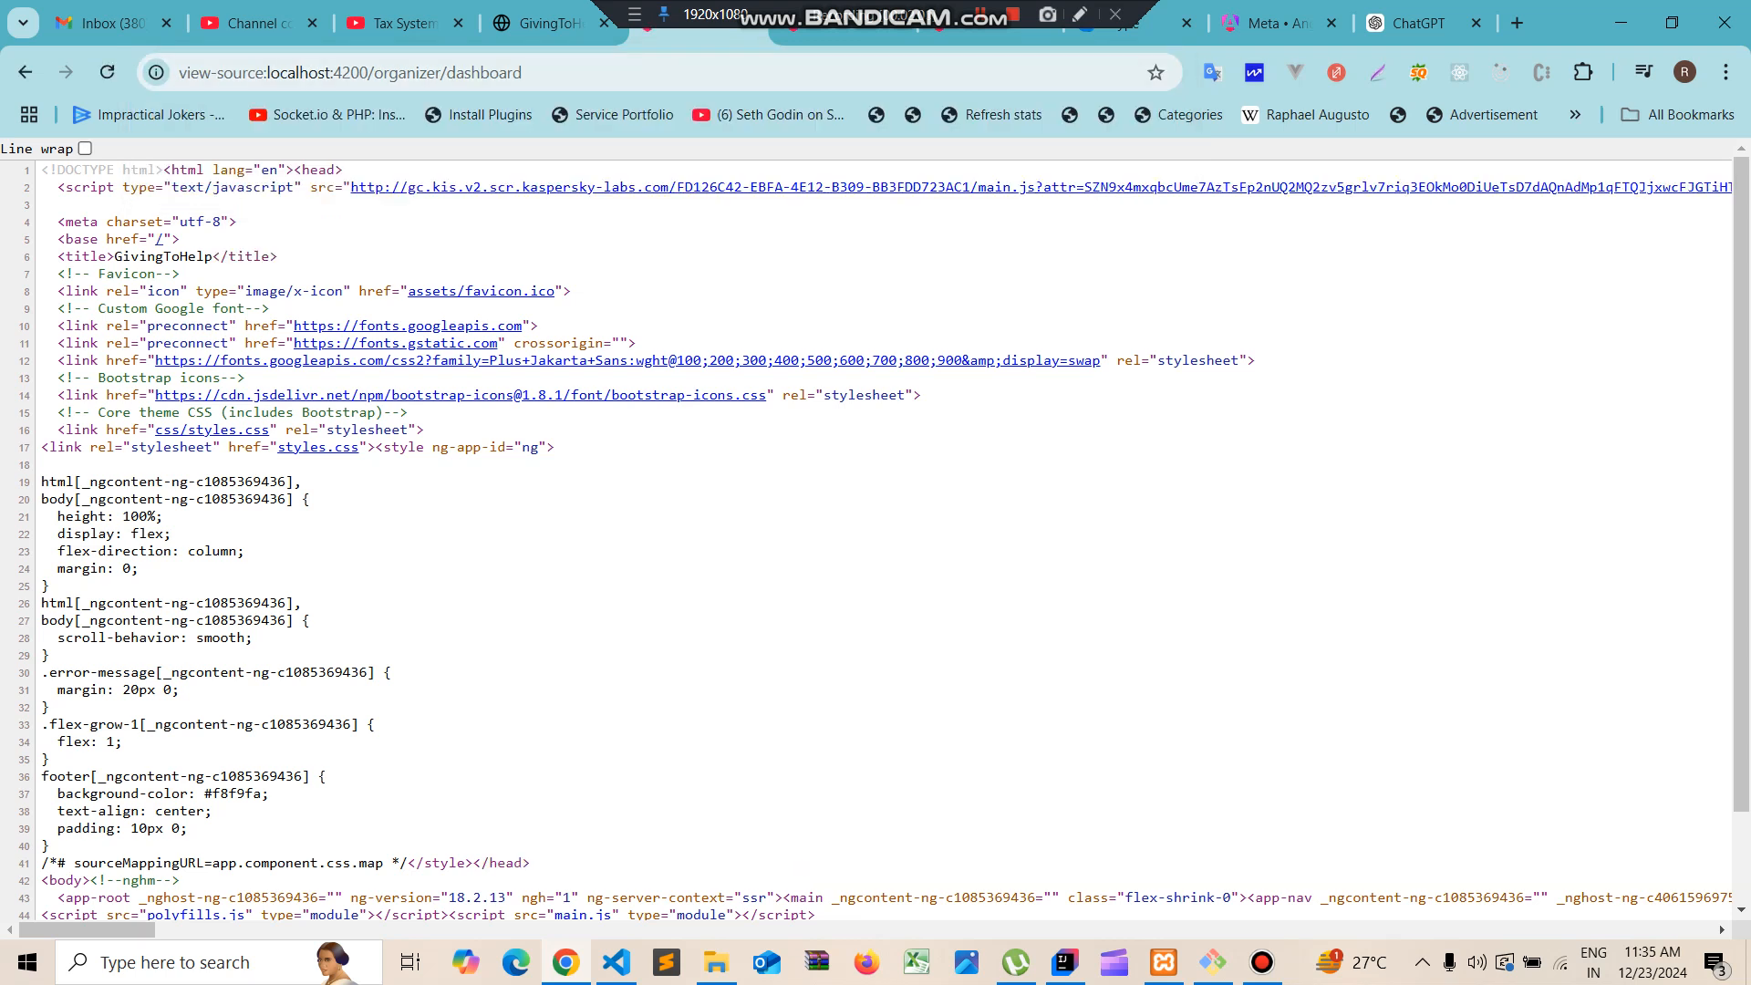
{"action": "double_click", "coordinate": [163, 255]}
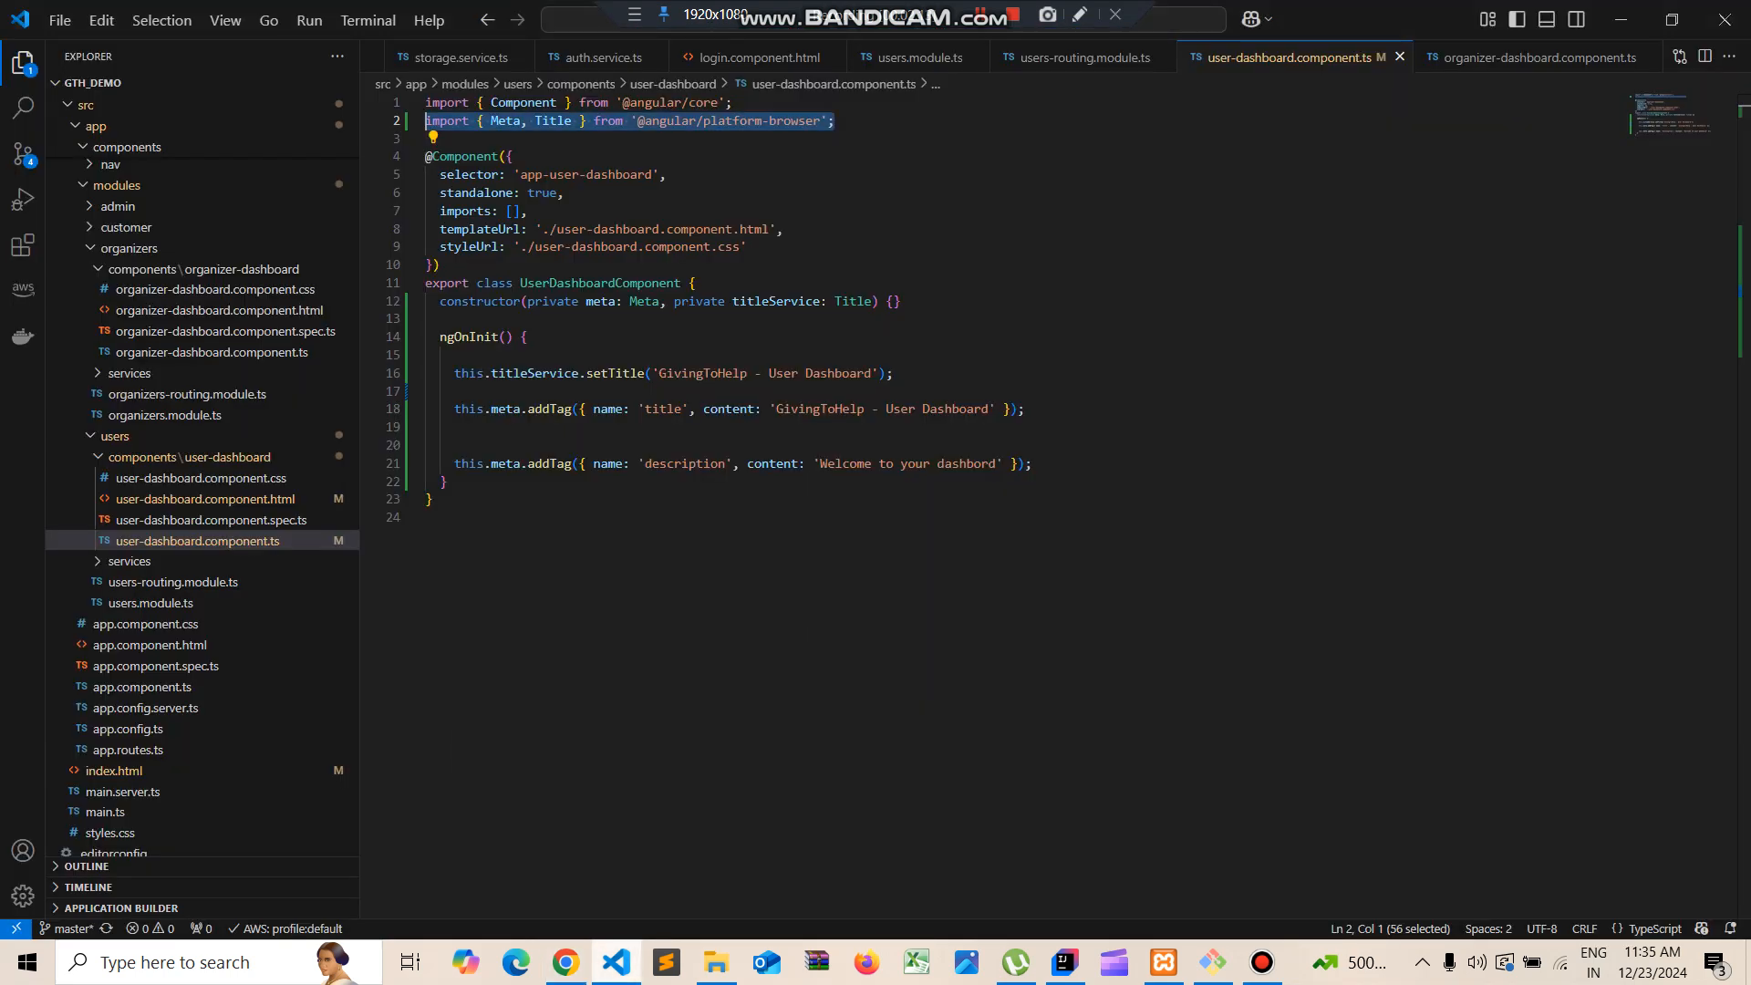
Add constructor(private meta: Meta, private titleService: Title) {} to organizer-dashboard.component.ts
{"action": "double_click", "coordinate": [502, 121]}
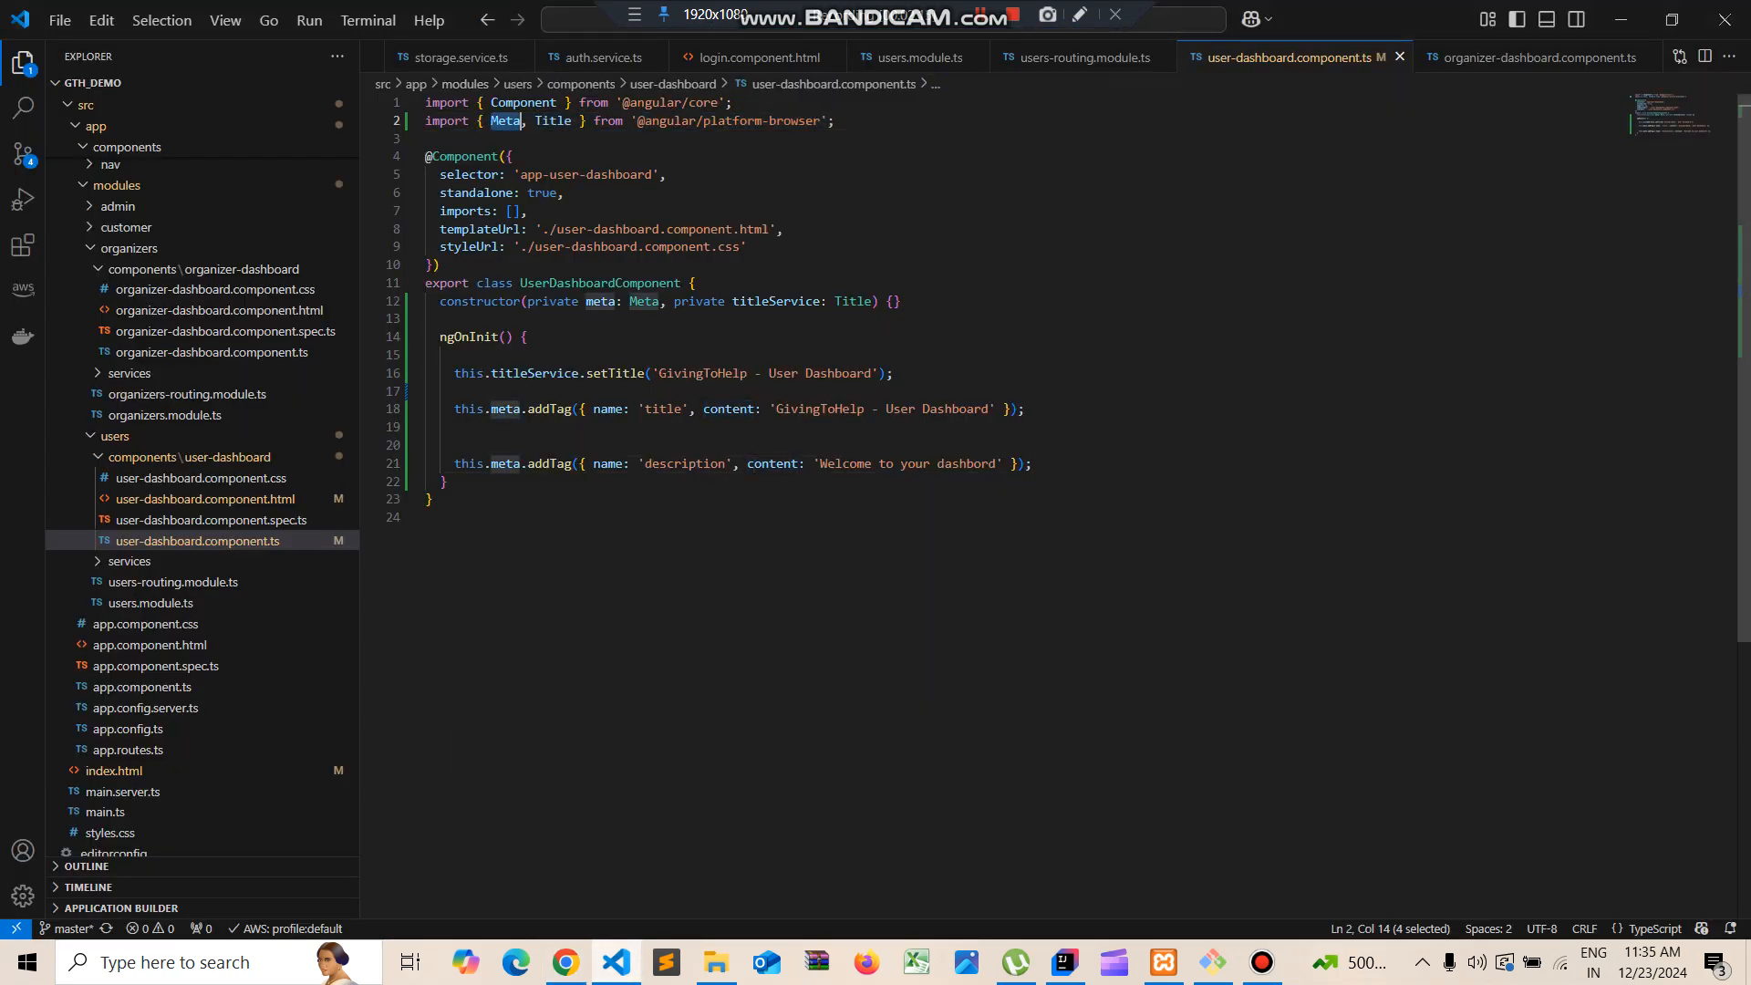
{"action": "double_click", "coordinate": [552, 121]}
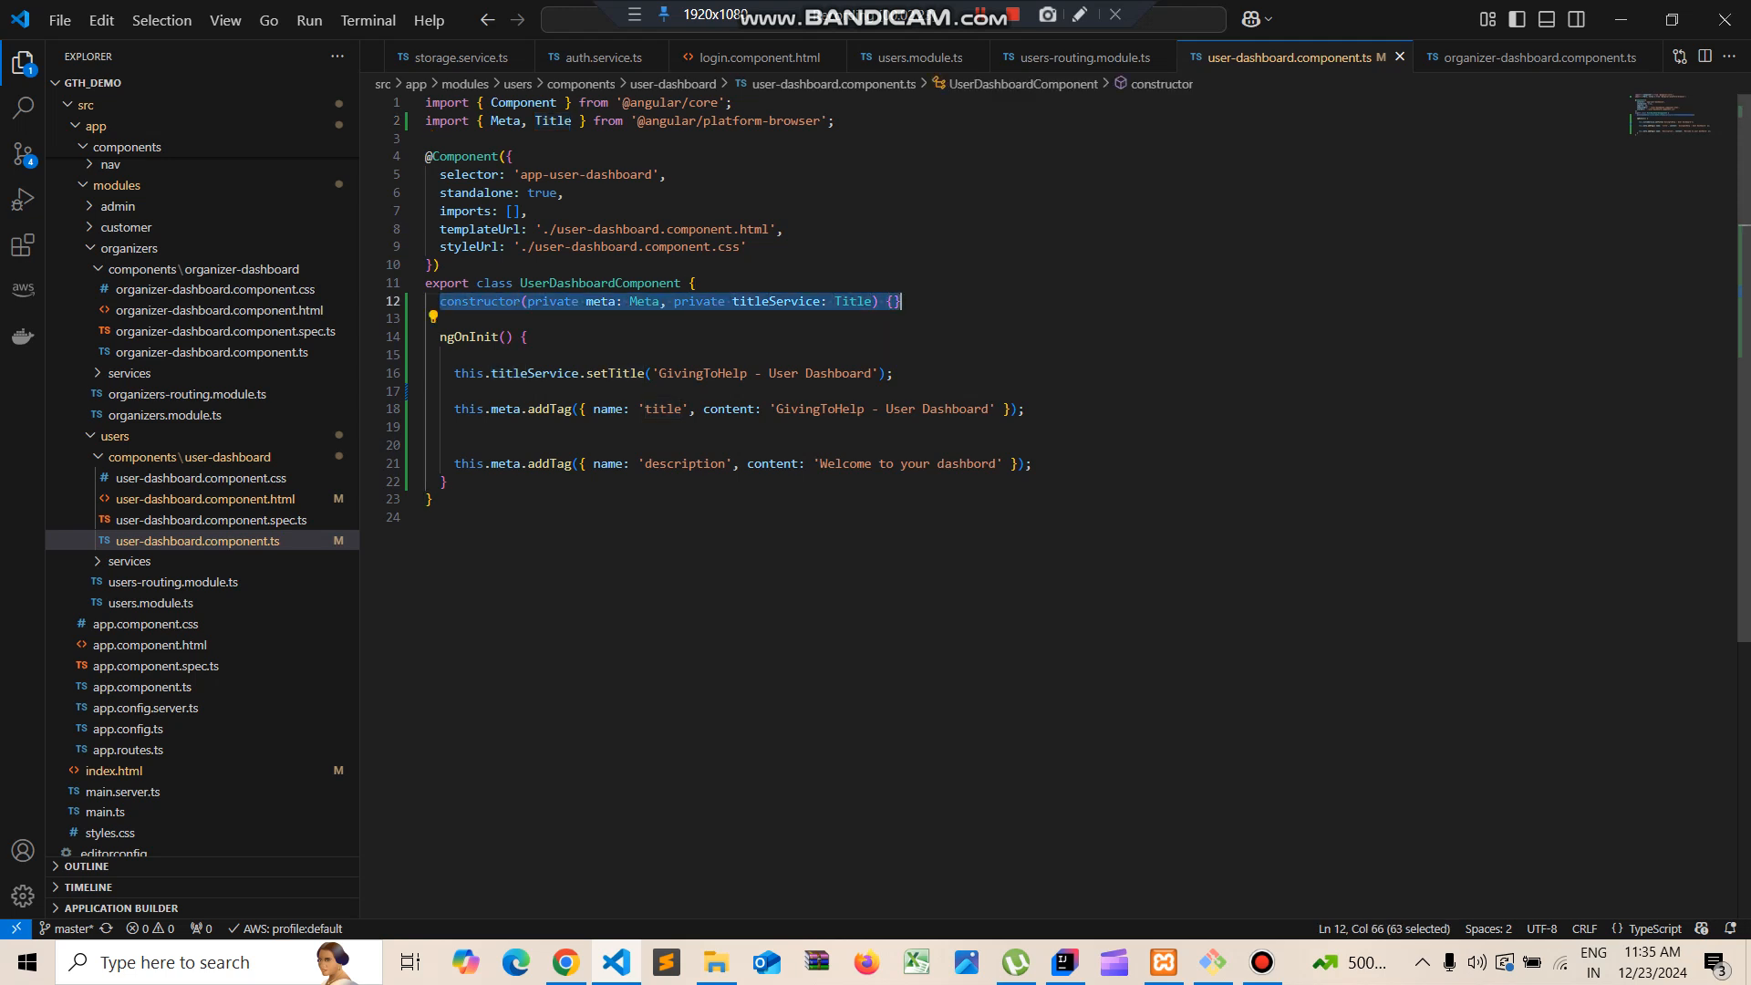
{"action": "mouse_move", "coordinate": [203, 499]}
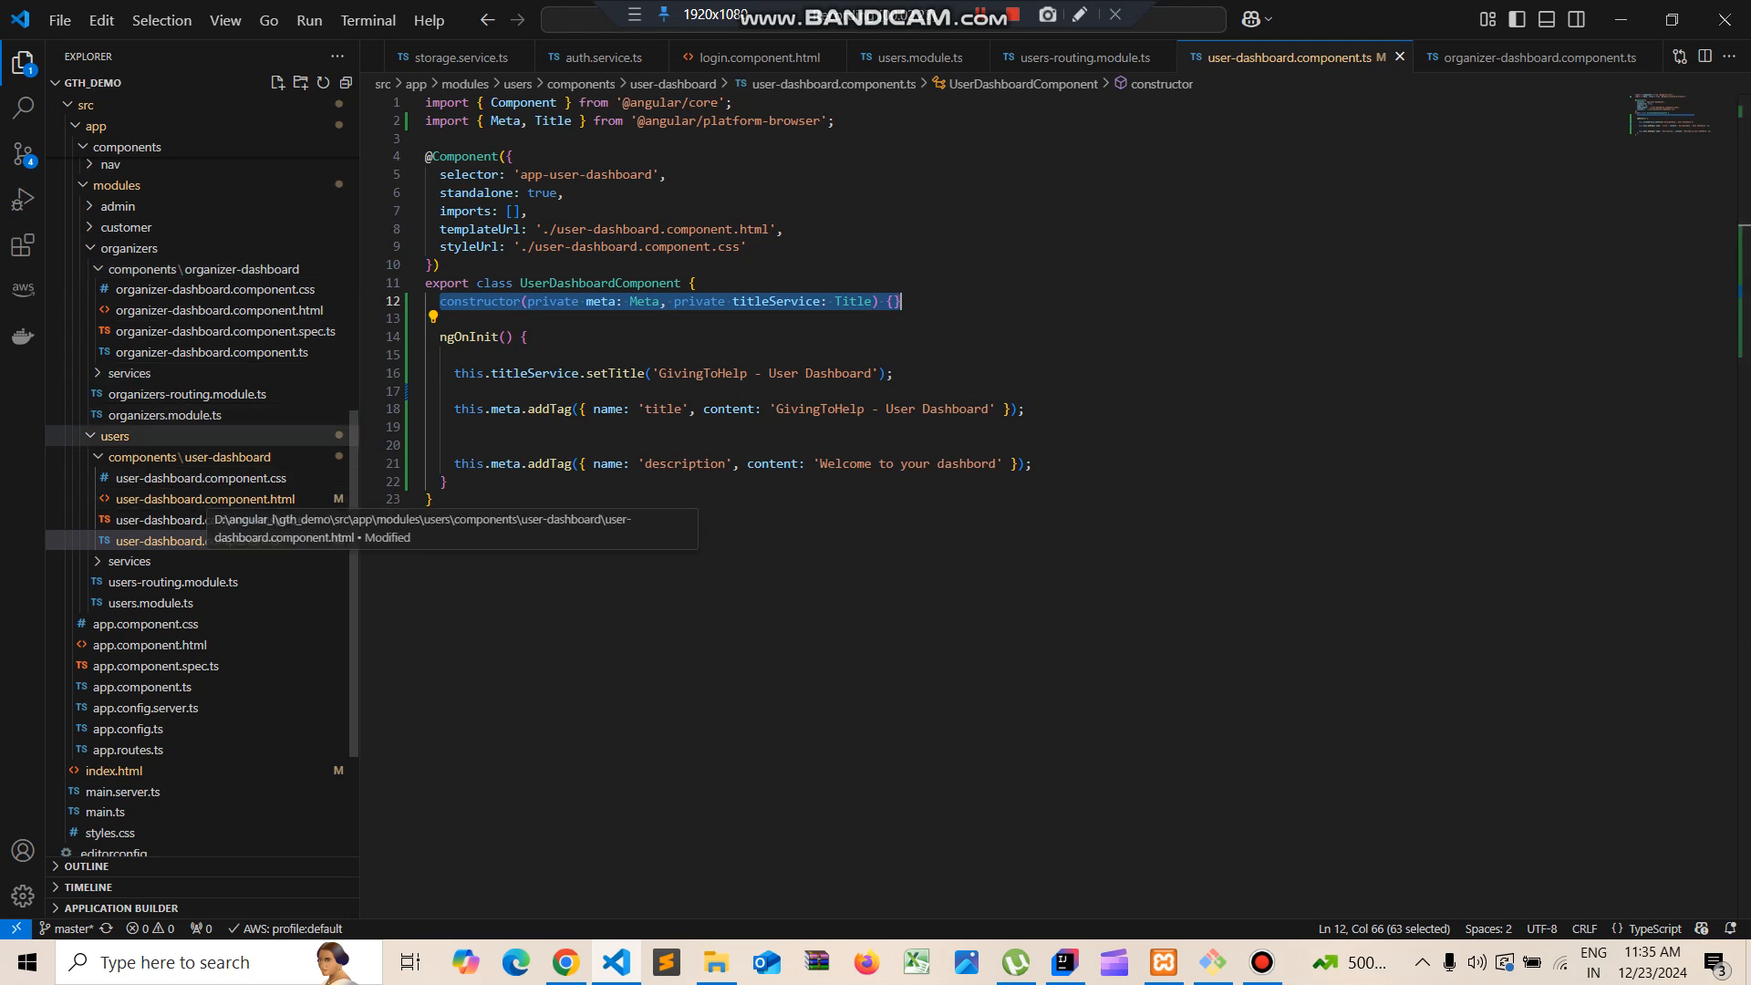
{"action": "left_click", "coordinate": [211, 309]}
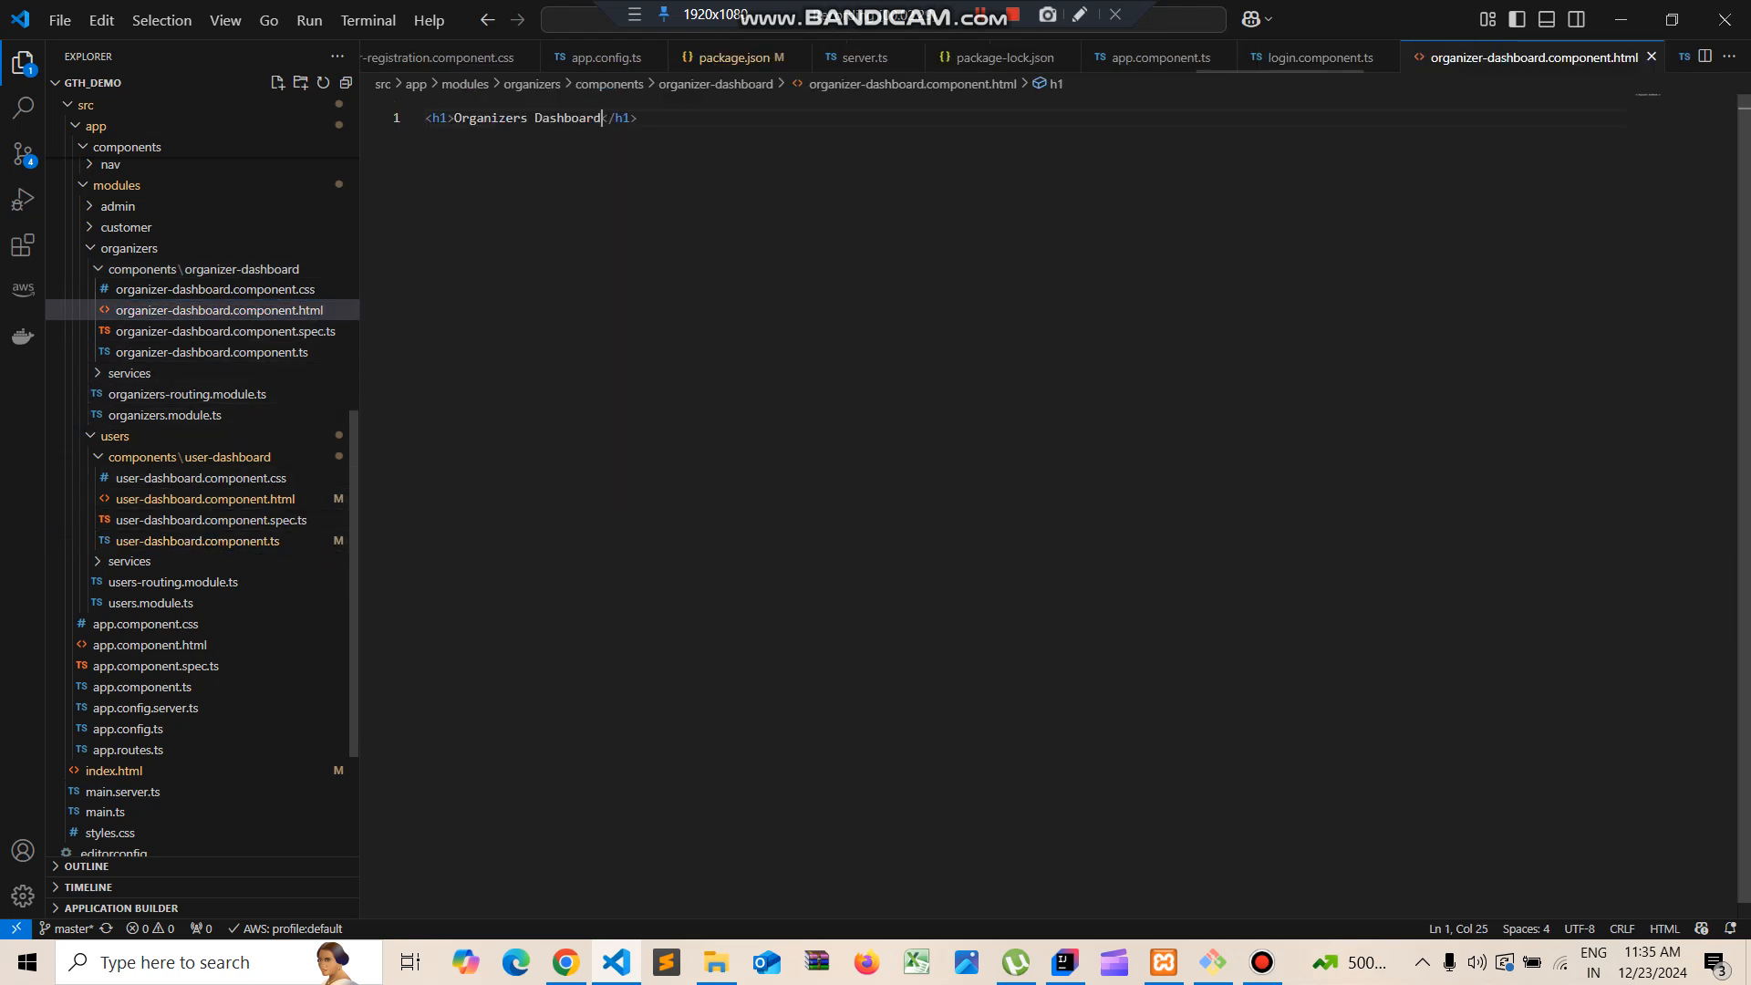
{"action": "left_click", "coordinate": [210, 352]}
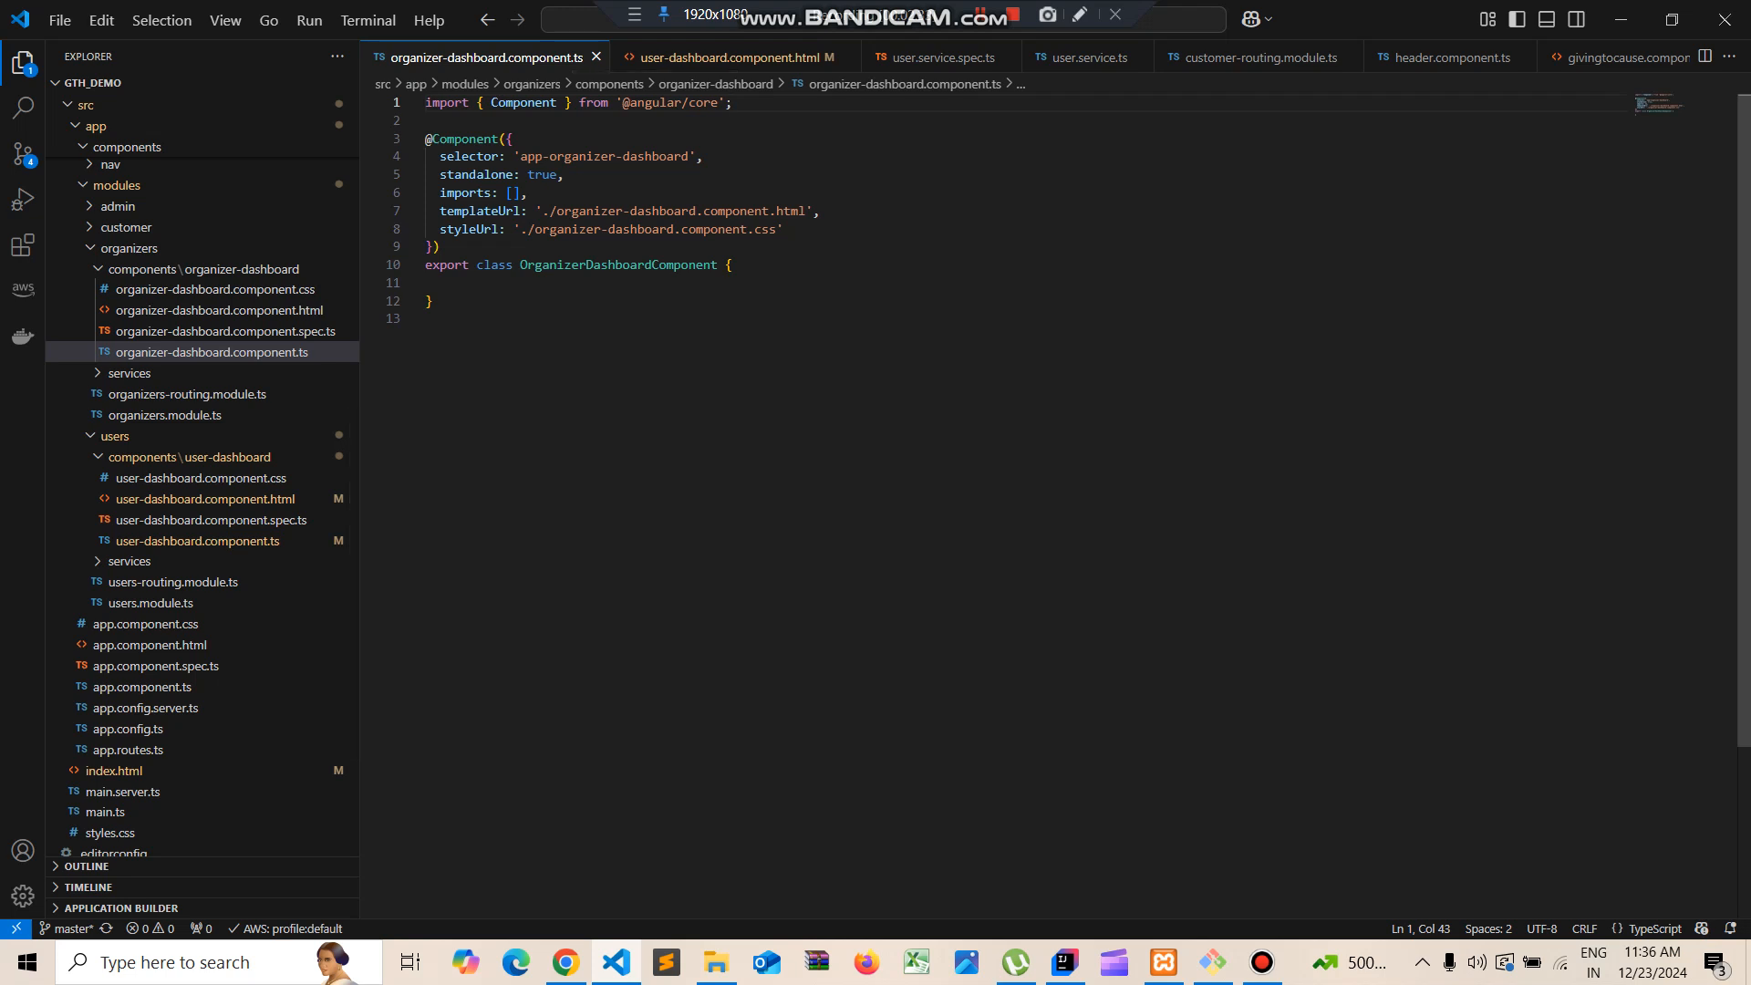
{"action": "type", "text": "constructor(private meta: Meta, private titleService: Title) {}"}
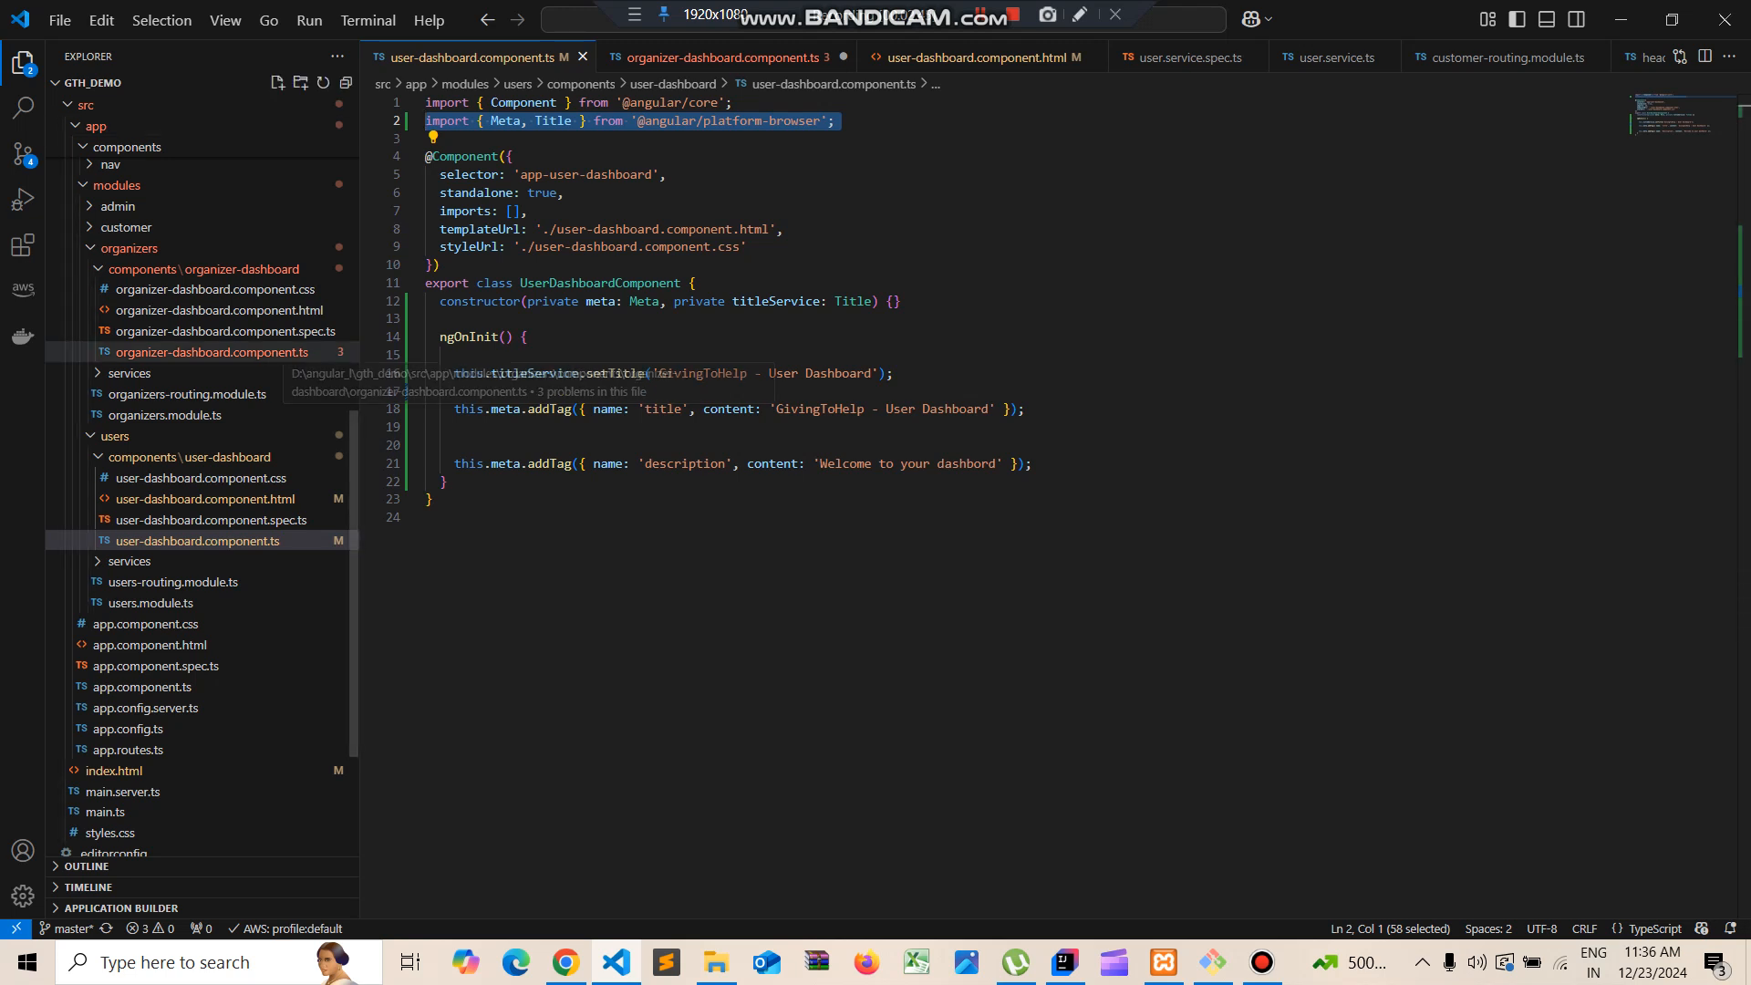
{"action": "left_click", "coordinate": [724, 57]}
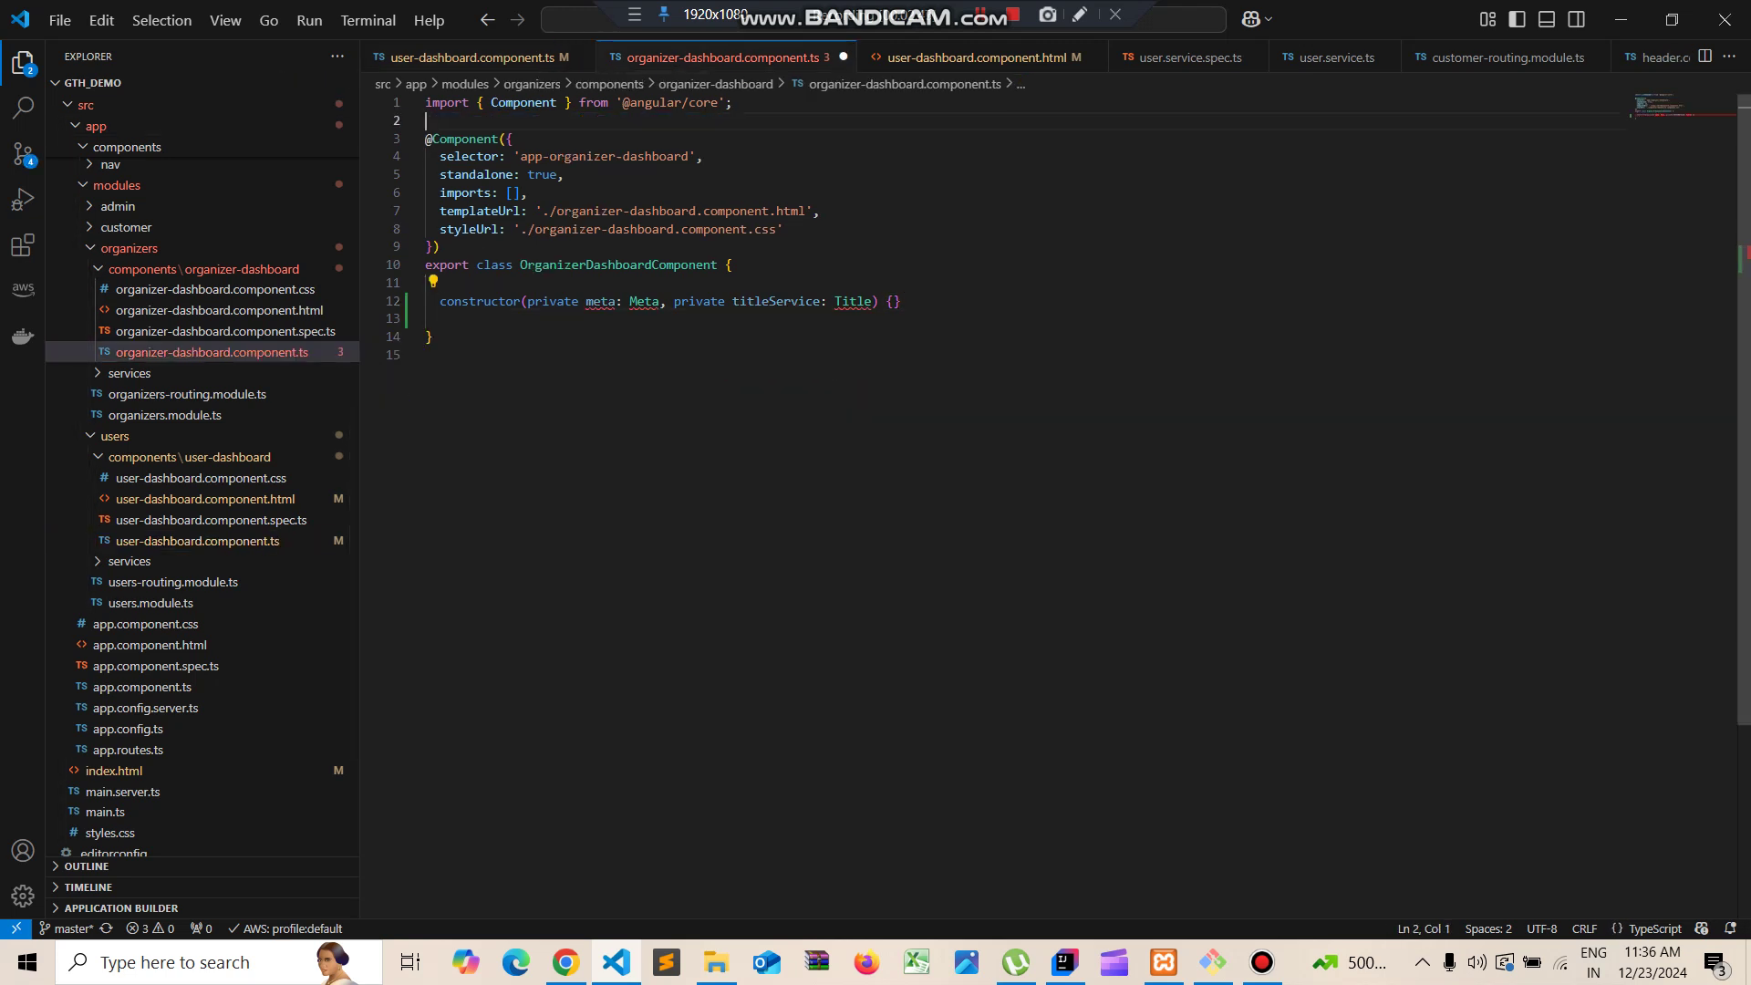
{"action": "type", "text": "import { Meta, Title } from '@angular/platform-browser';"}
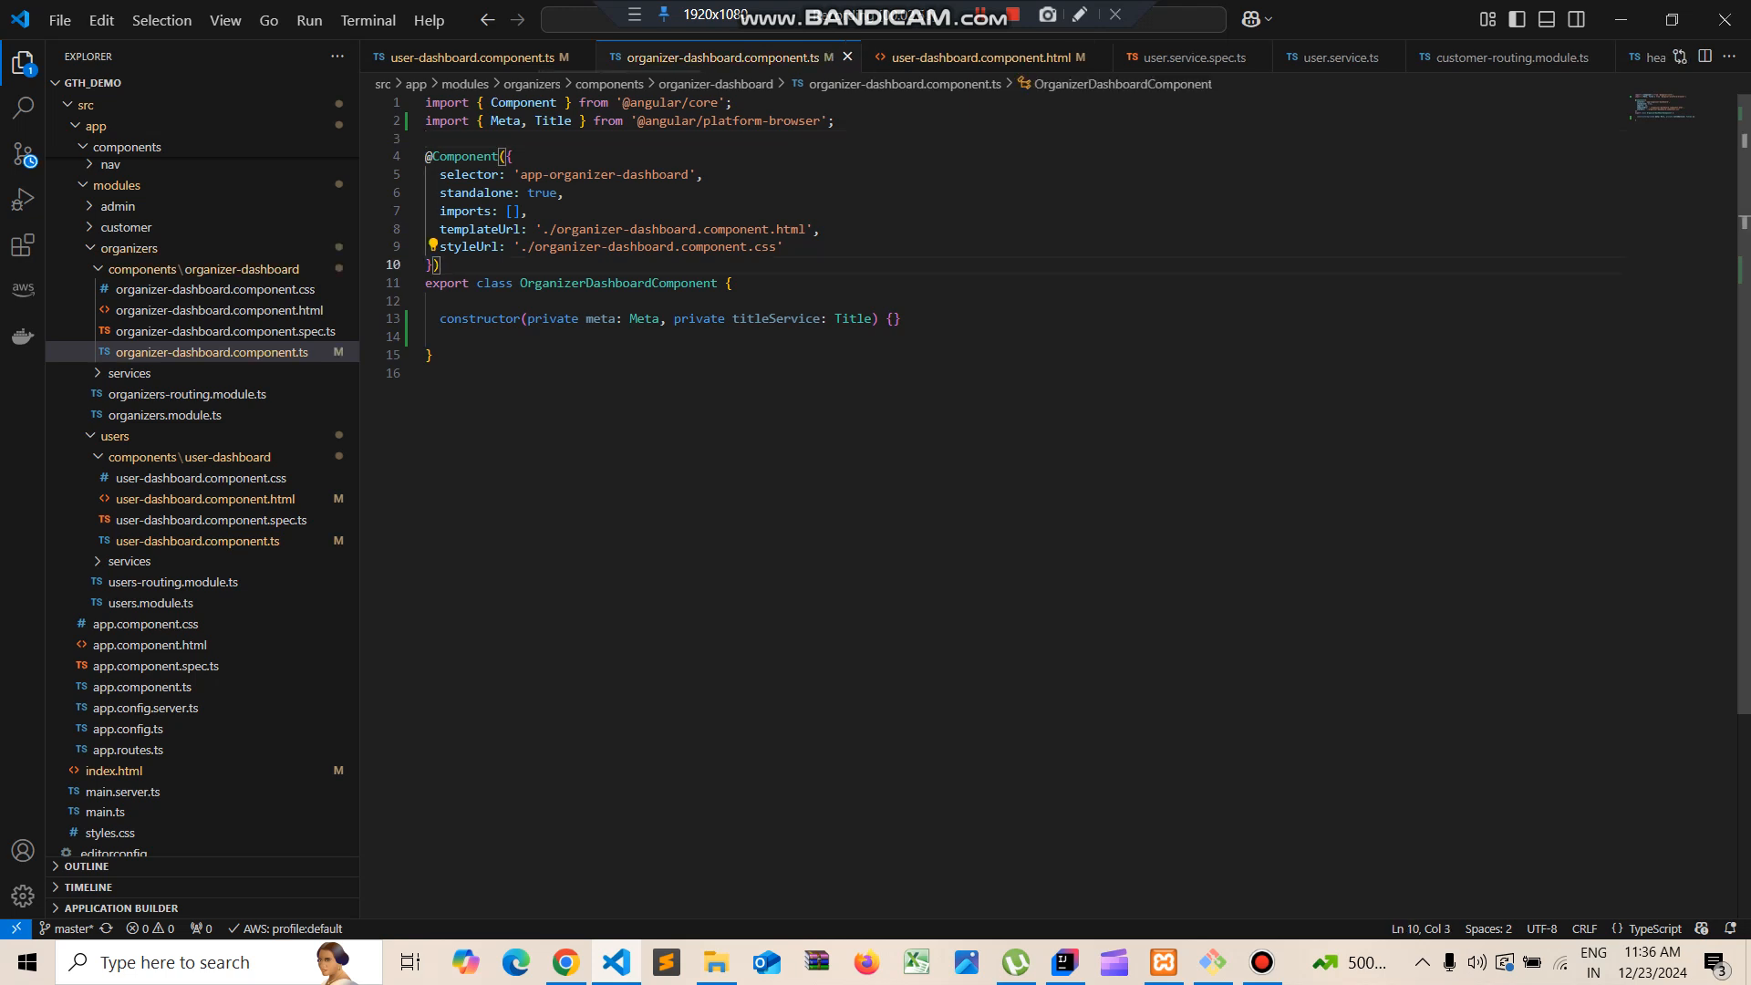
{"action": "left_click", "coordinate": [894, 318]}
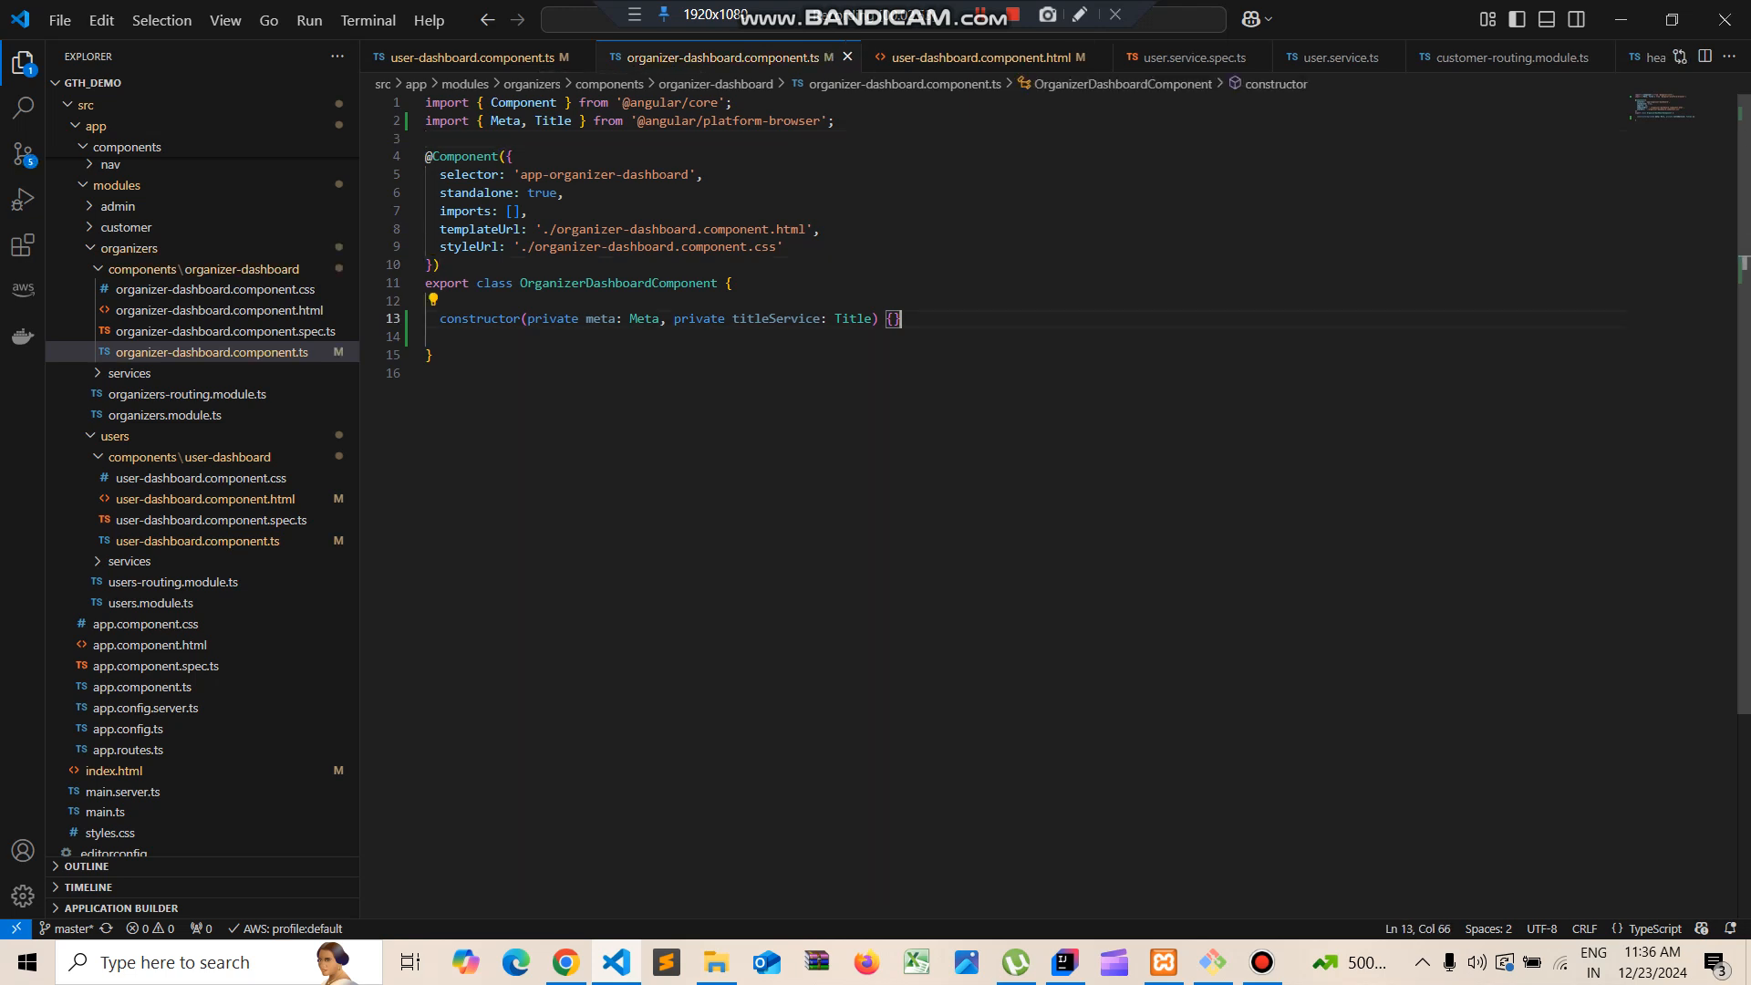
{"action": "key", "text": "Enter"}
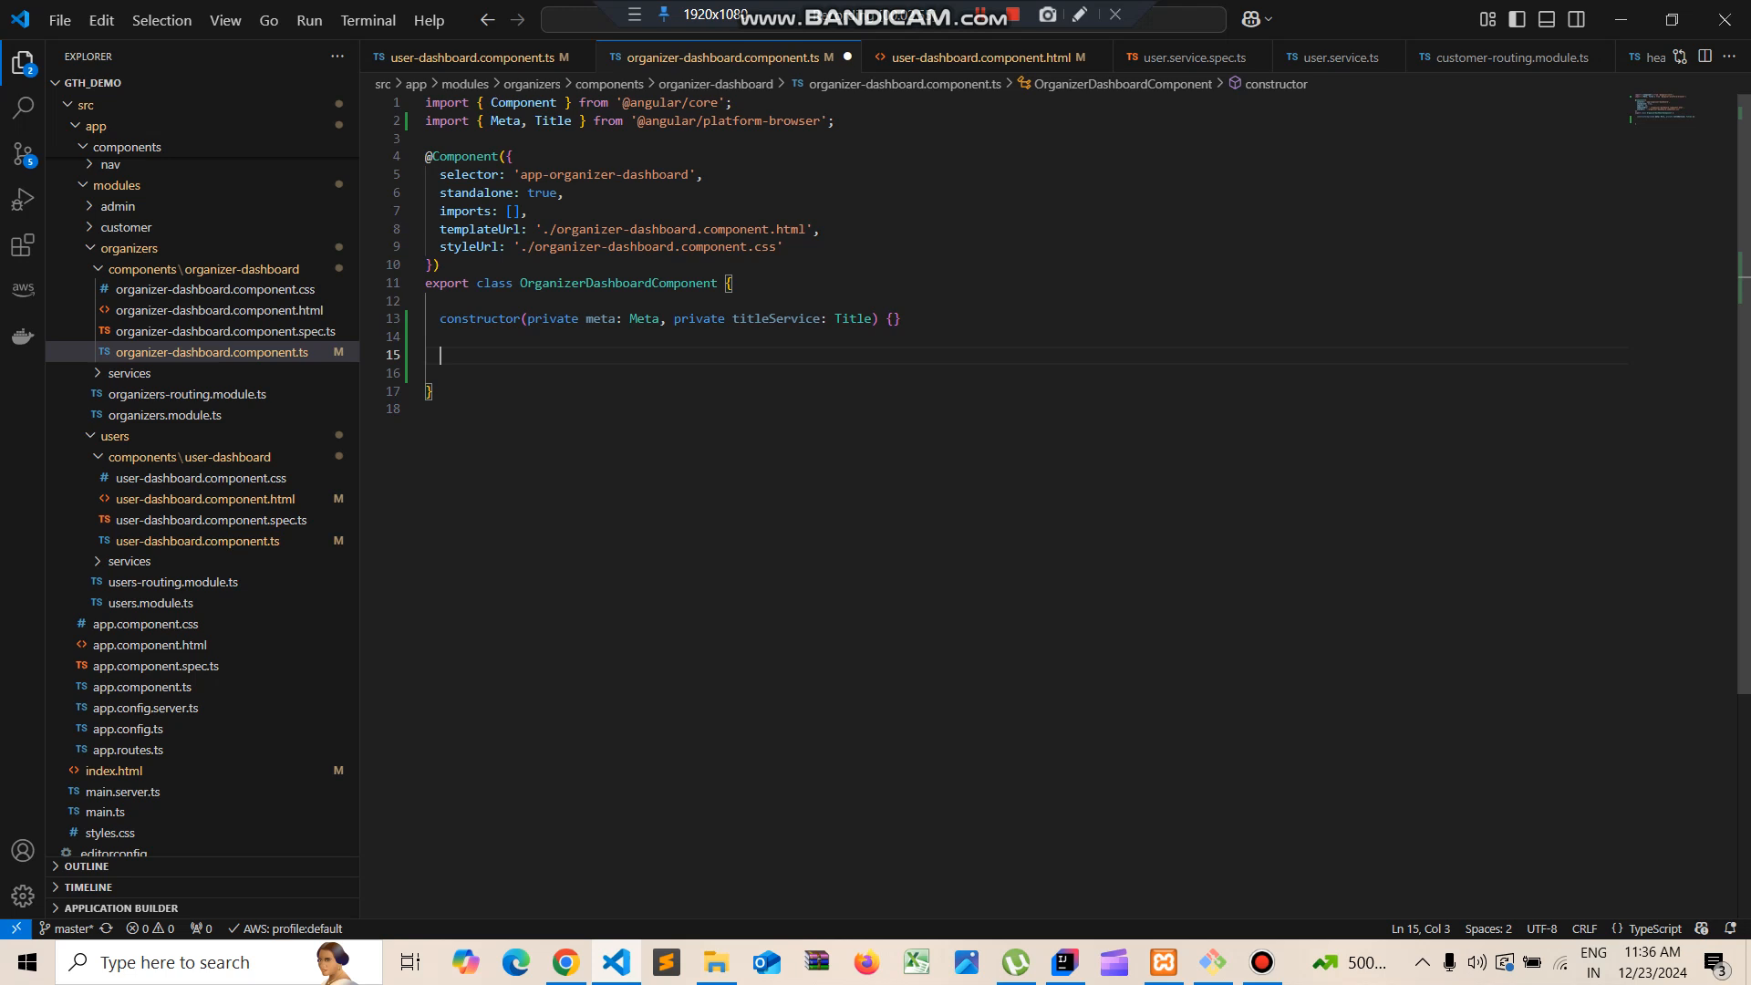
{"action": "left_click", "coordinate": [467, 57]}
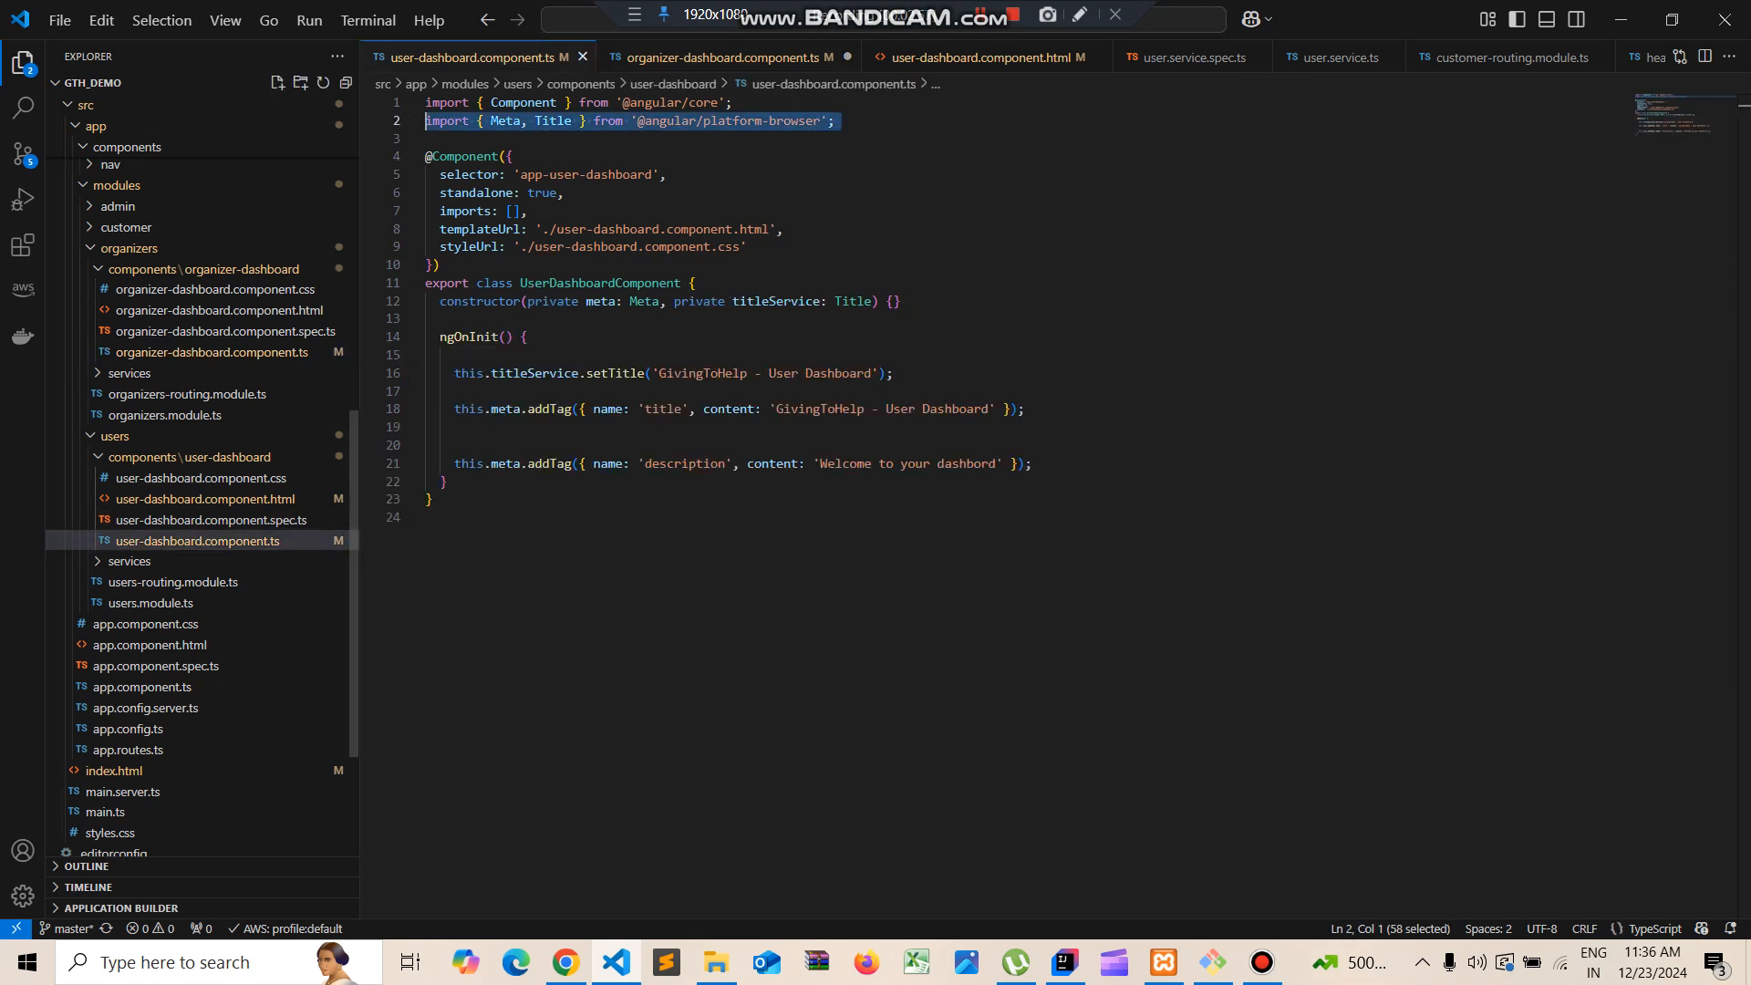
{"action": "left_click", "coordinate": [438, 337]}
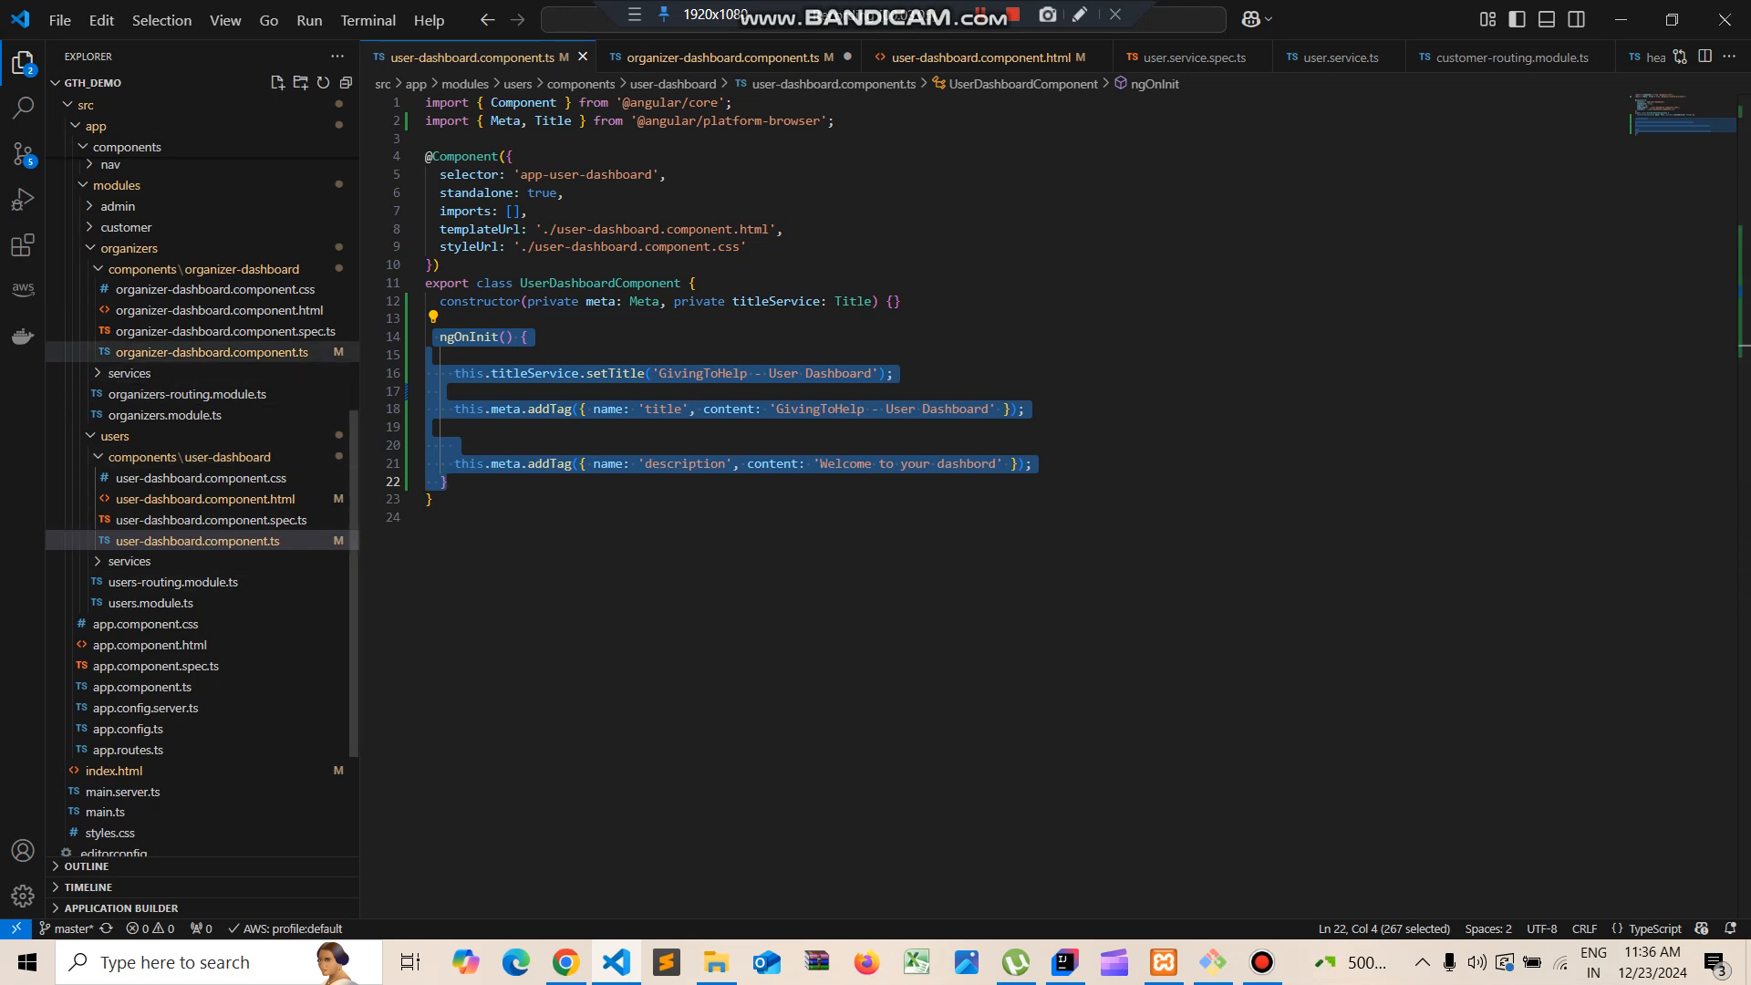
Paste ngOnInit and change 'User' to 'Organizer' in setTitle and the meta title
{"action": "left_click", "coordinate": [726, 56]}
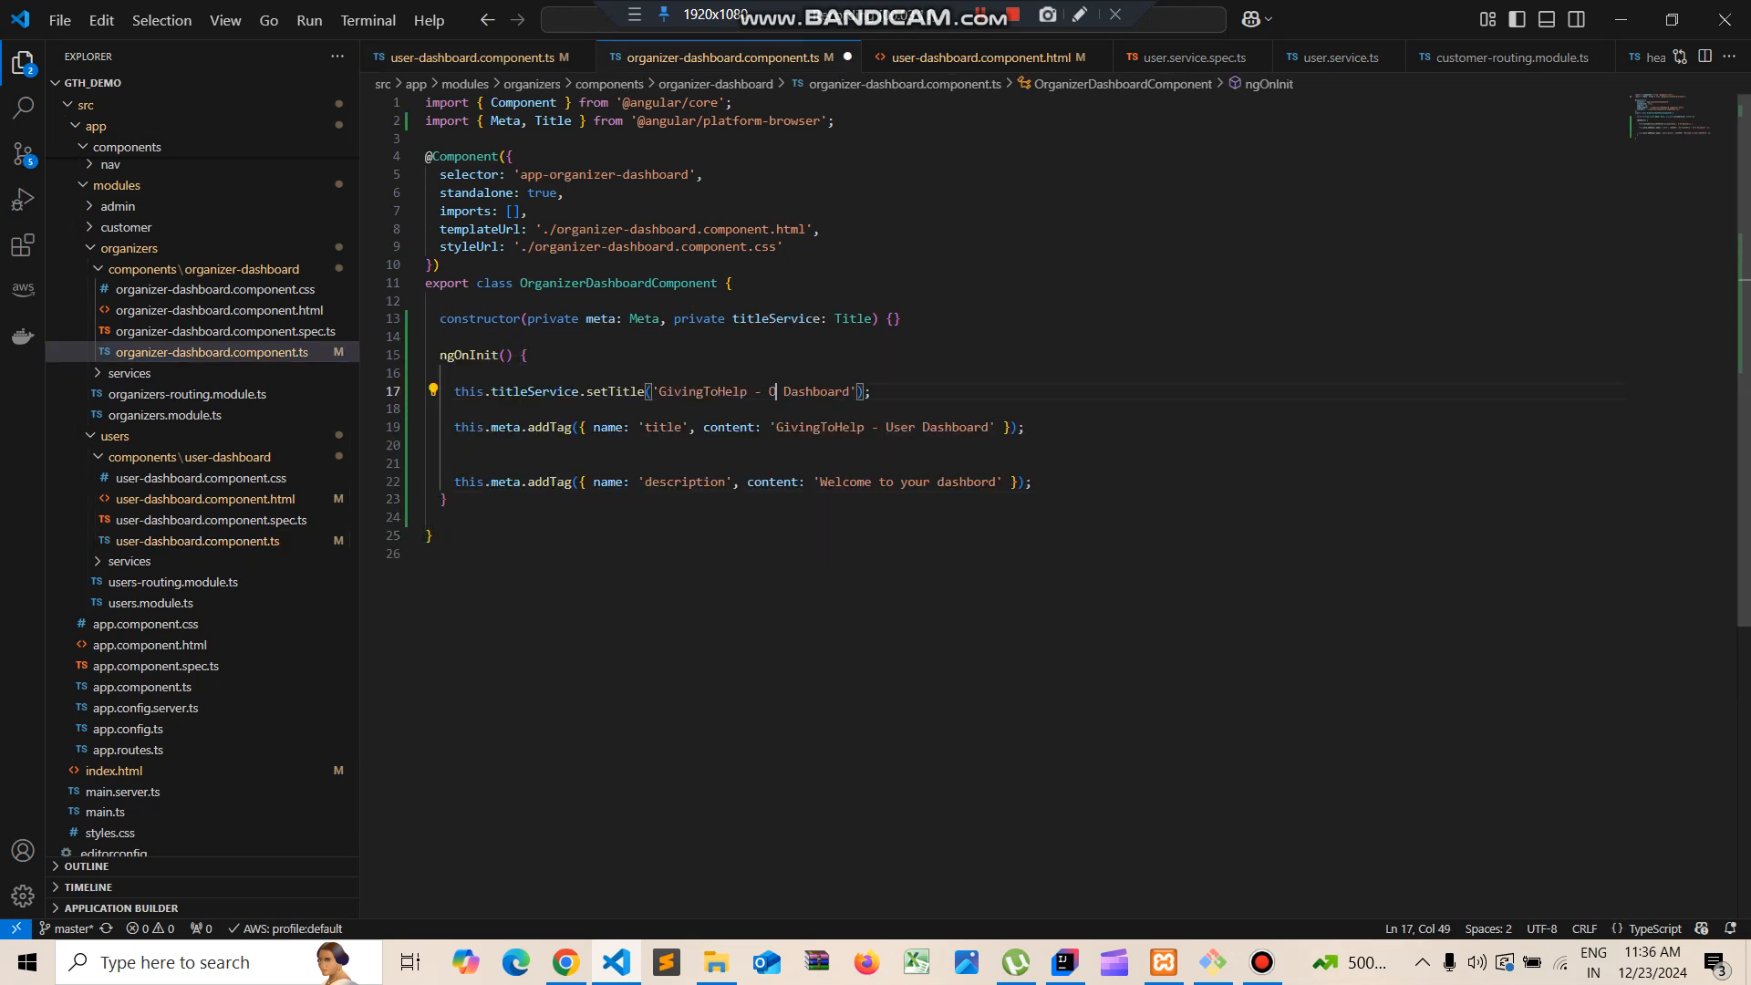
{"action": "type", "text": "rgani"}
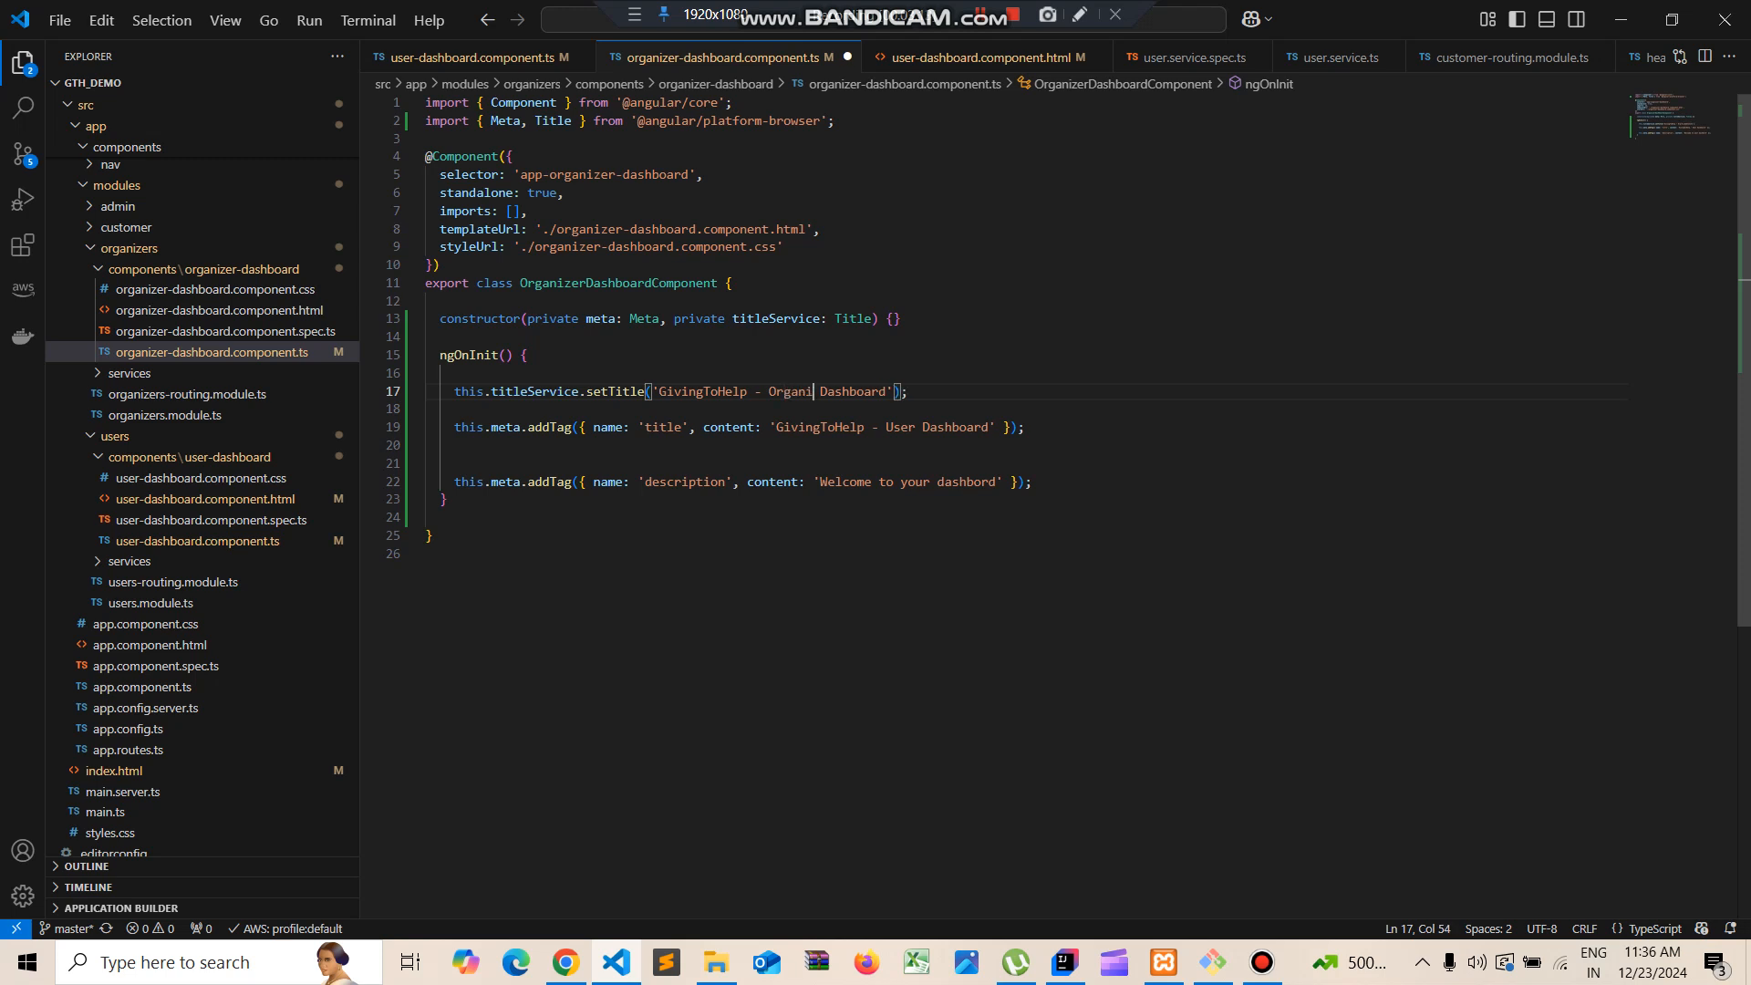
{"action": "type", "text": "zer"}
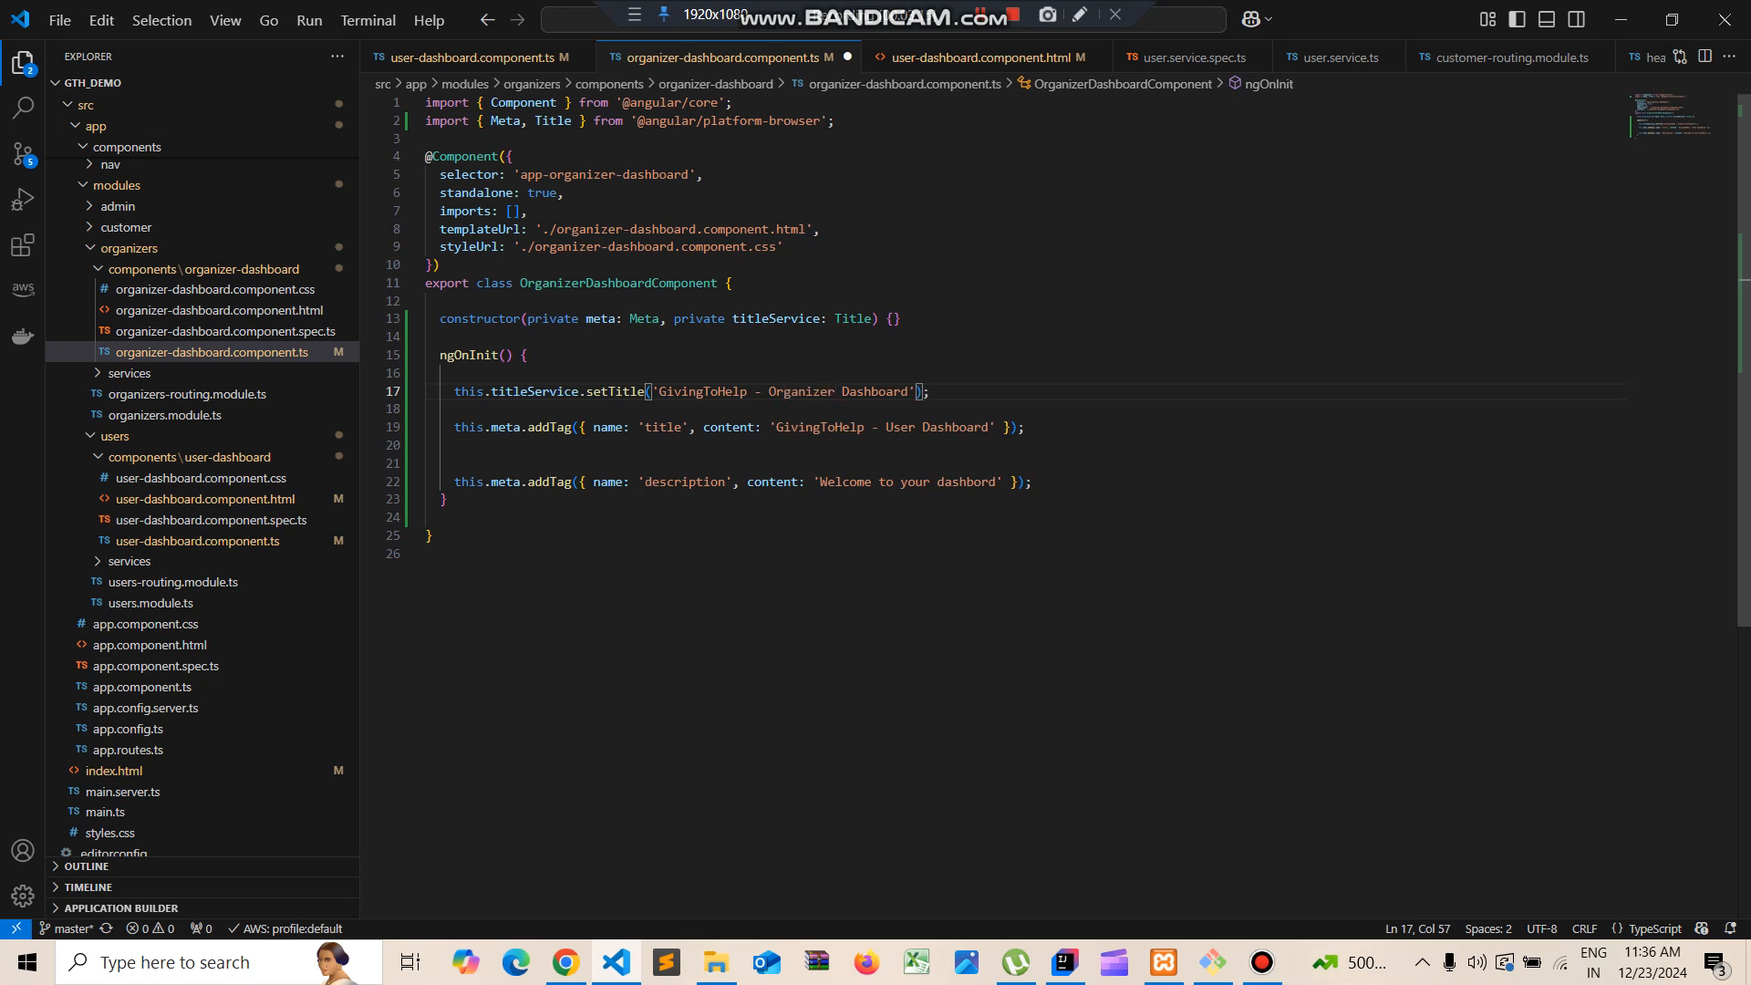
{"action": "double_click", "coordinate": [900, 427]}
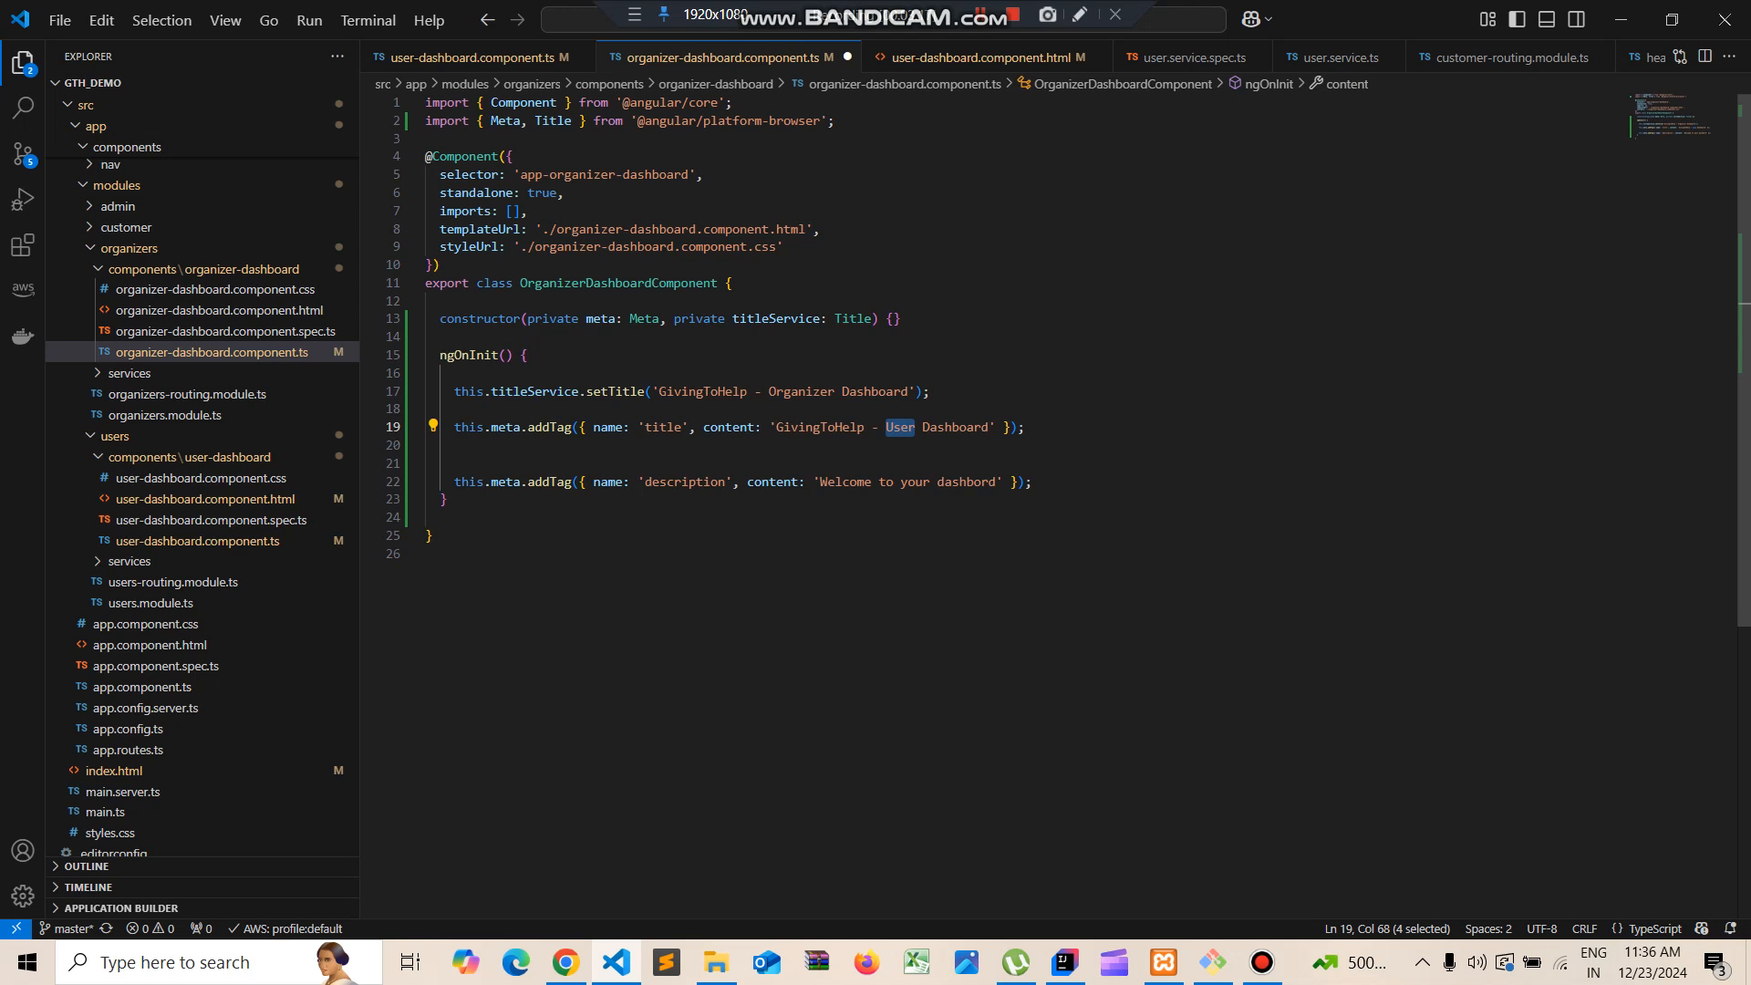
{"action": "type", "text": "Organiz"}
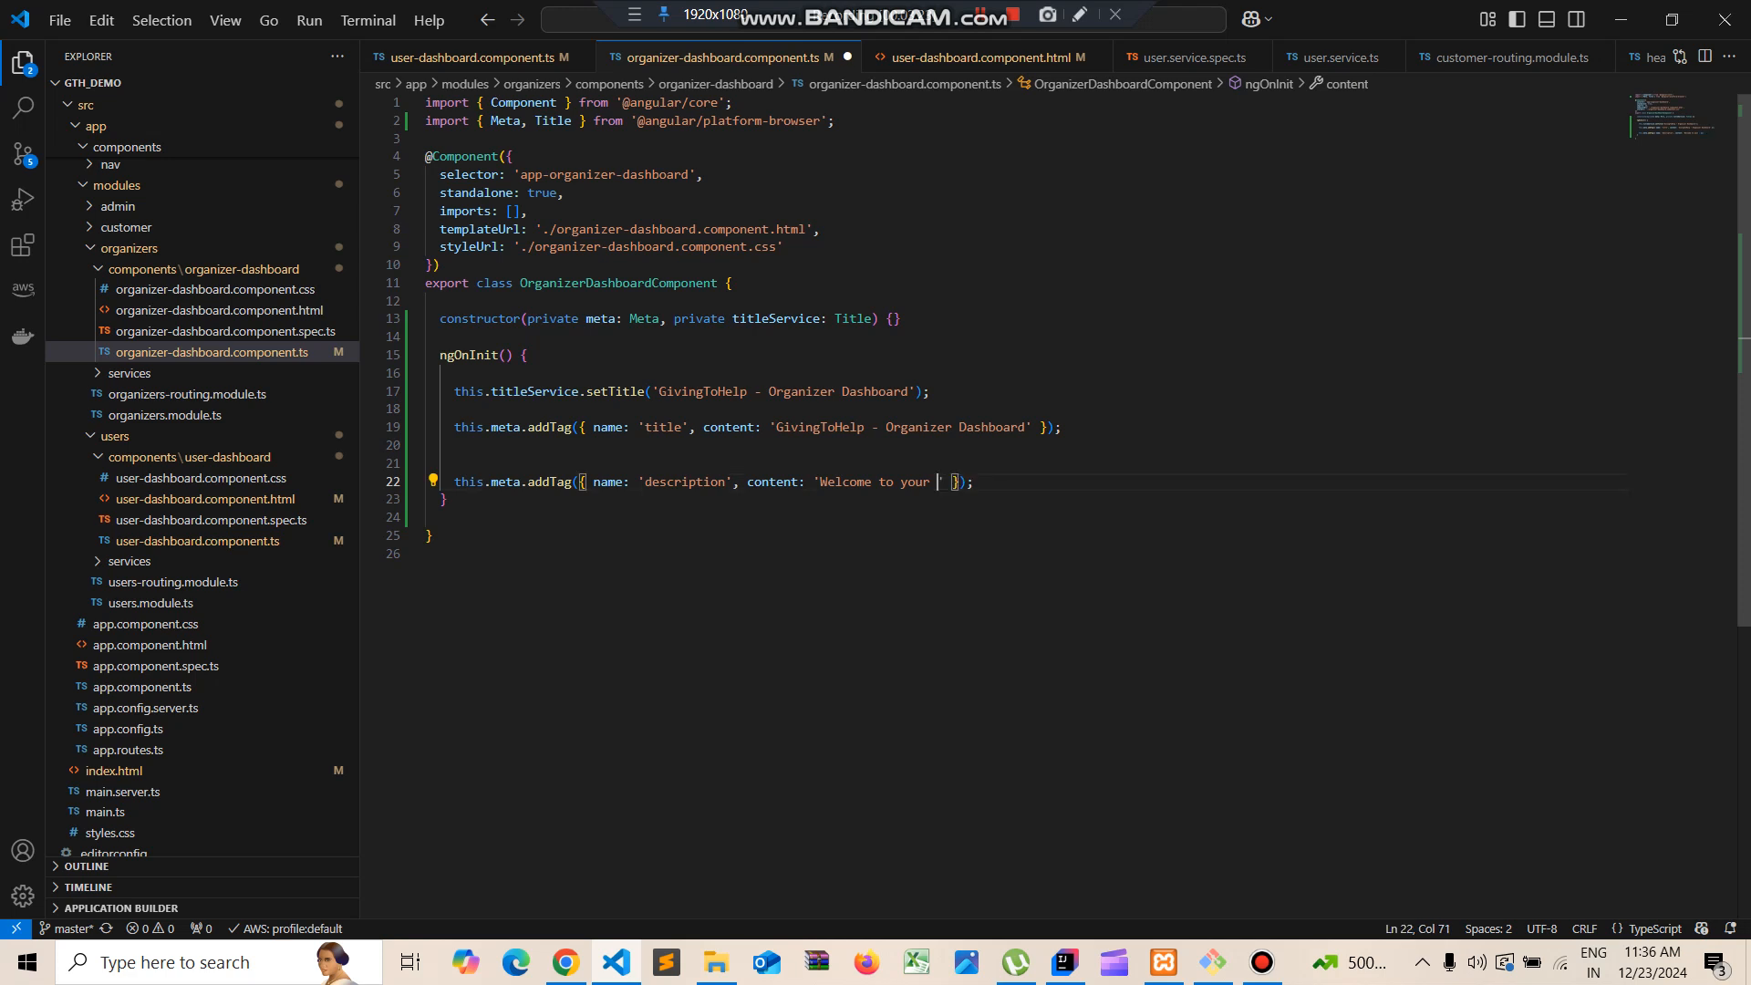
Rewrite the description meta content with organizer dashboard text
{"action": "key", "text": "backspace"}
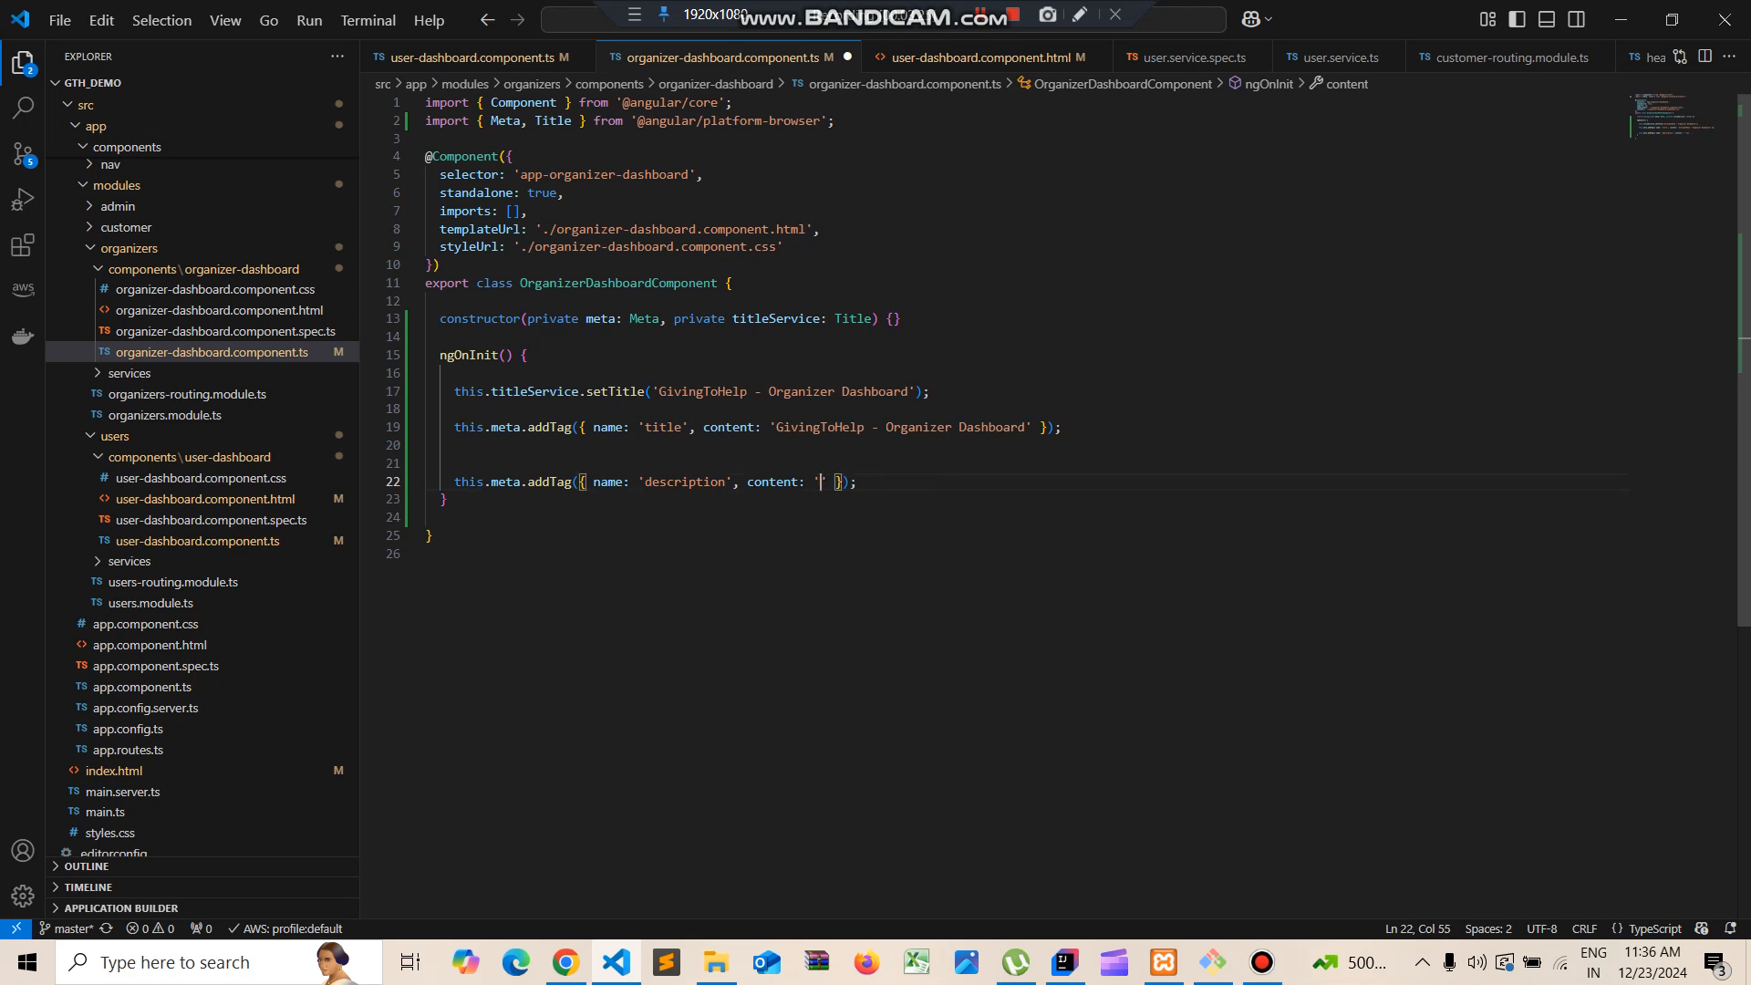
{"action": "type", "text": "Organioze"}
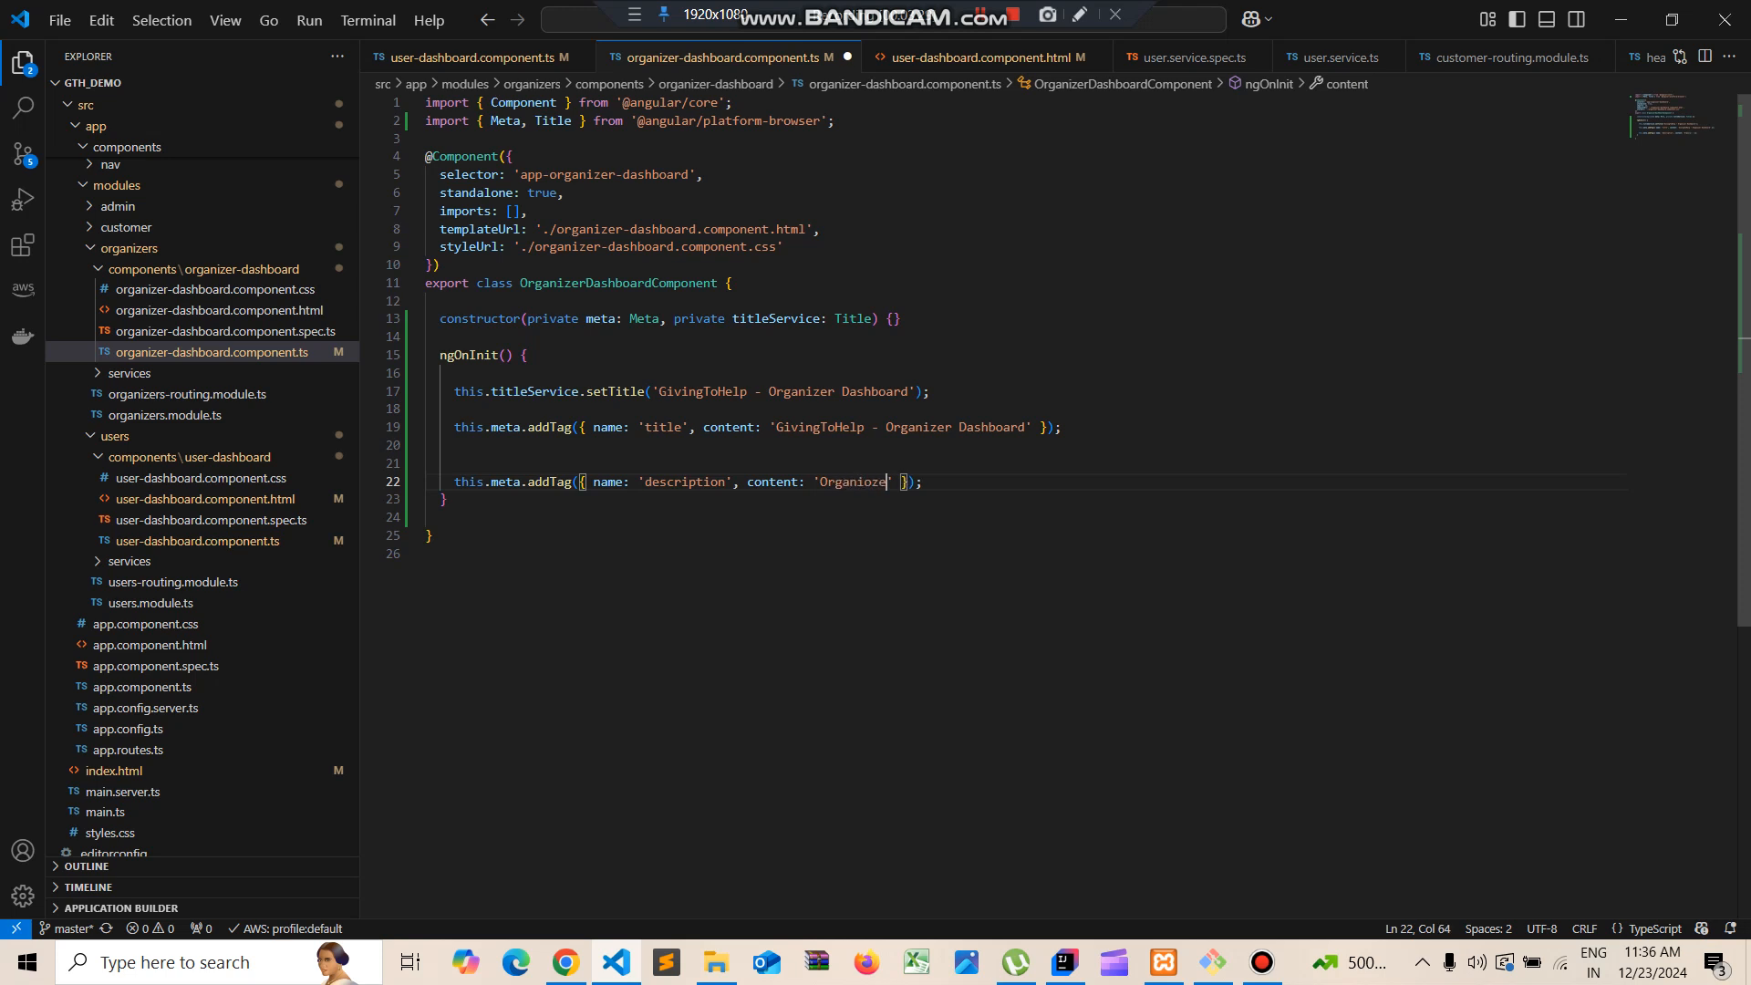
{"action": "type", "text": "Dashboard,"}
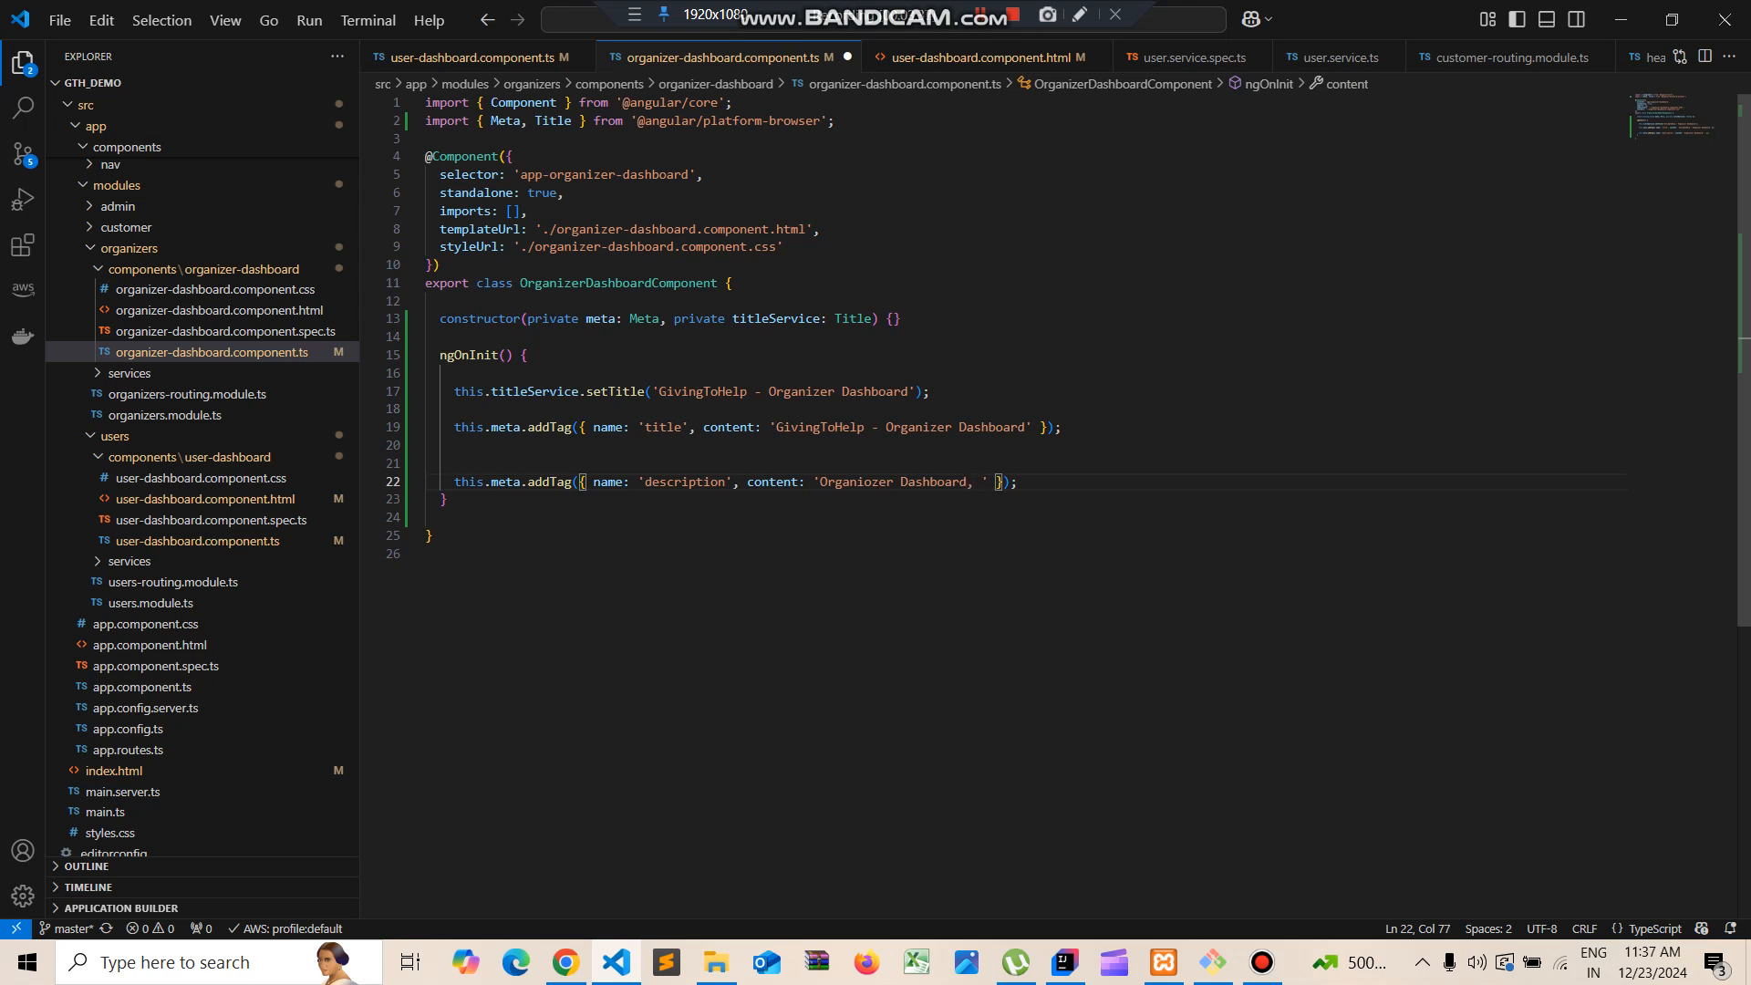
{"action": "type", "text": "V"}
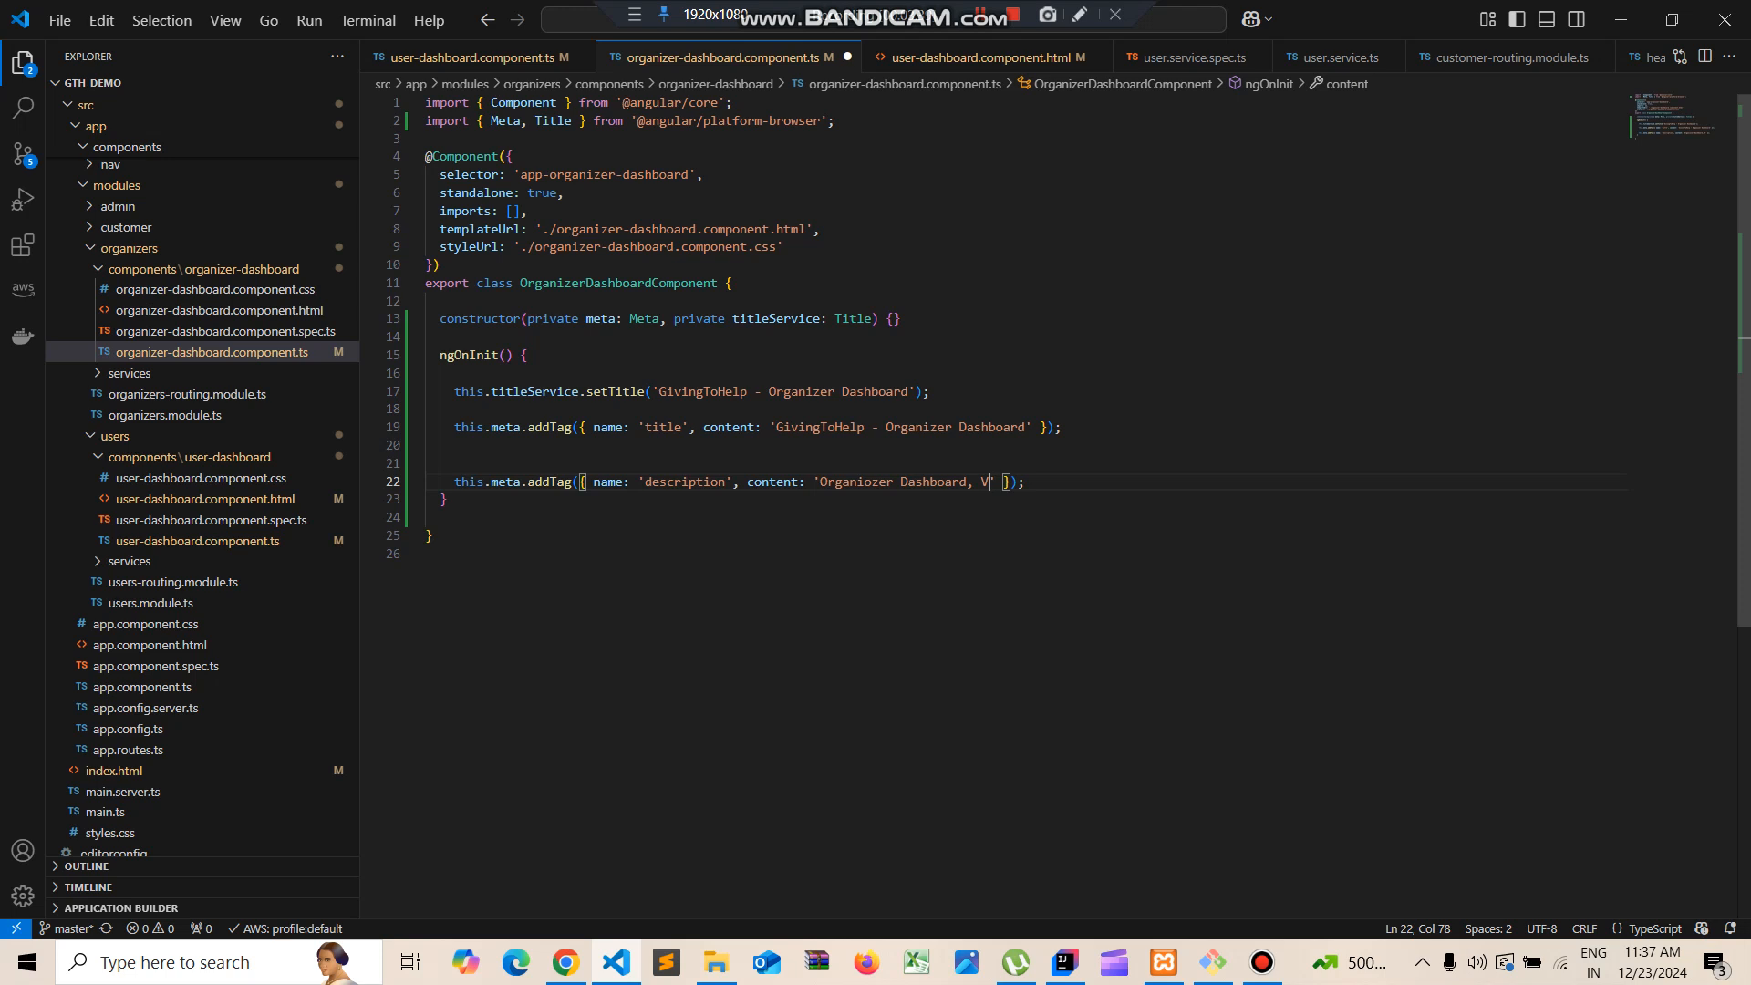
{"action": "type", "text": "i"}
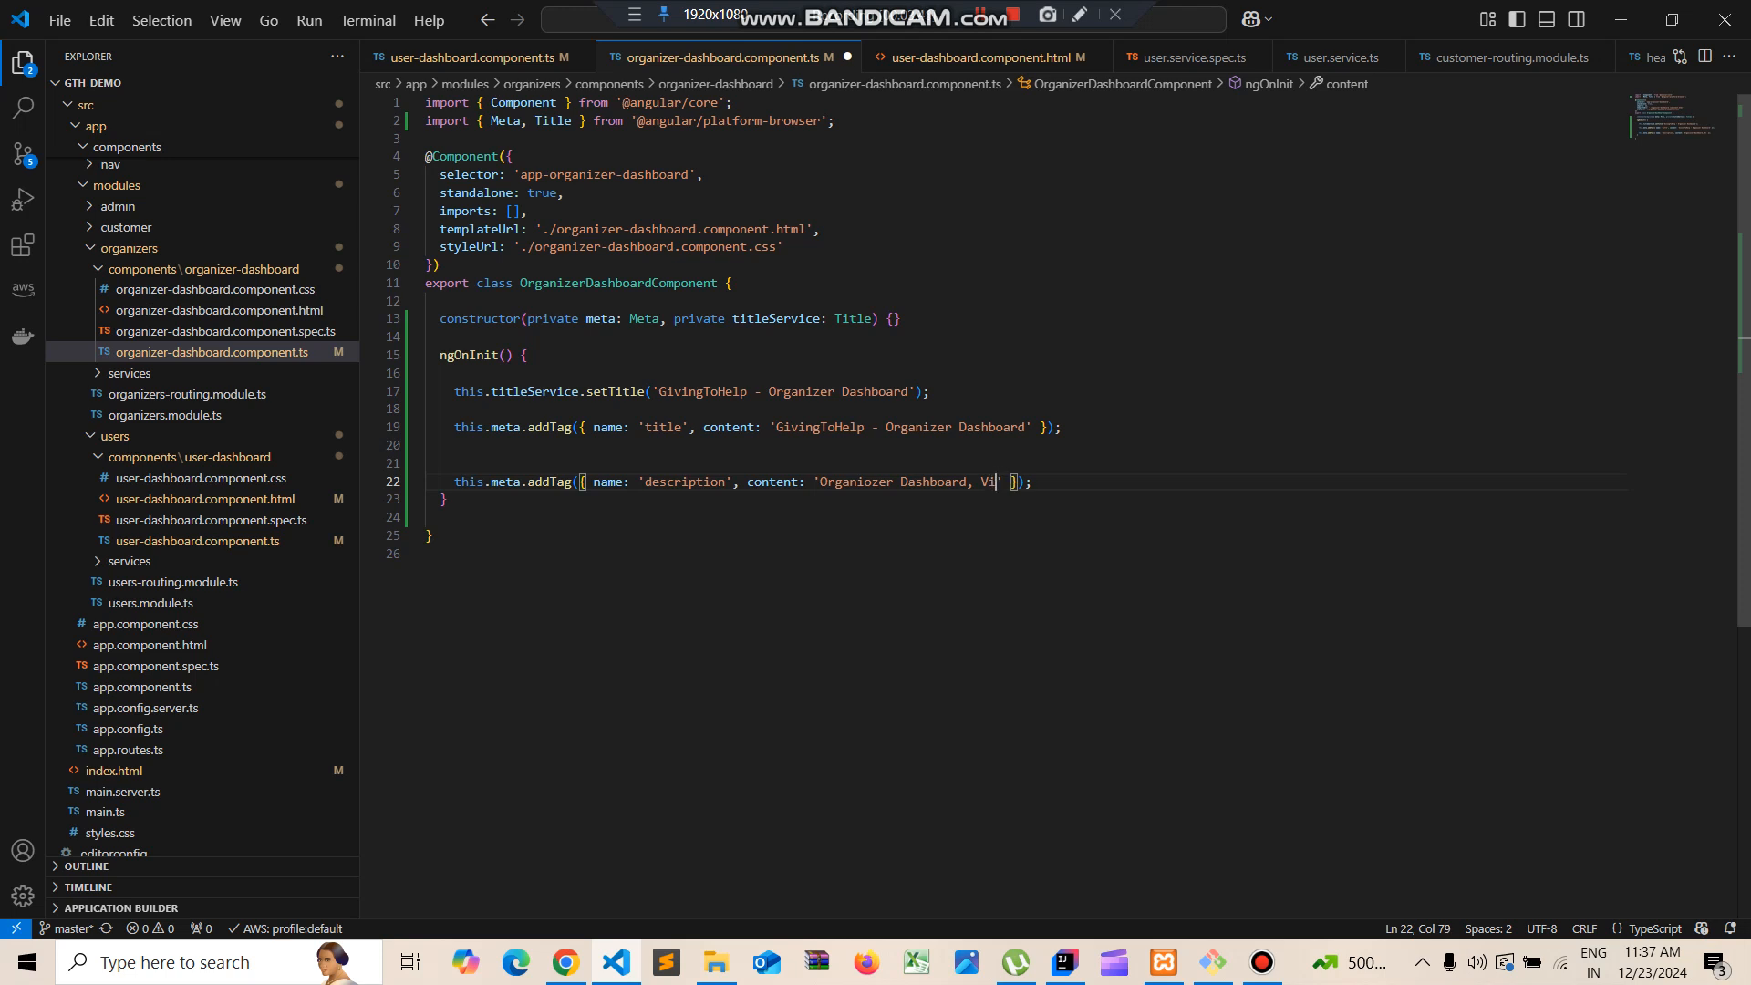
{"action": "type", "text": "ew tol"}
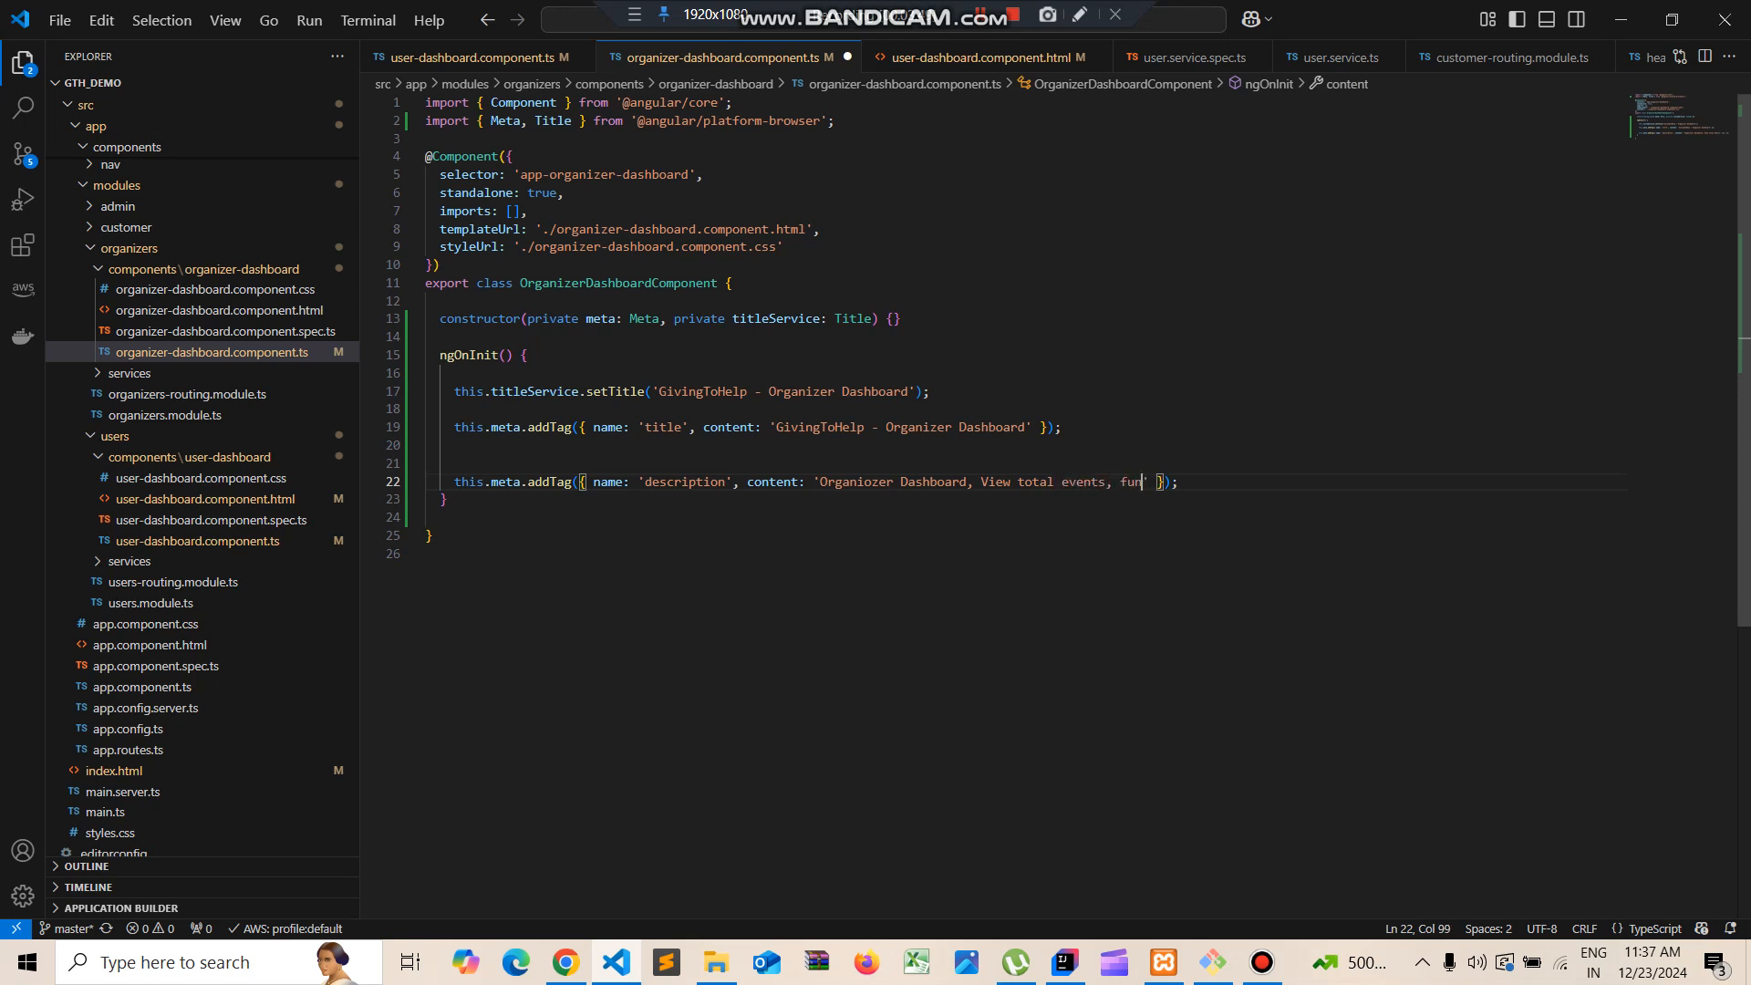
{"action": "type", "text": "drai"}
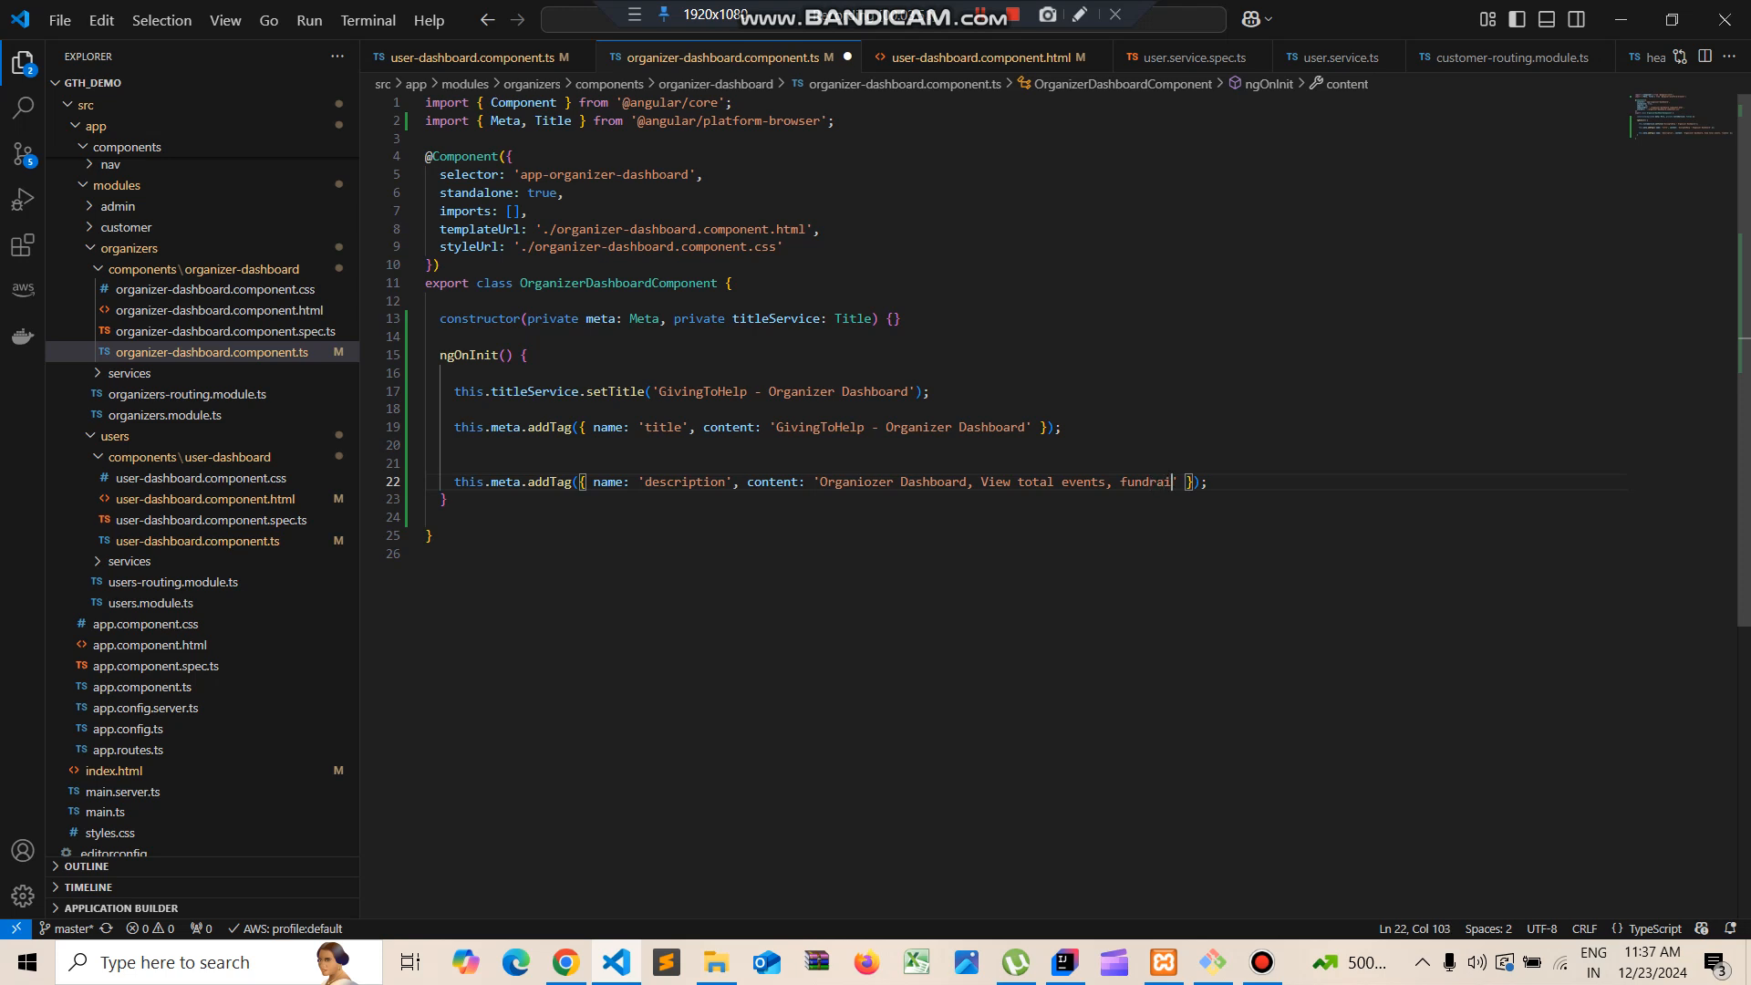
{"action": "type", "text": "sers and m"}
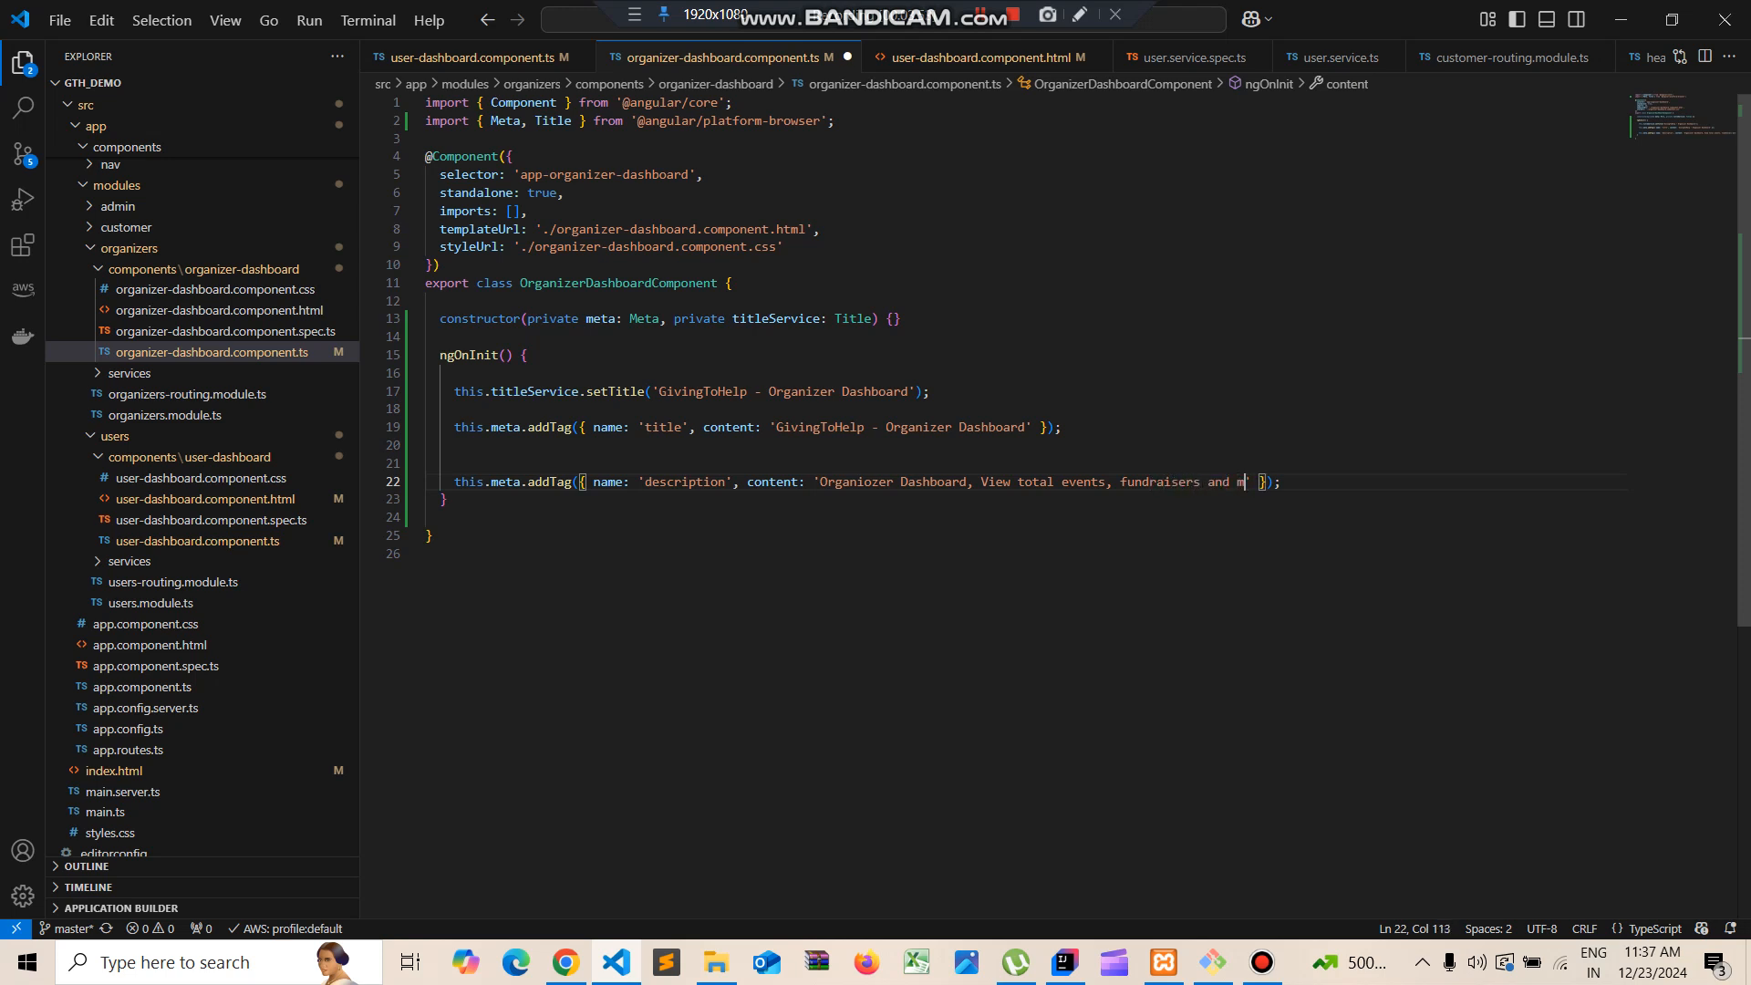
{"action": "type", "text": "ore'"}
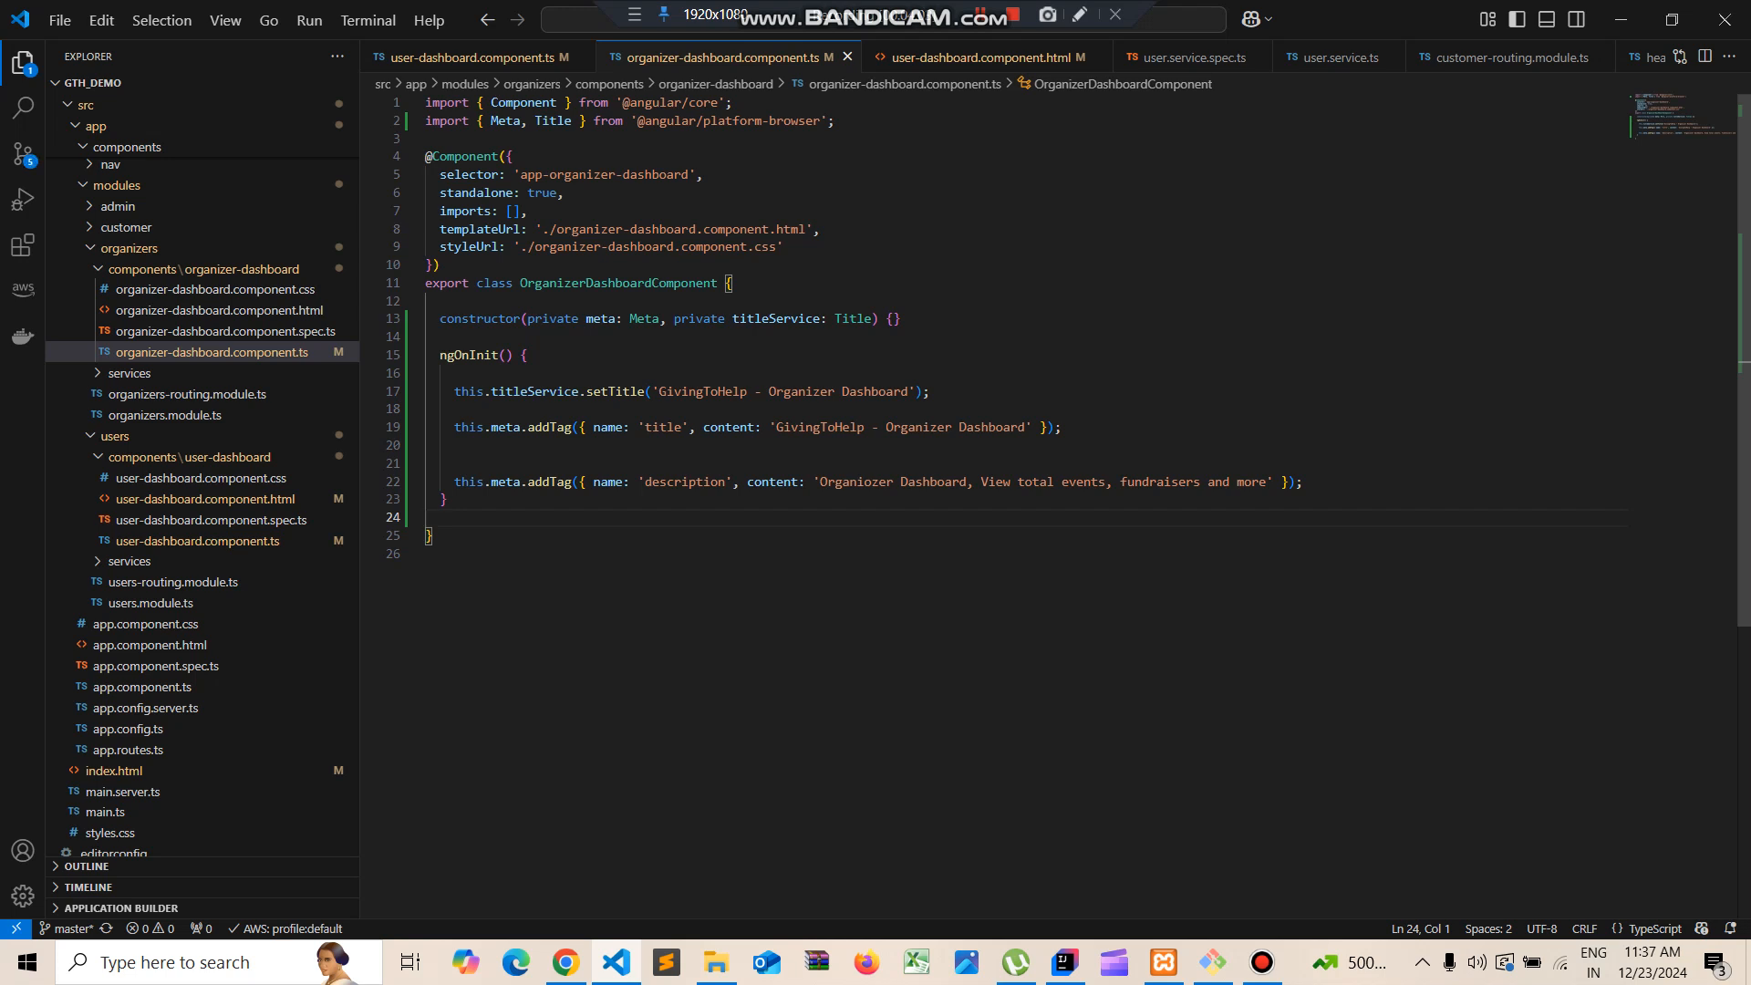
{"action": "mouse_move", "coordinate": [564, 961]}
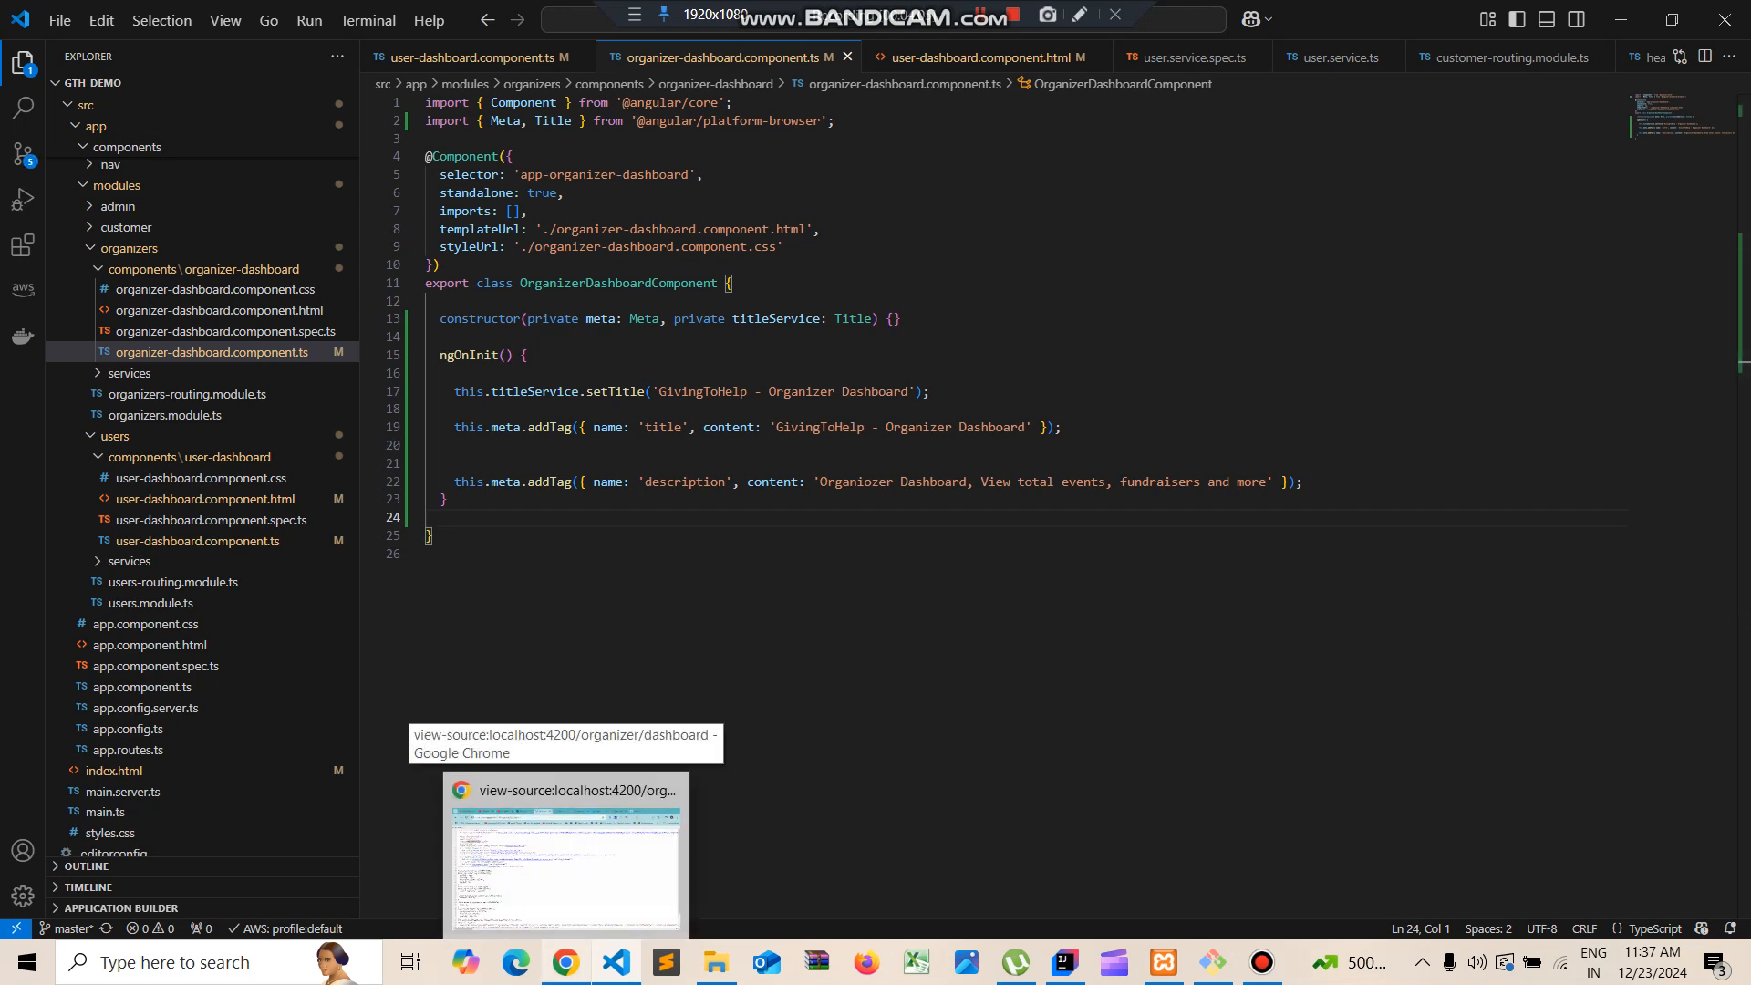
Change Chrome's address to localhost:4200 to load the app's home page, then return to the editor
{"action": "left_click", "coordinate": [564, 854]}
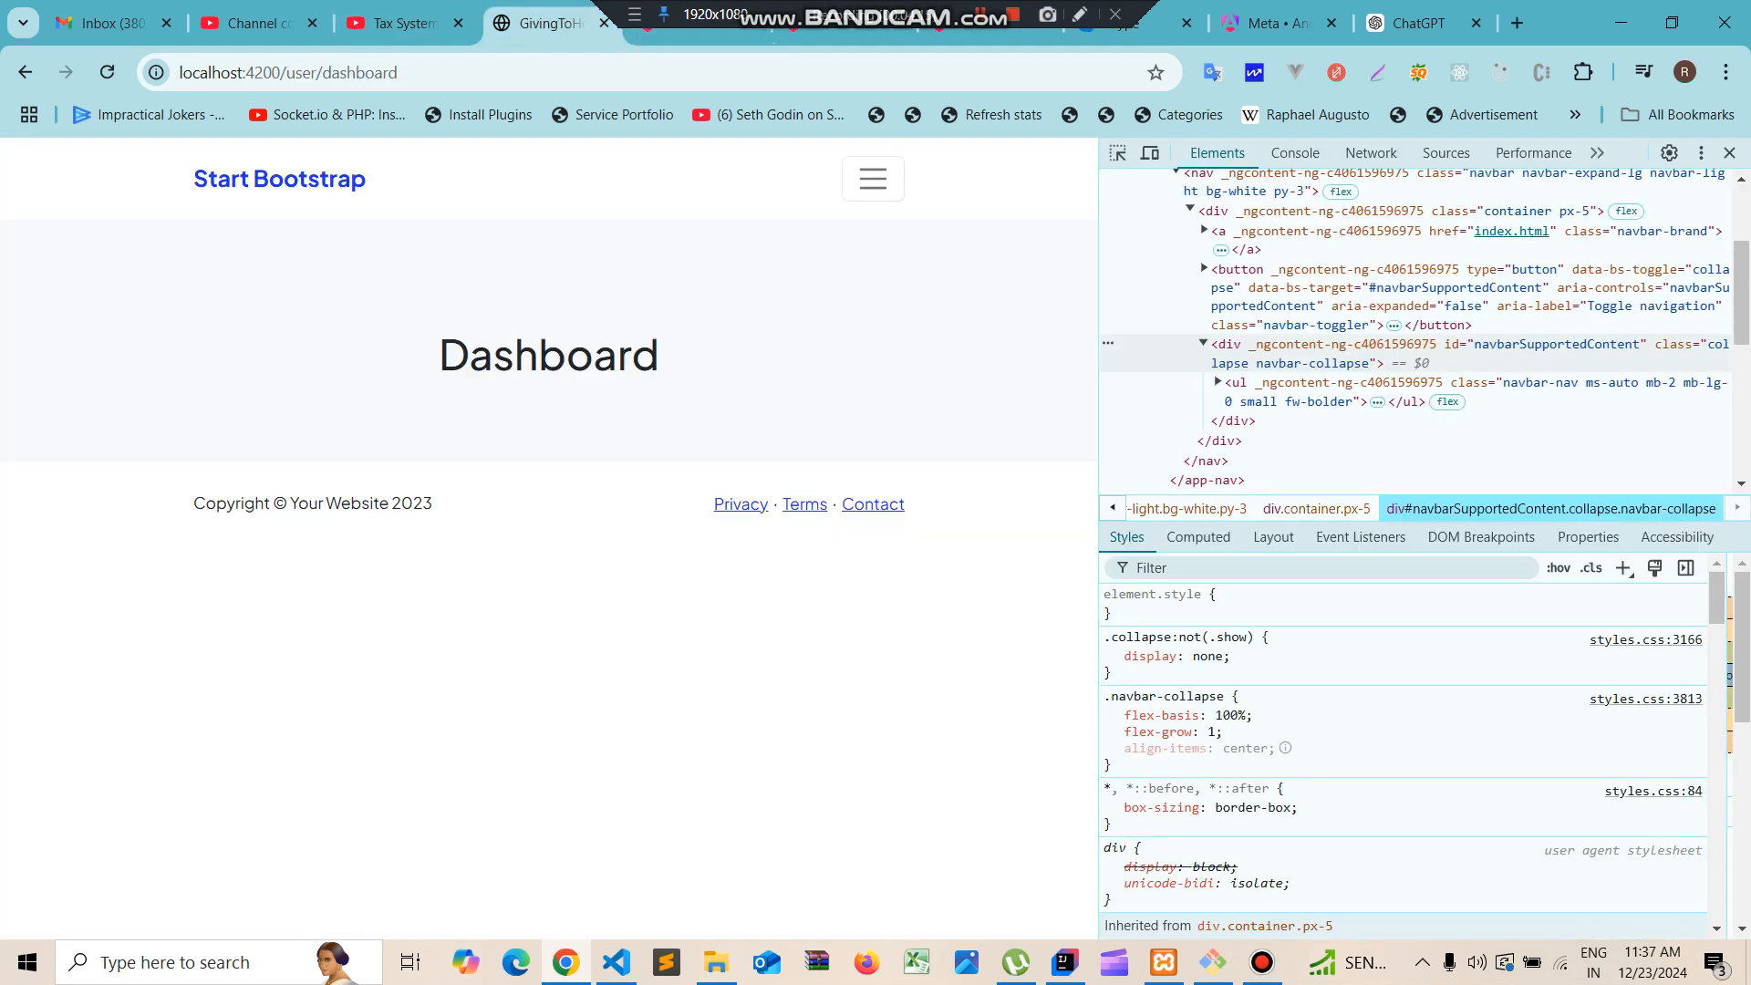
{"action": "left_click", "coordinate": [288, 73]}
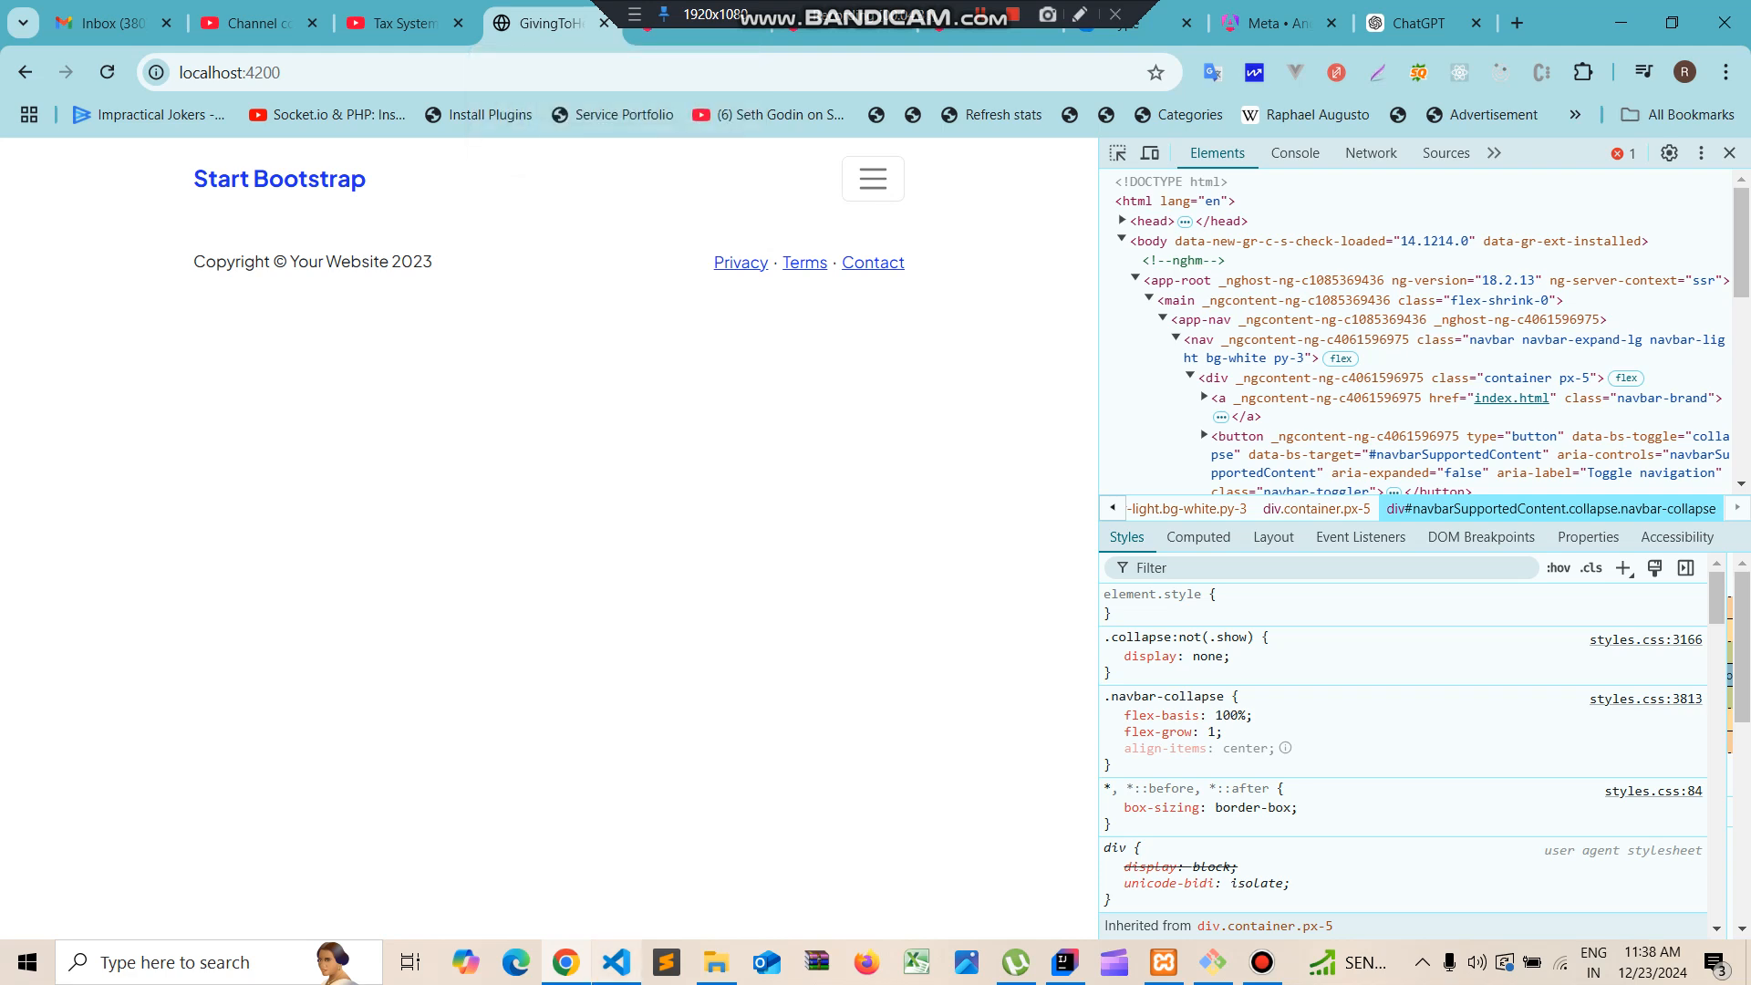
{"action": "left_click", "coordinate": [614, 960]}
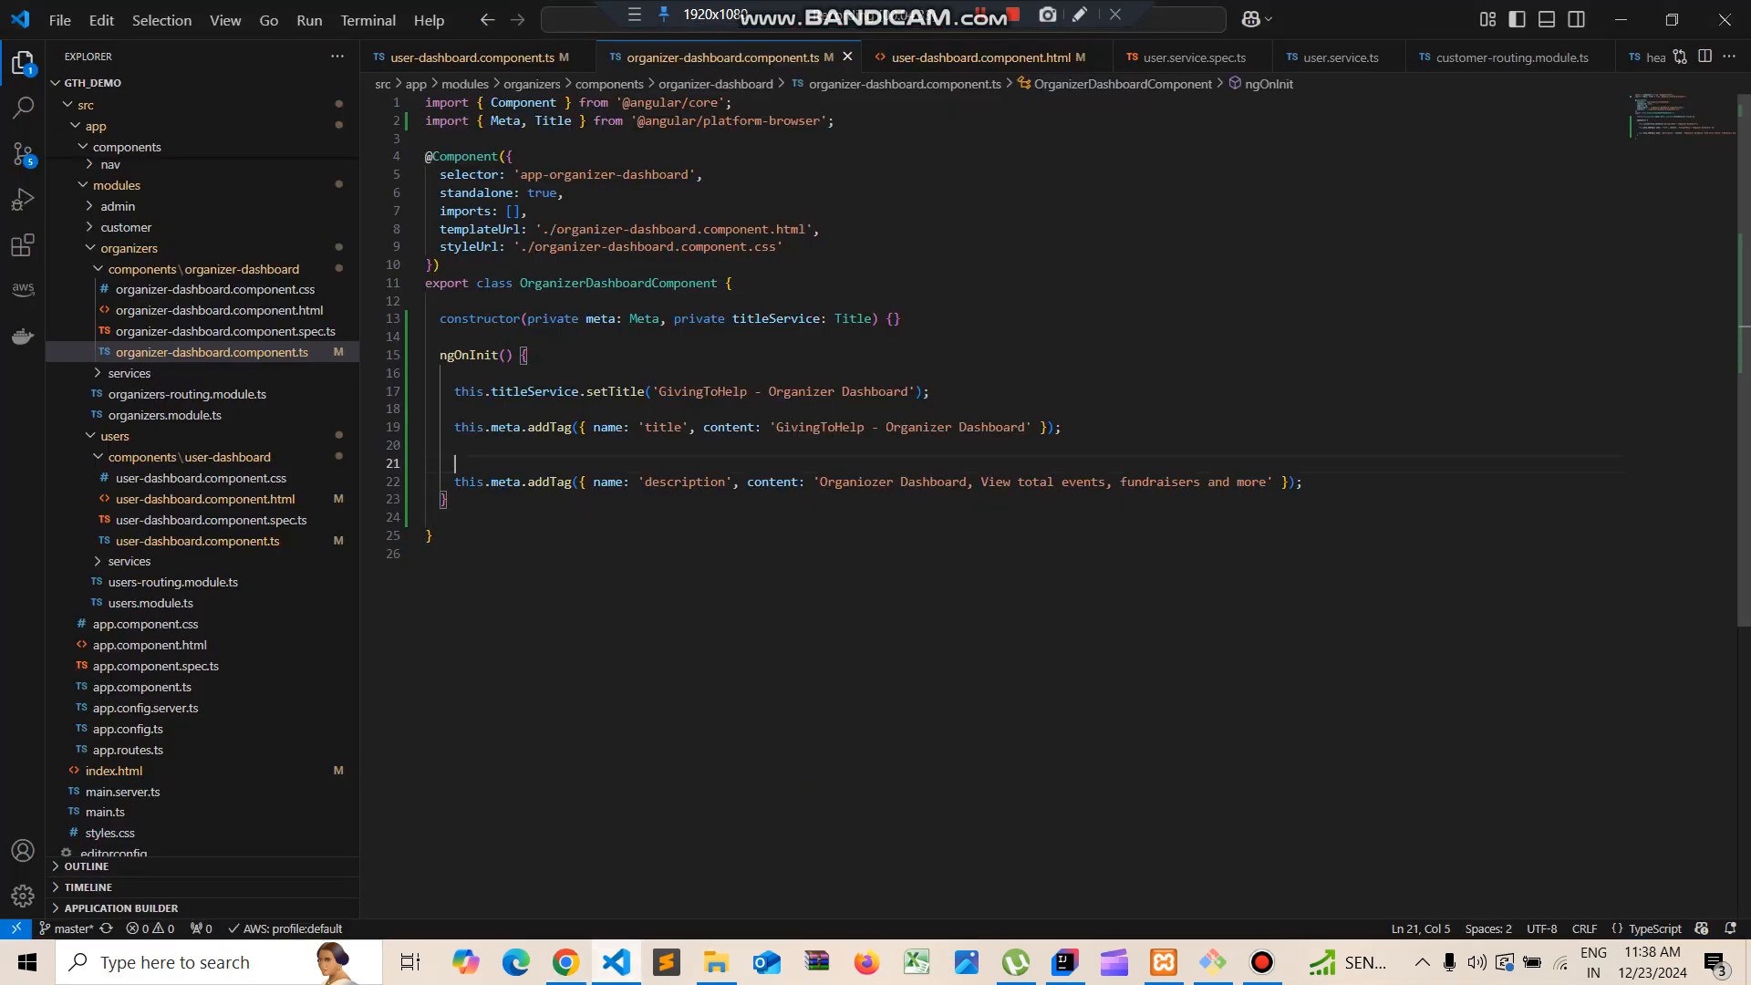
{"action": "left_click", "coordinate": [865, 392]}
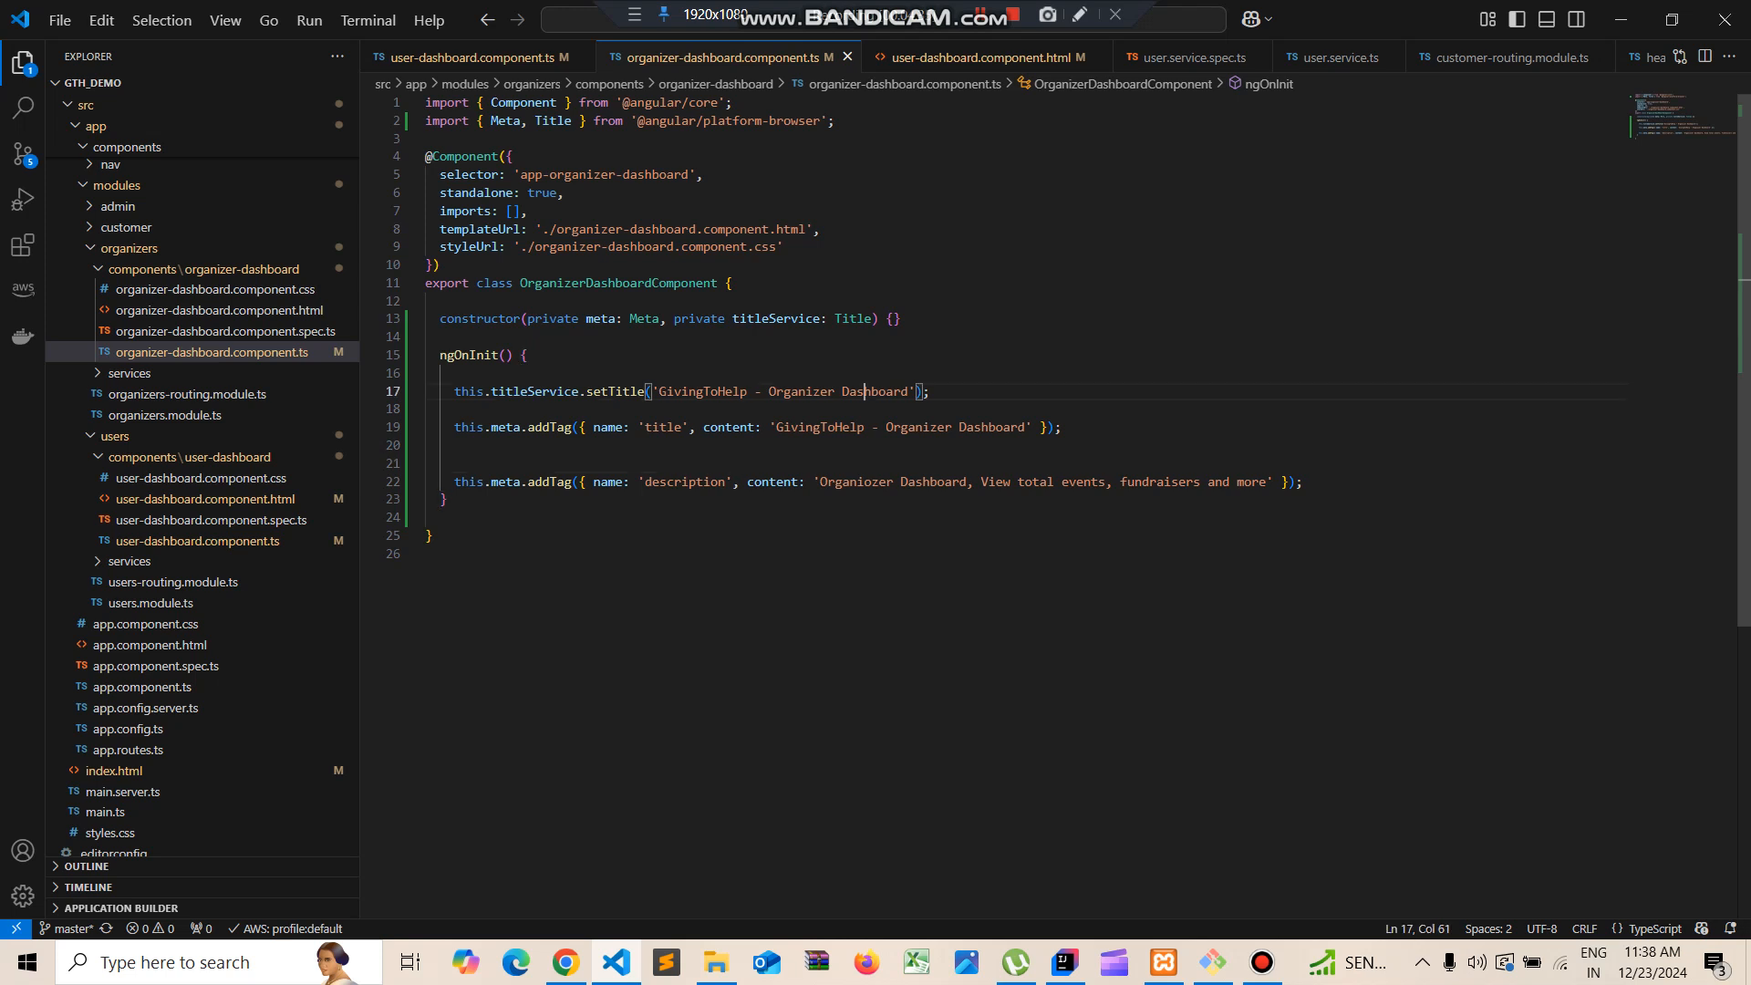
{"action": "double_click", "coordinate": [613, 391]}
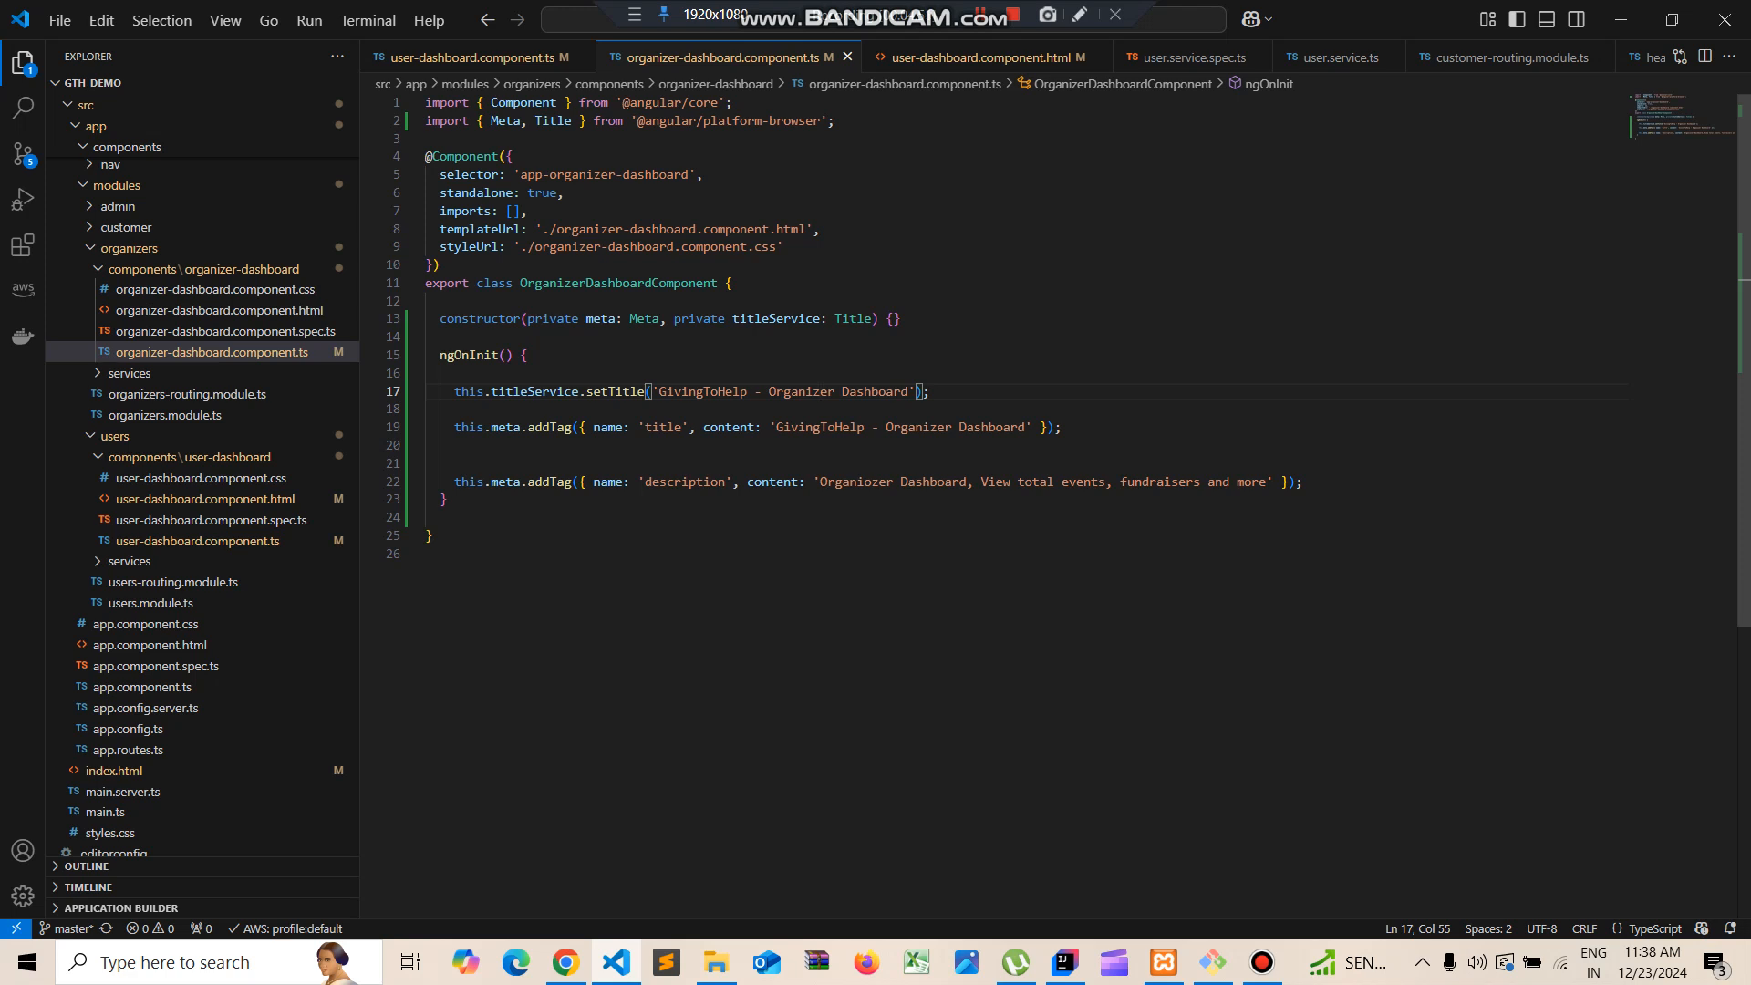
{"action": "left_click", "coordinate": [566, 961]}
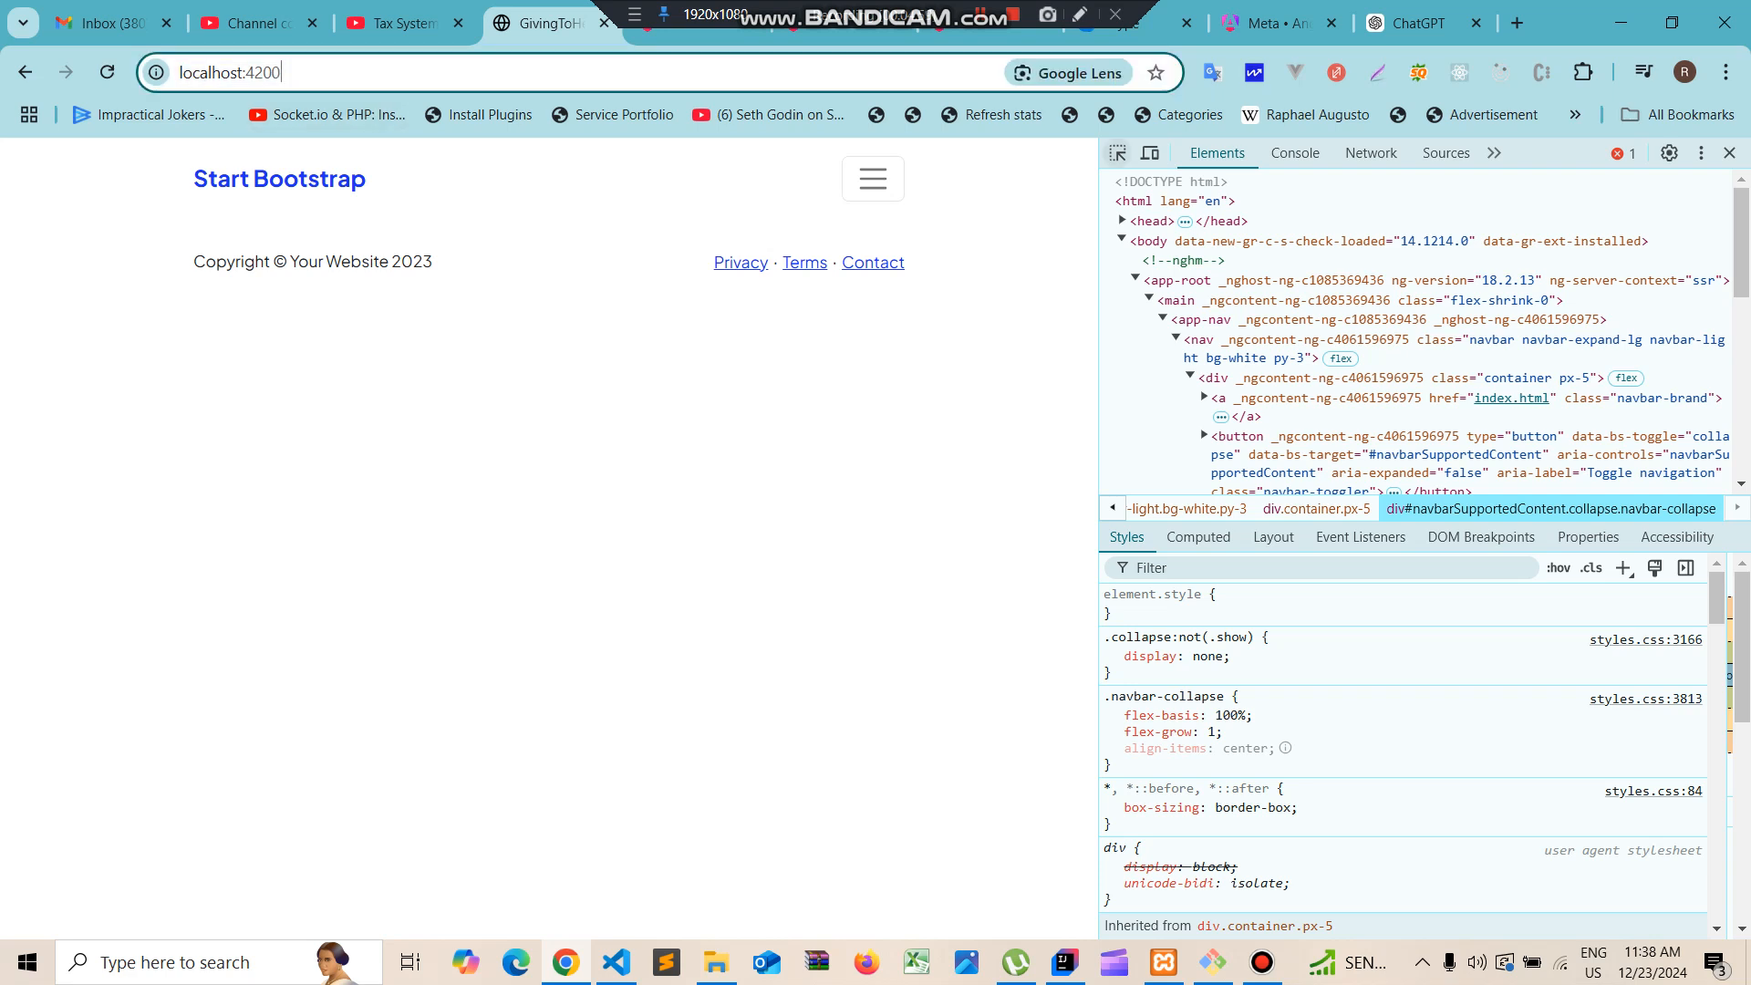
{"action": "left_click", "coordinate": [1293, 153]}
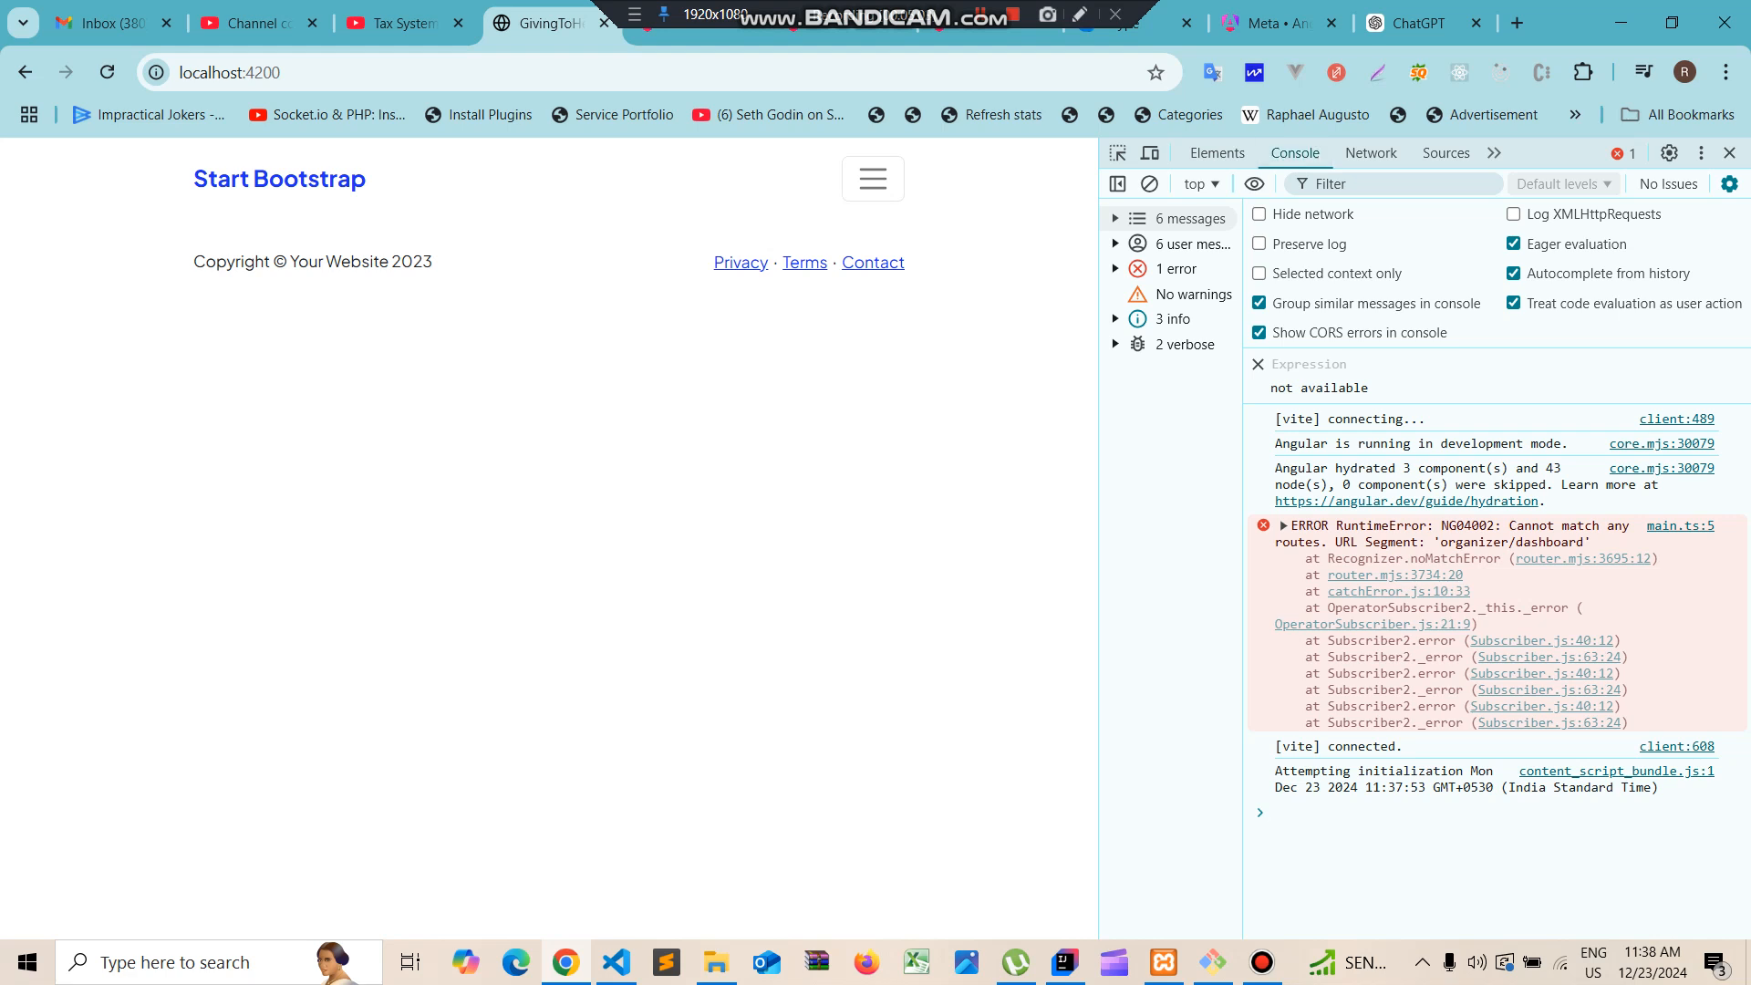
Enter route paths in the console and expand the NG04002 no-route error for organizer/dashboard
{"action": "left_click", "coordinate": [1273, 813]}
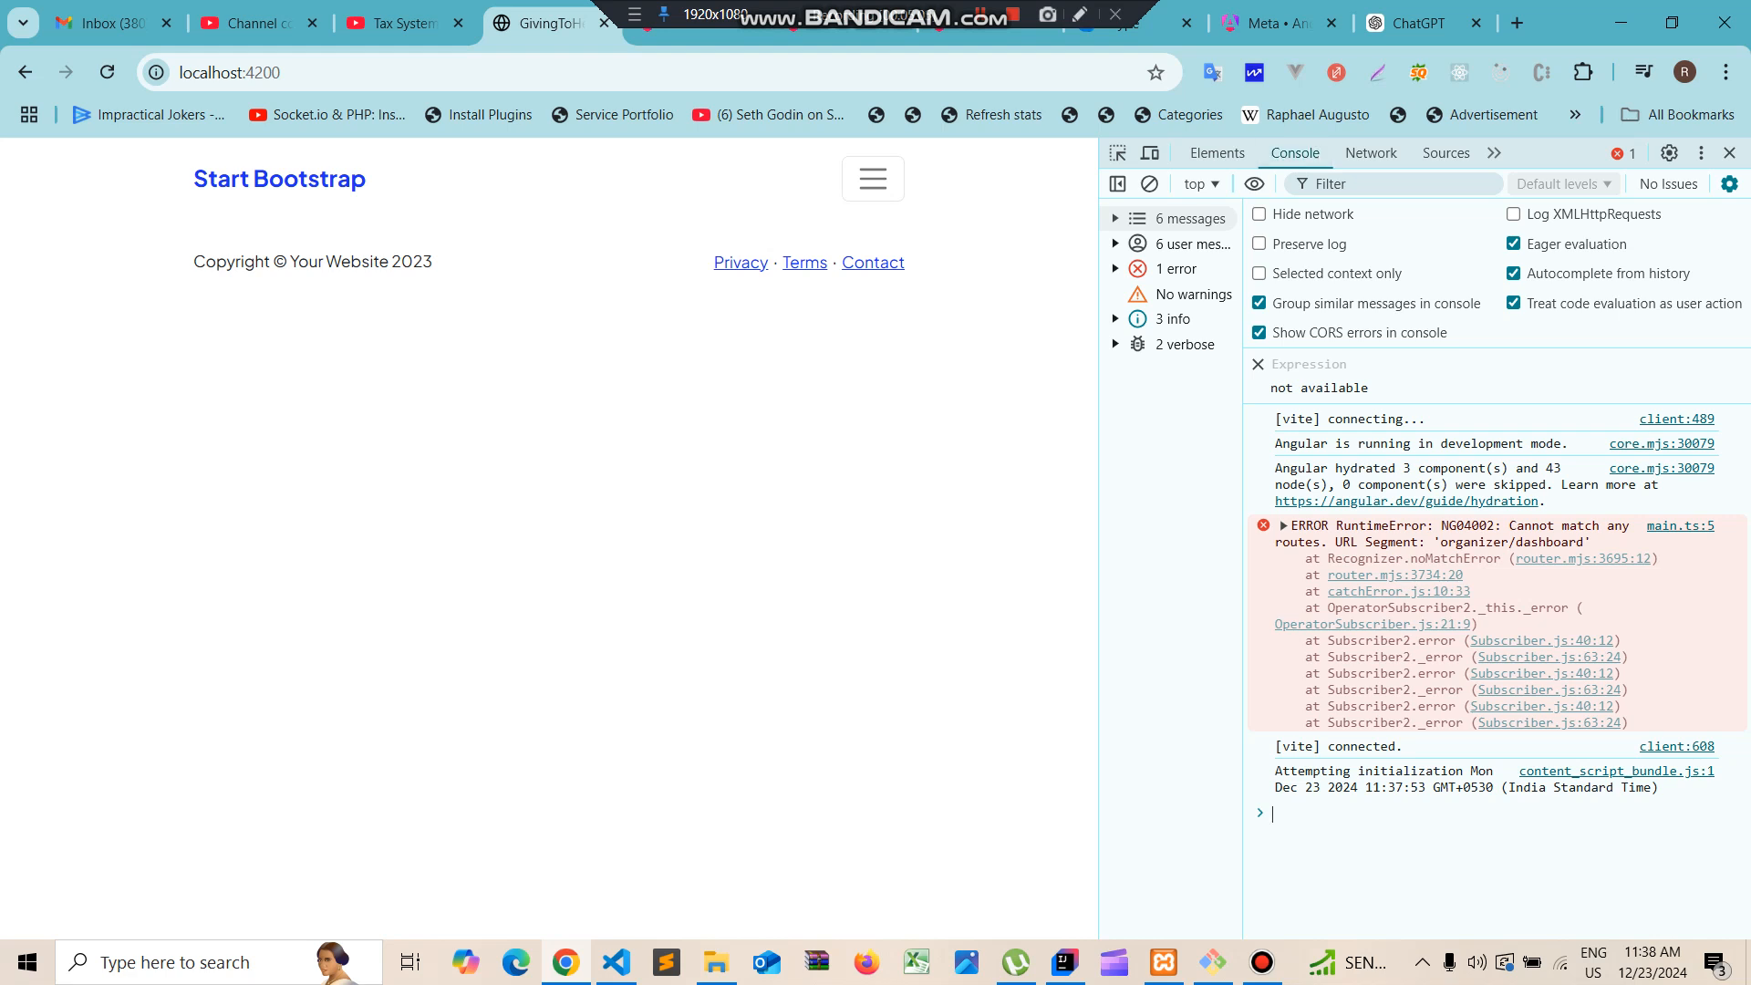
{"action": "type", "text": "/"}
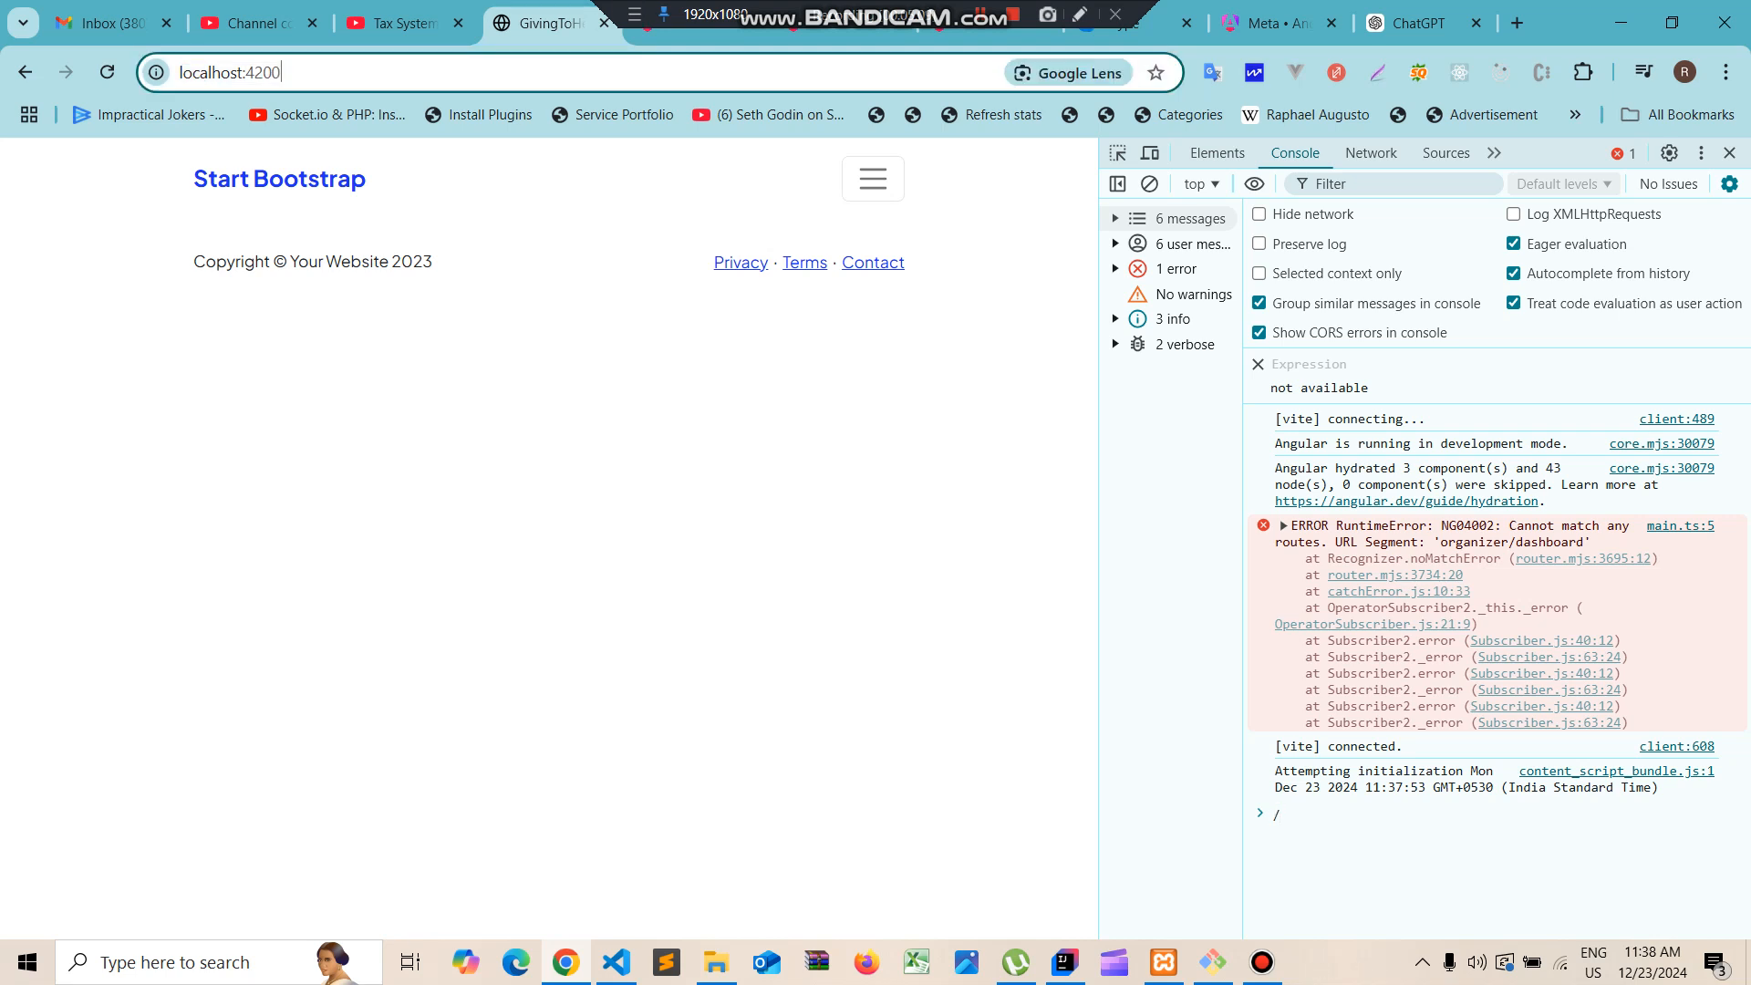
{"action": "type", "text": "/login"}
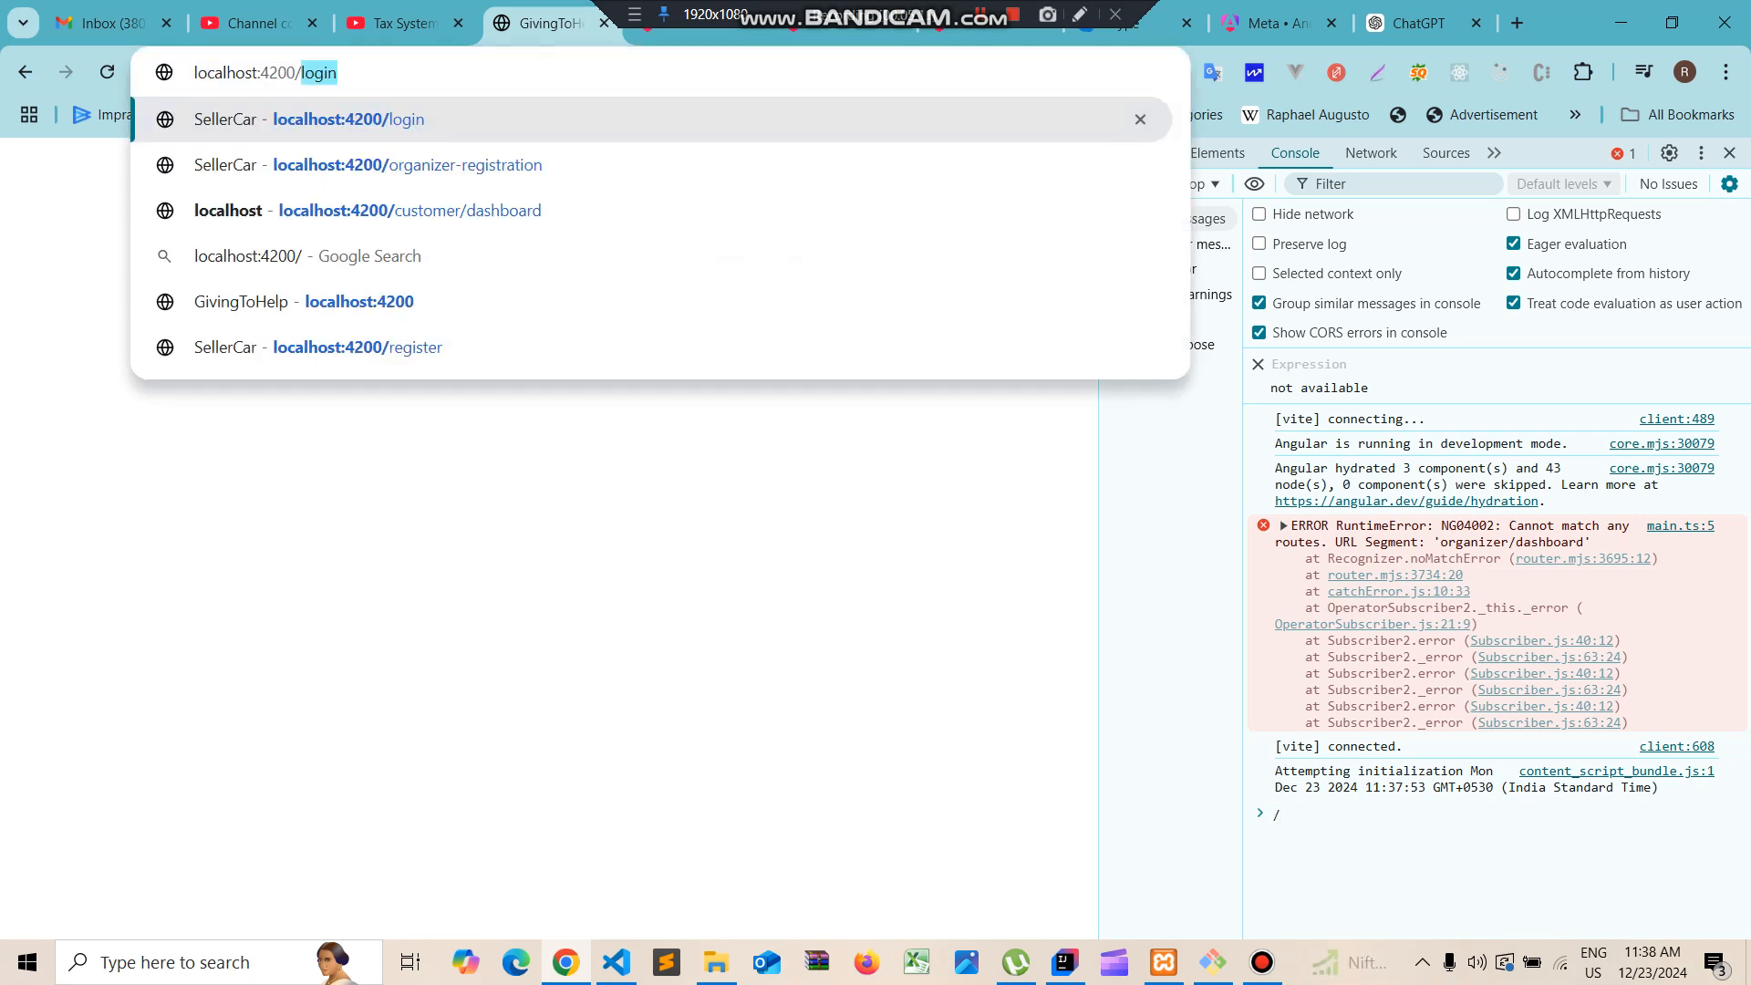
{"action": "type", "text": "organizer-registration"}
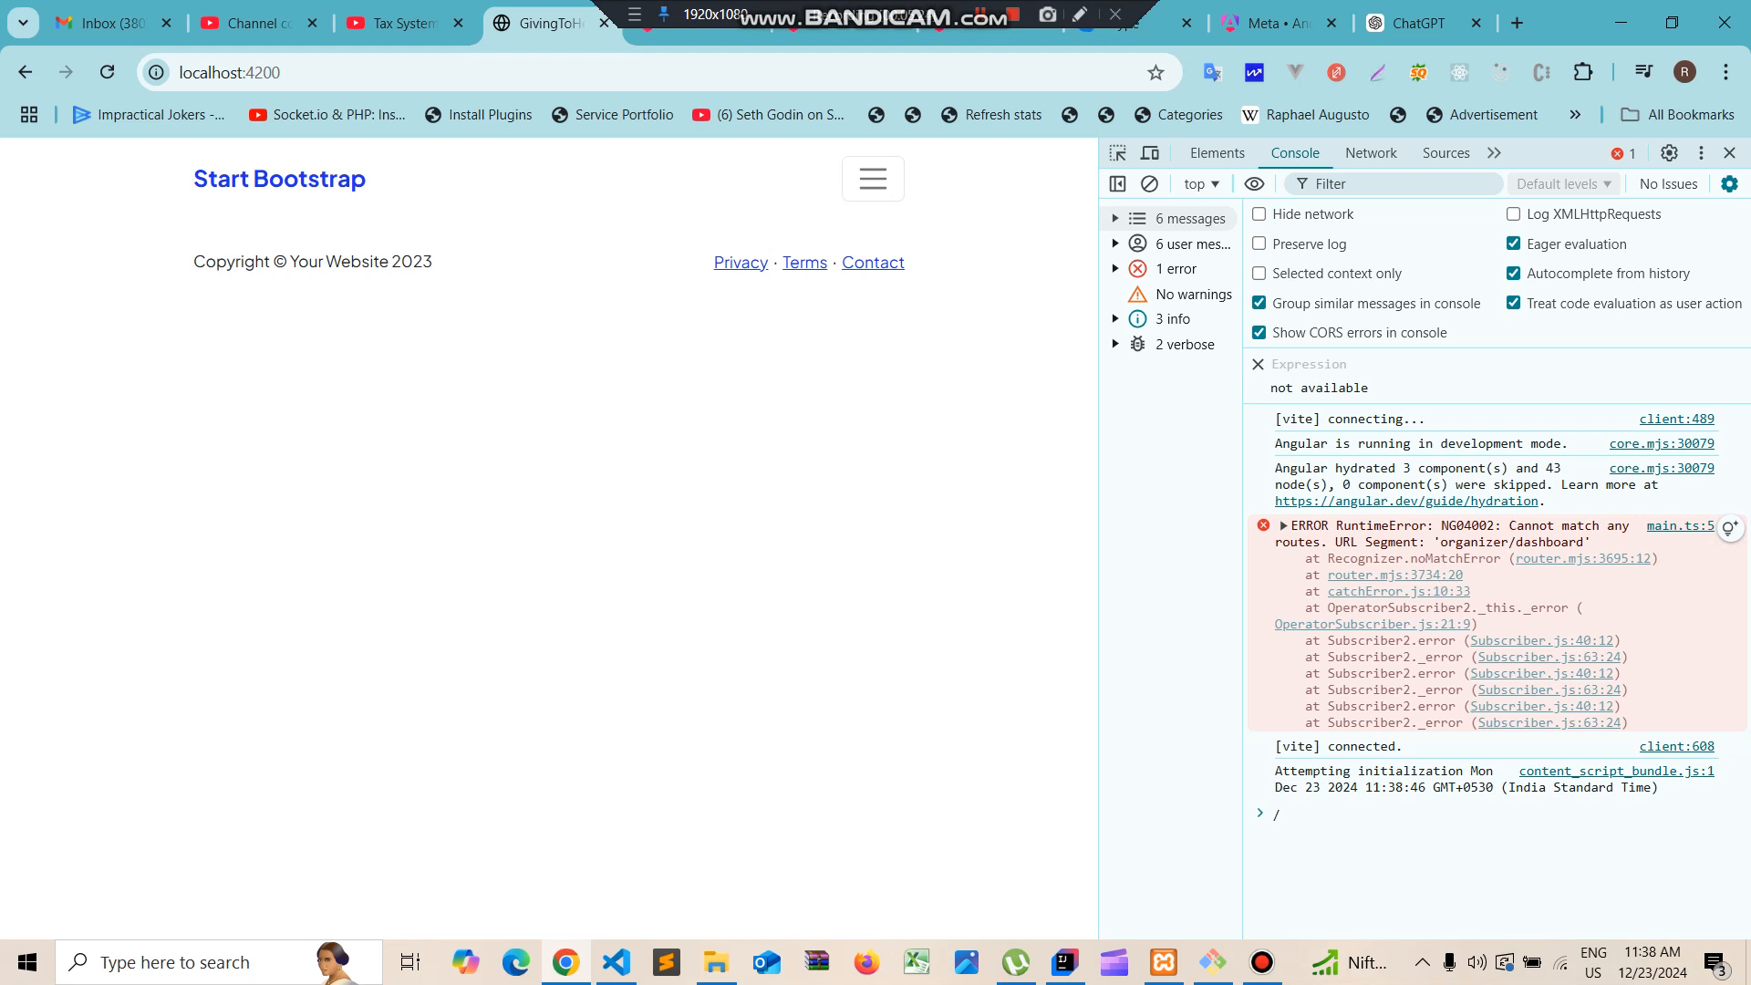
{"action": "left_click", "coordinate": [1284, 527]}
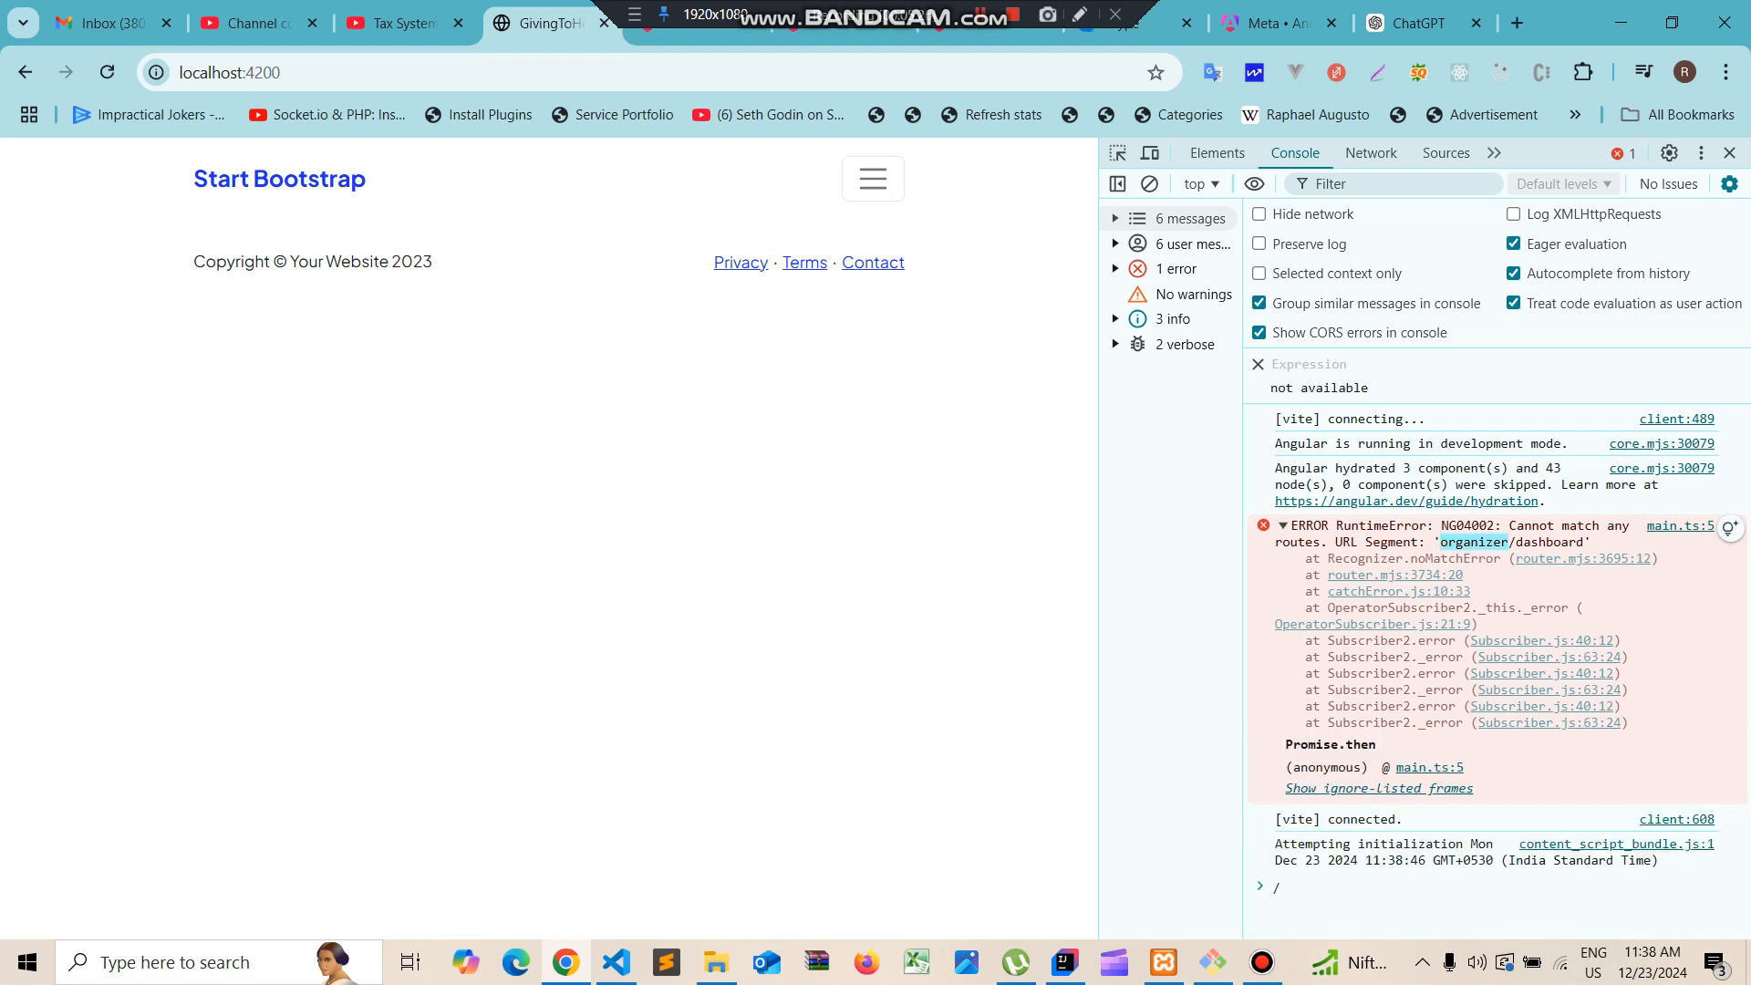
{"action": "left_click", "coordinate": [615, 961]}
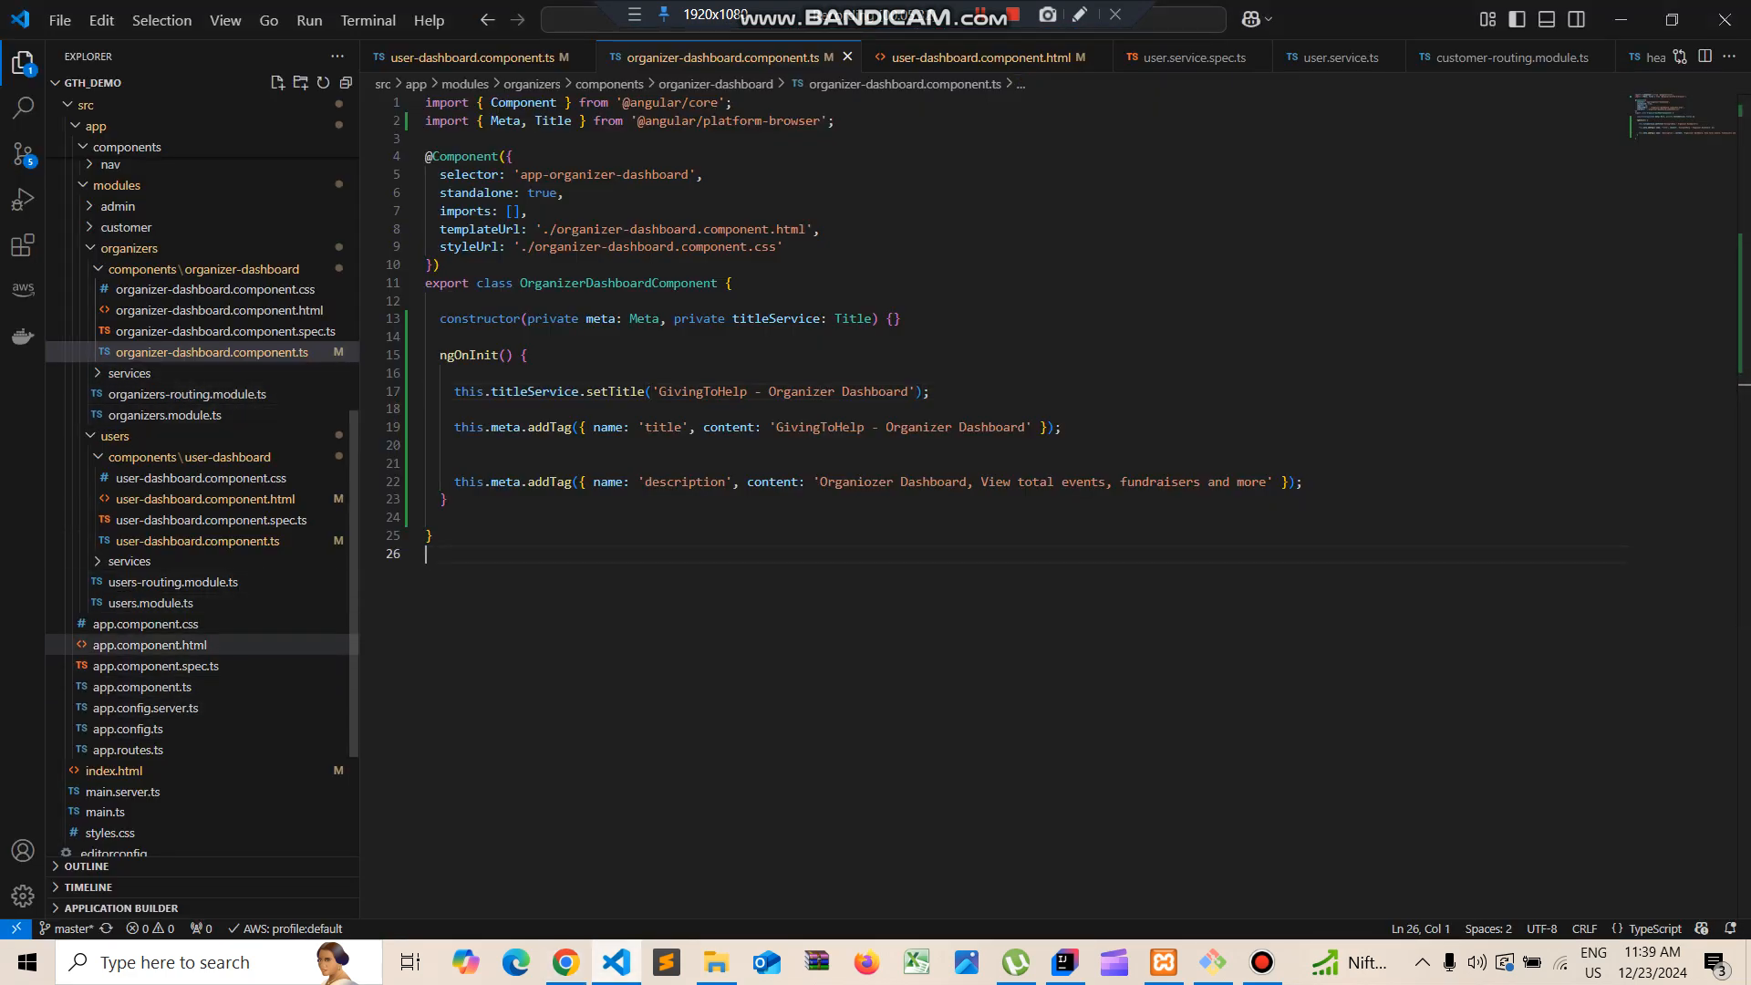
Open app.routes.ts, select the 'organizers' module path, then return to Chrome
{"action": "left_click", "coordinate": [144, 623]}
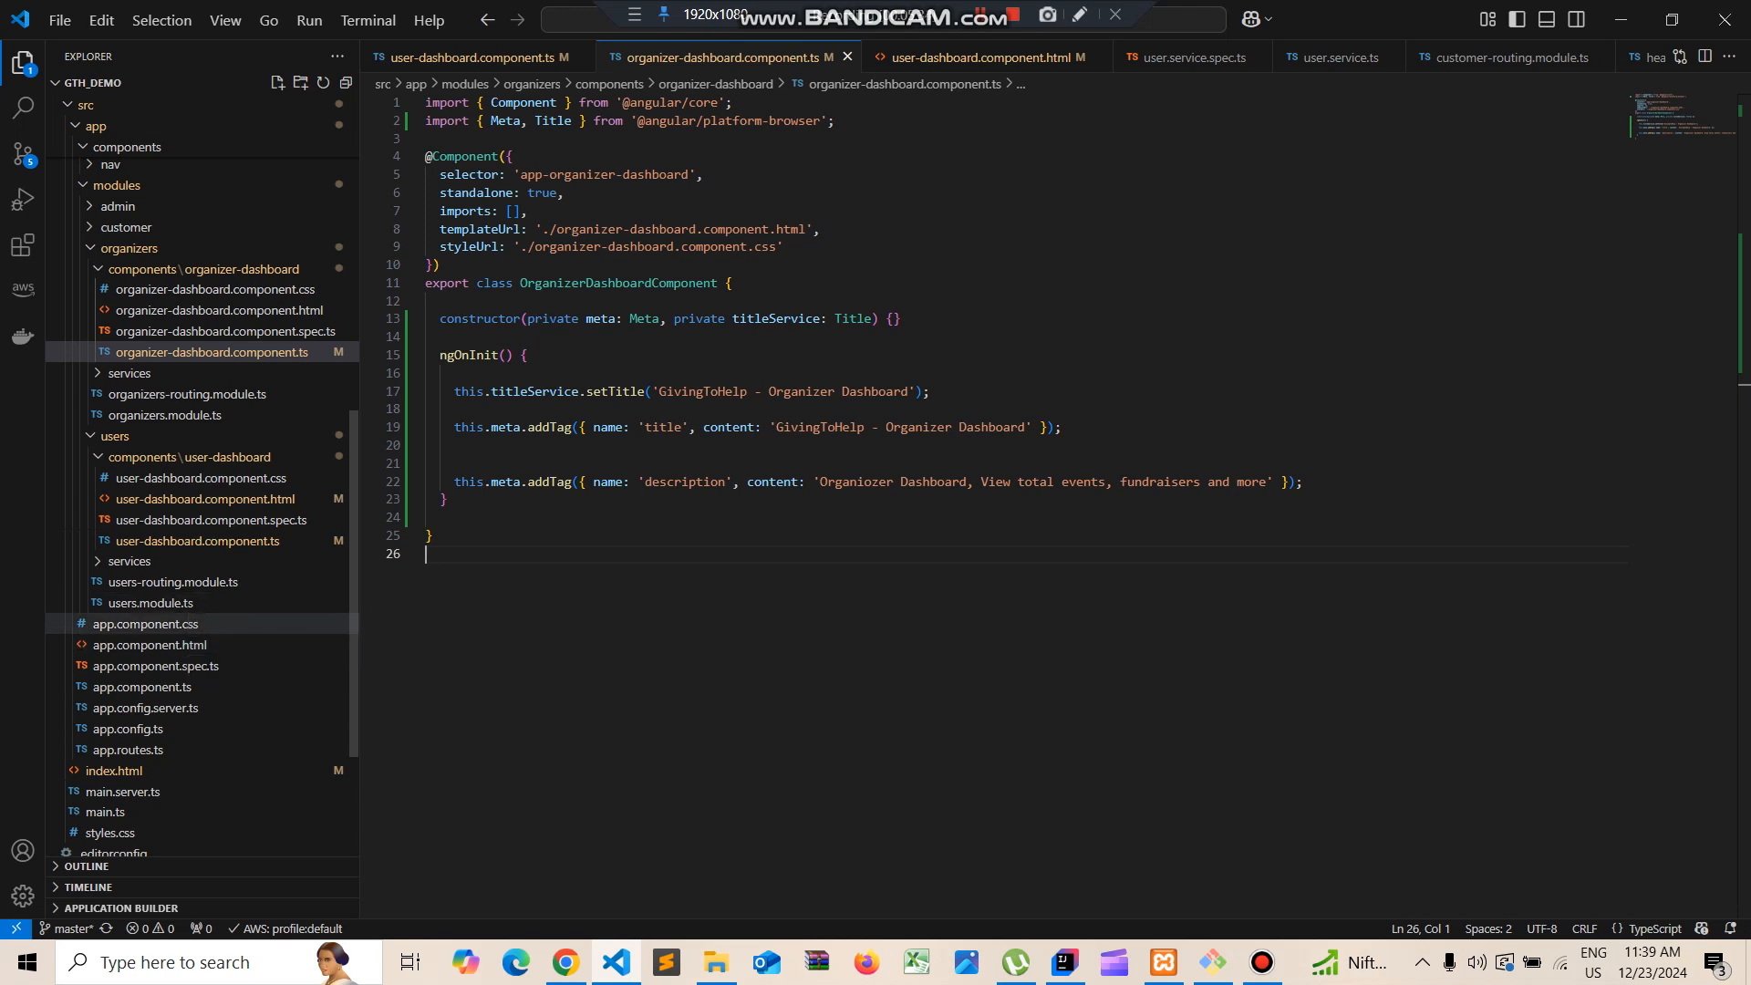
{"action": "mouse_move", "coordinate": [145, 708]}
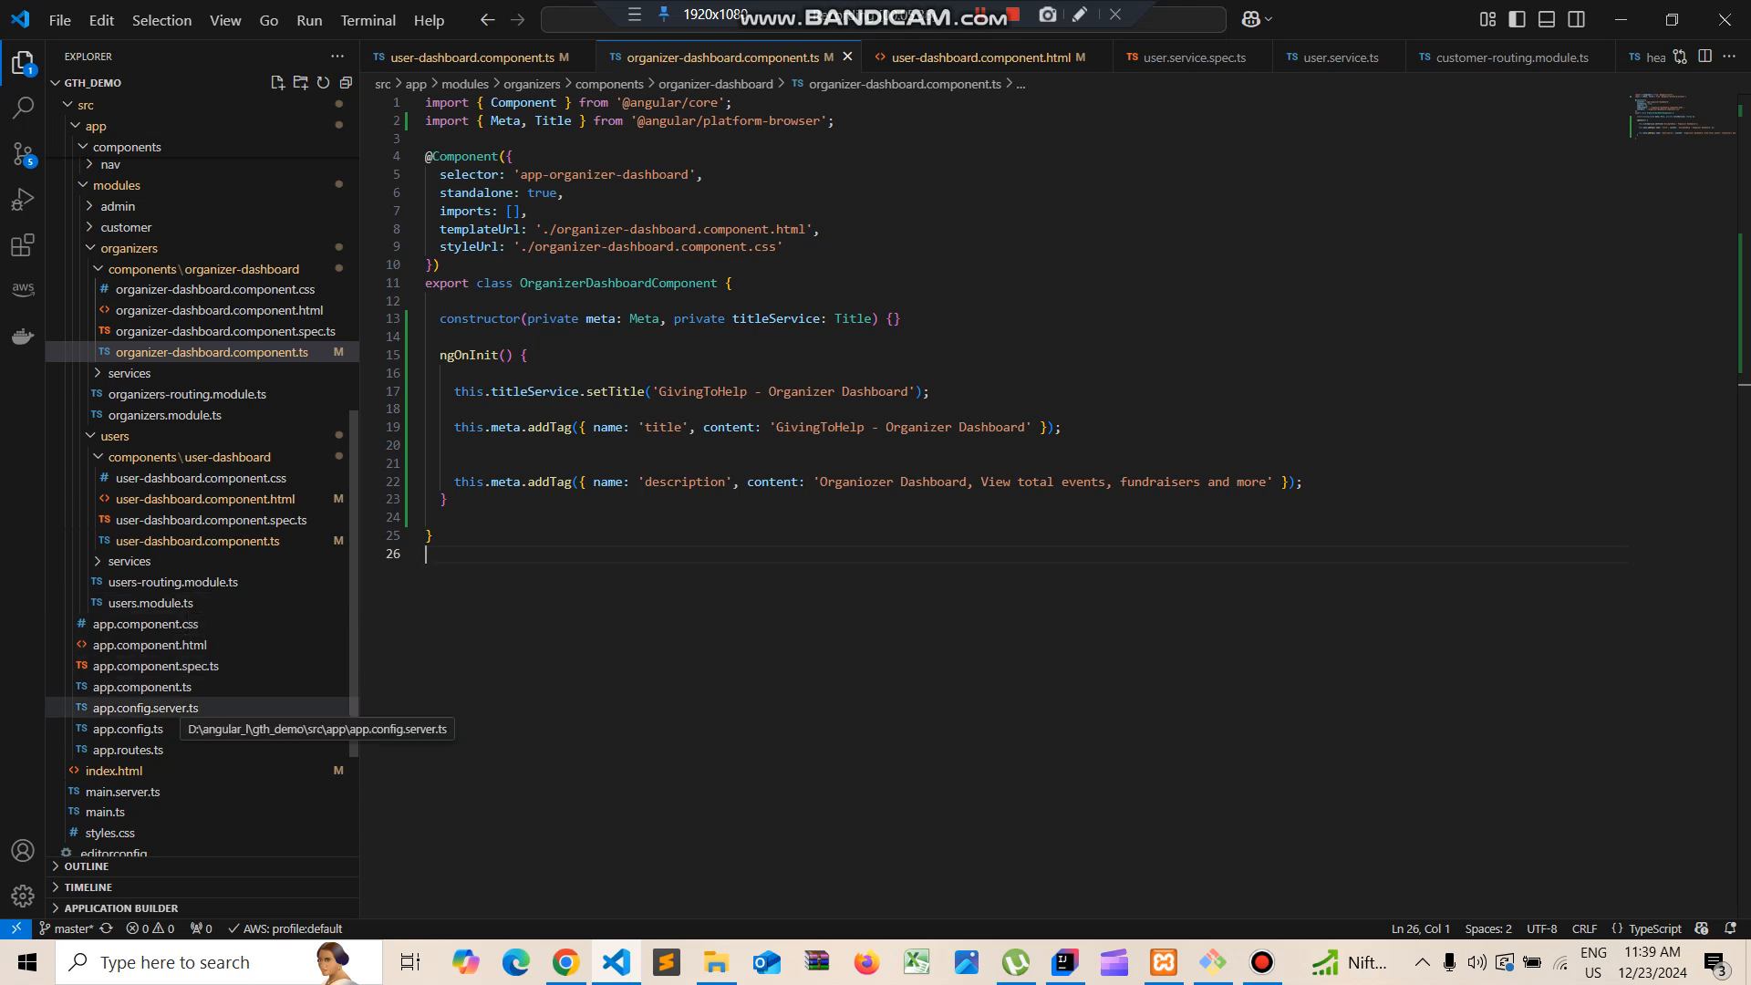
{"action": "left_click", "coordinate": [142, 687]}
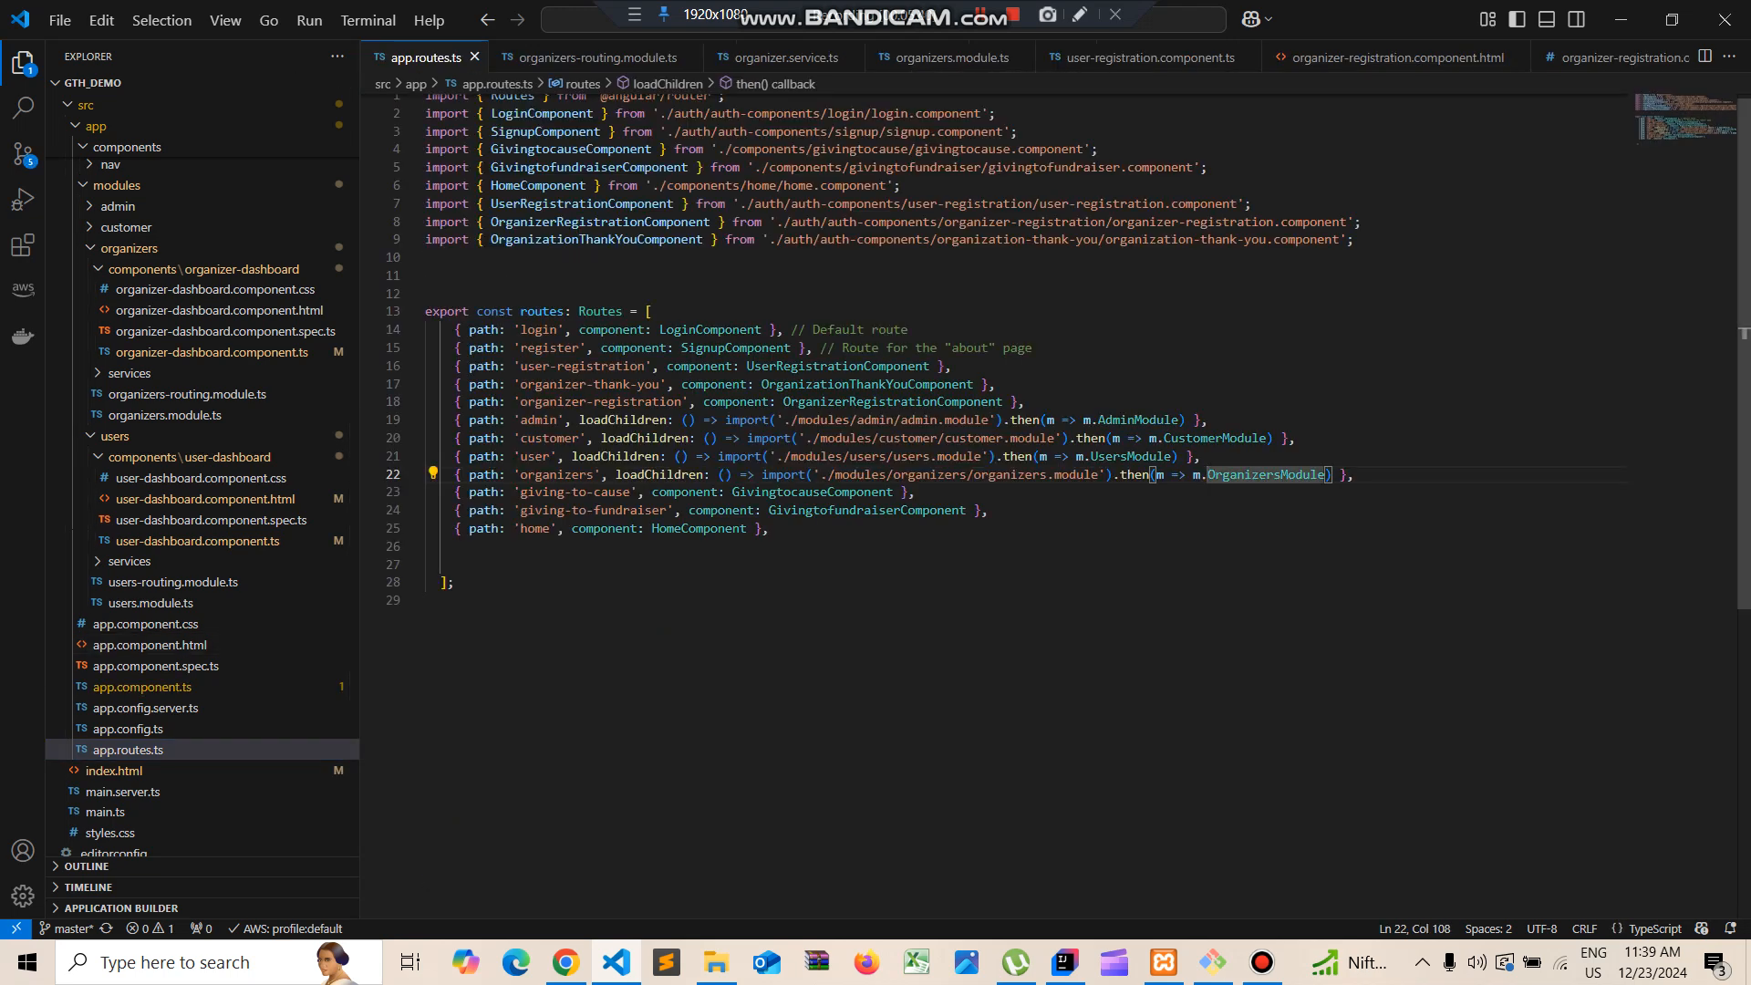
{"action": "double_click", "coordinate": [556, 474]}
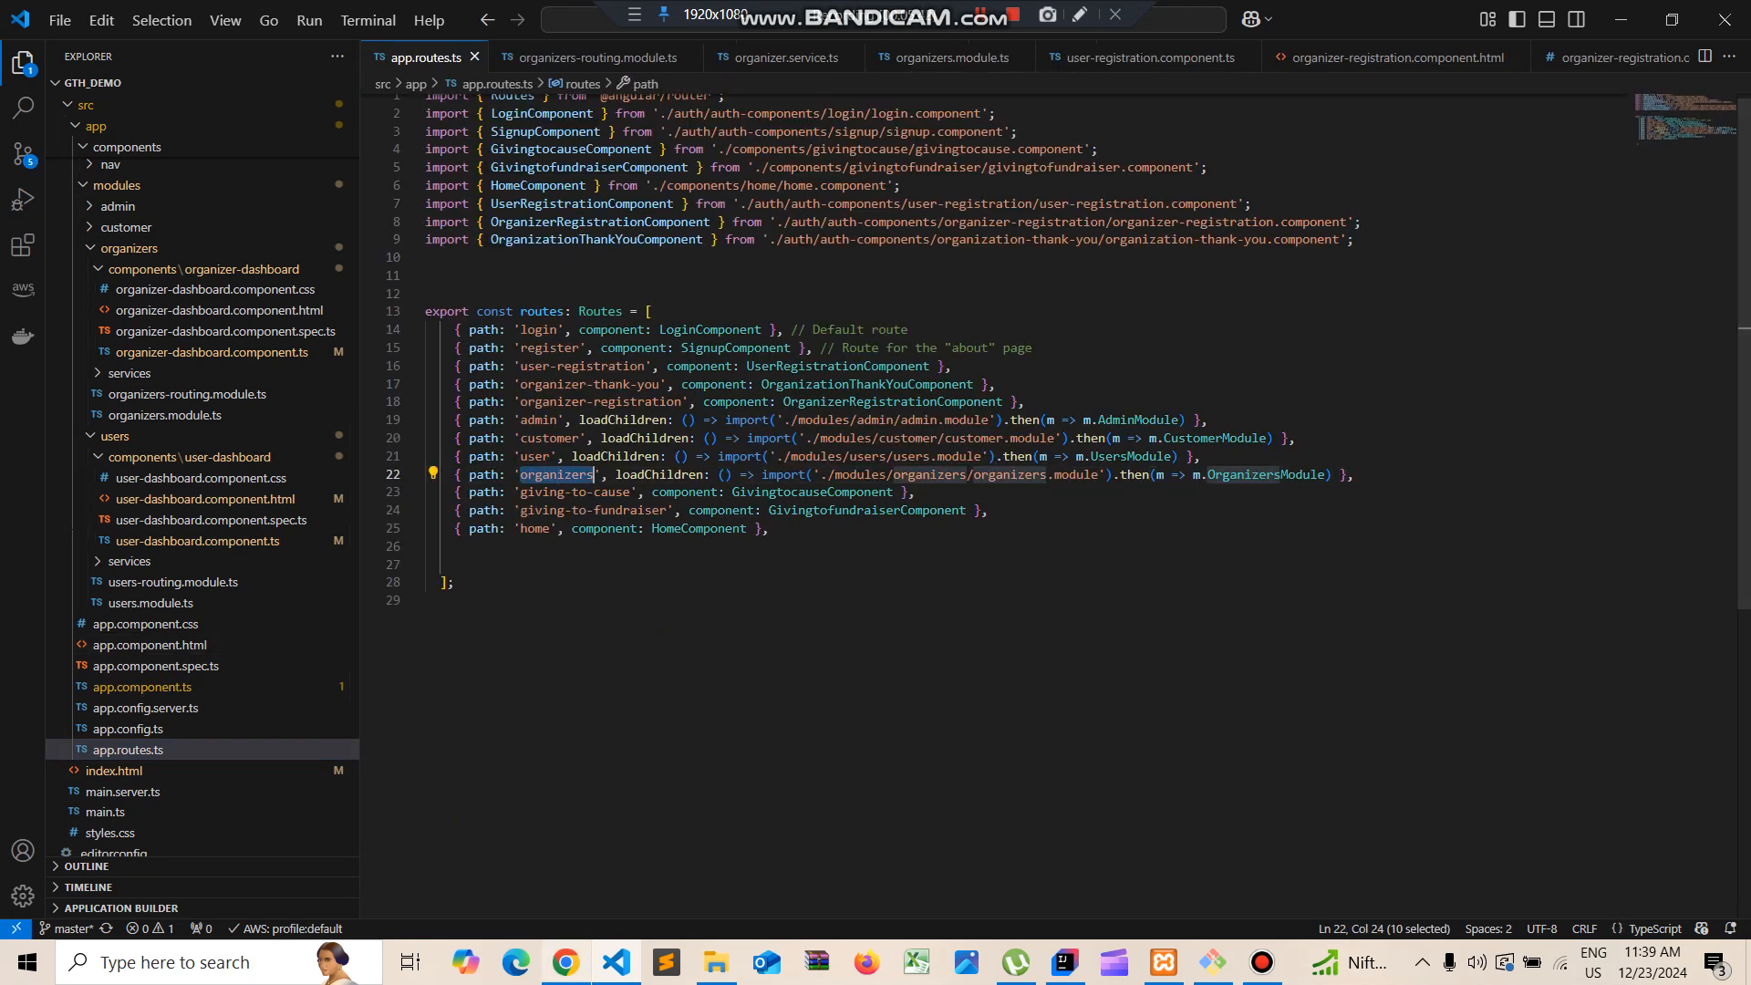
{"action": "left_click", "coordinate": [566, 962]}
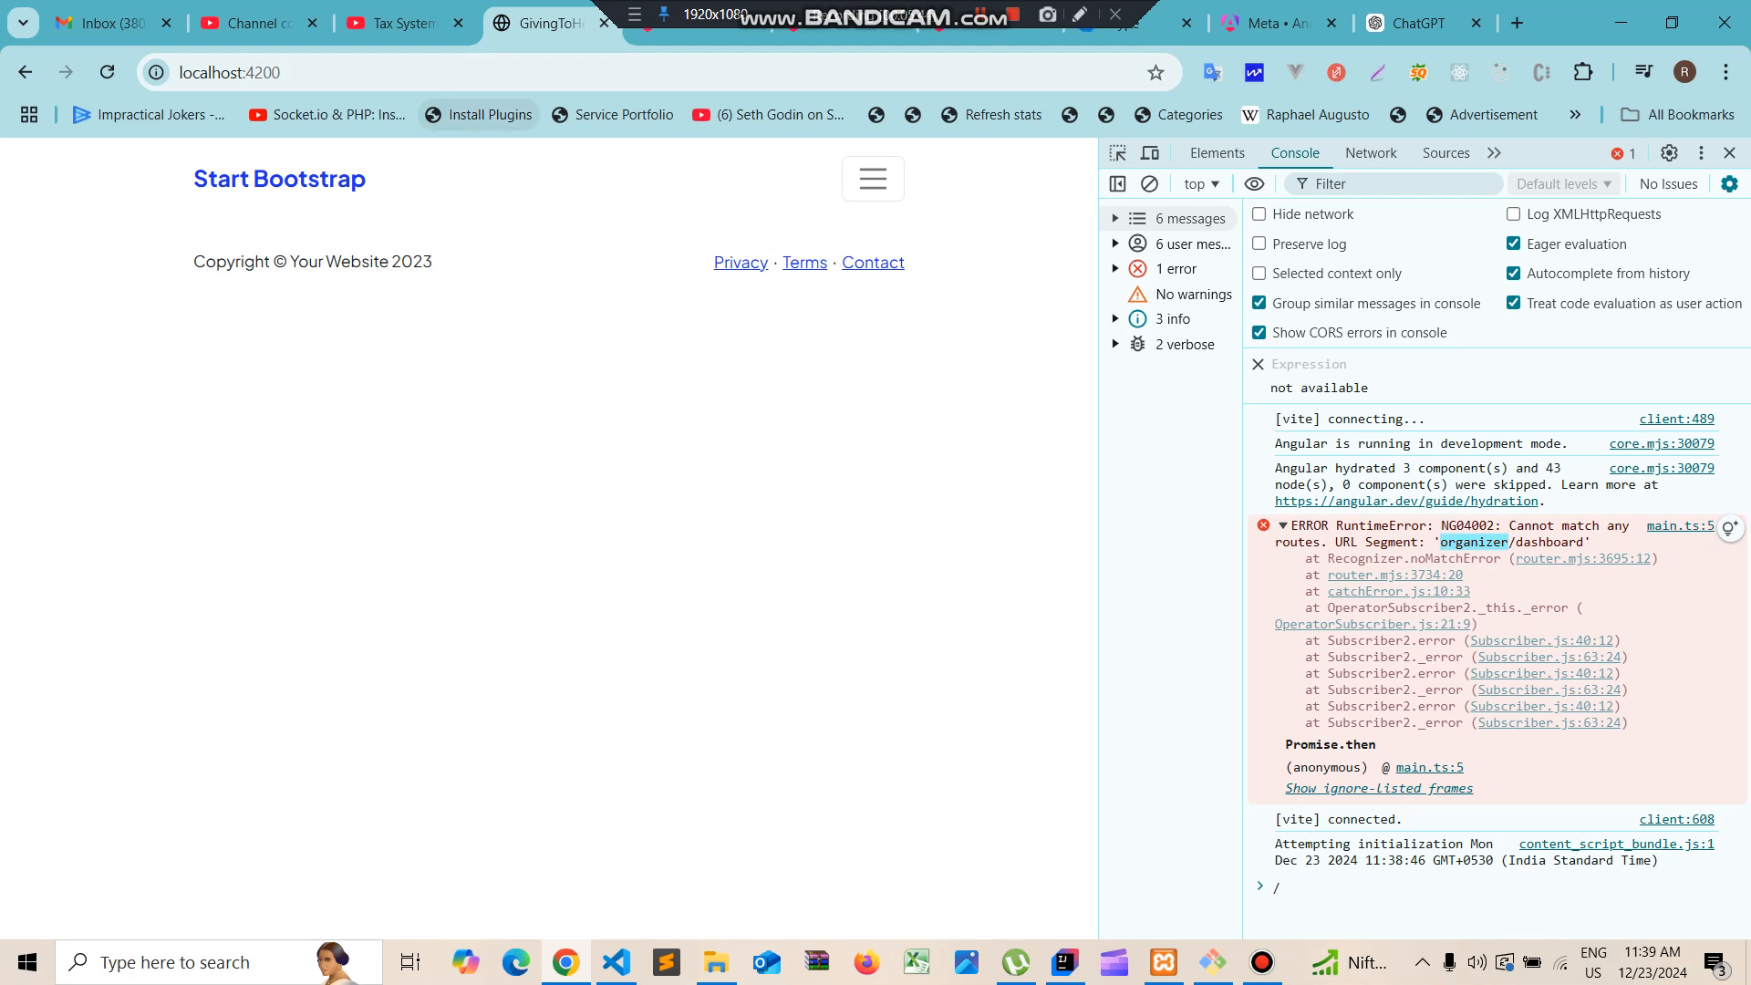
Load localhost:4200/organizers/dashboard in Chrome and open its page source with Ctrl+U
{"action": "type", "text": "login"}
{"action": "type", "text": "/organizers"}
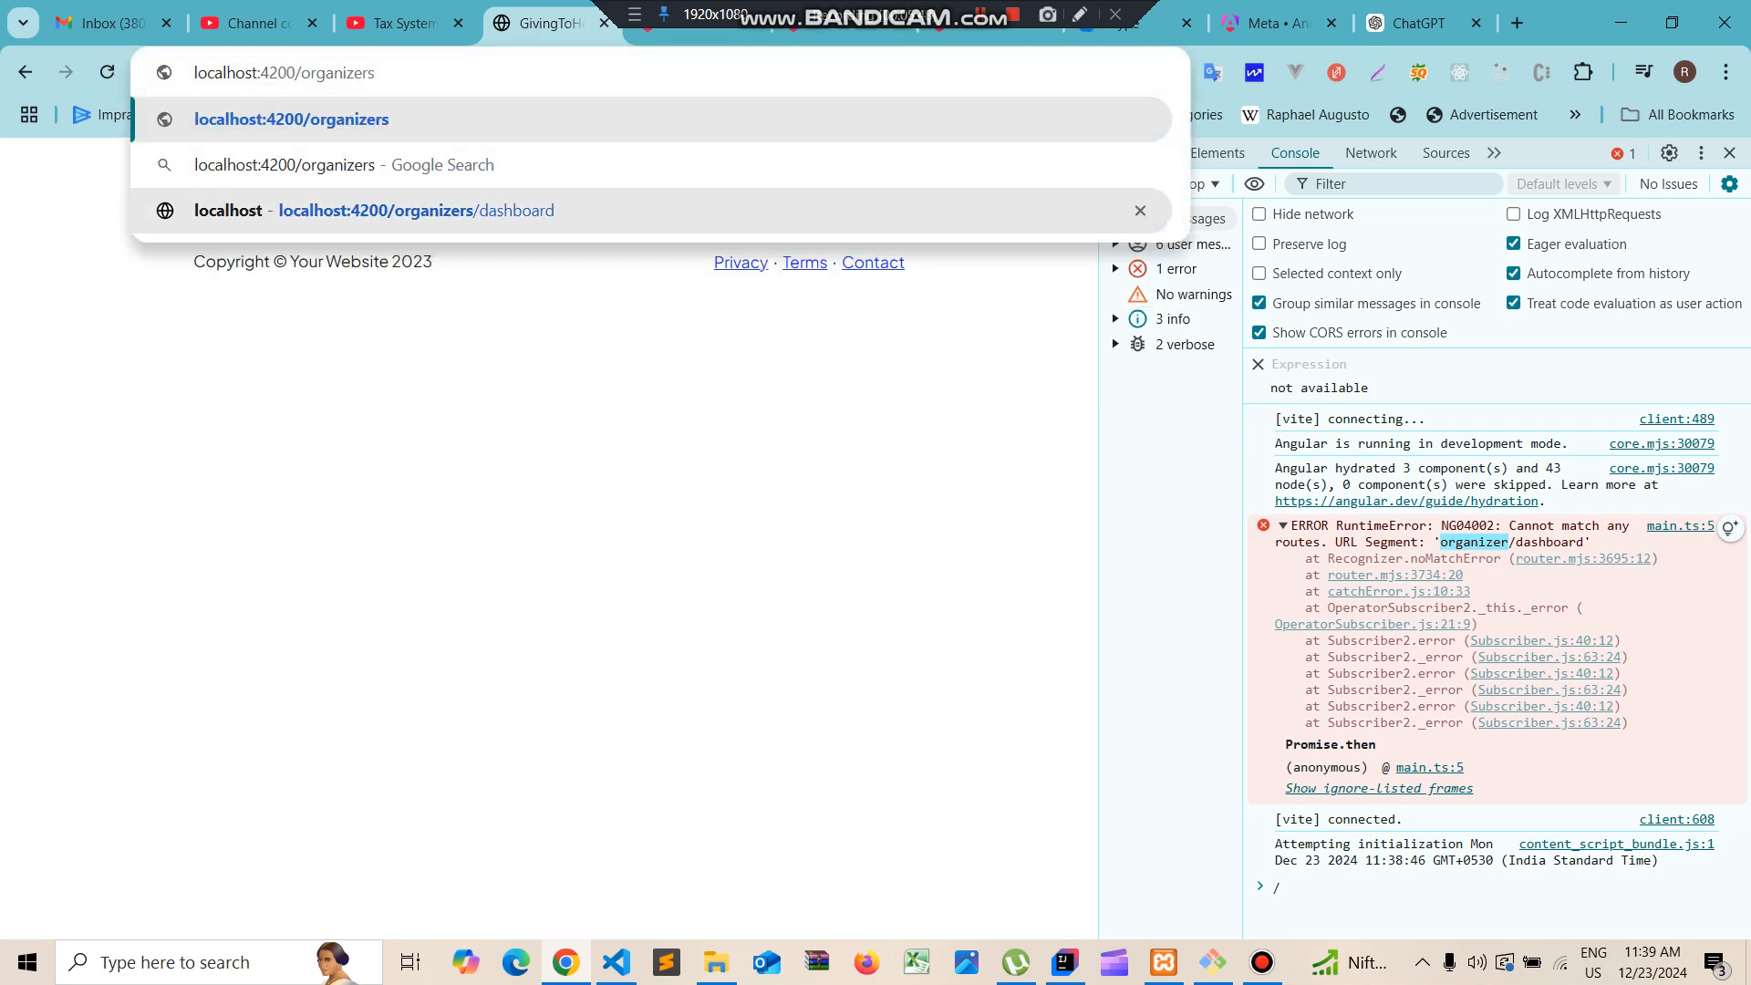
{"action": "left_click", "coordinate": [416, 210]}
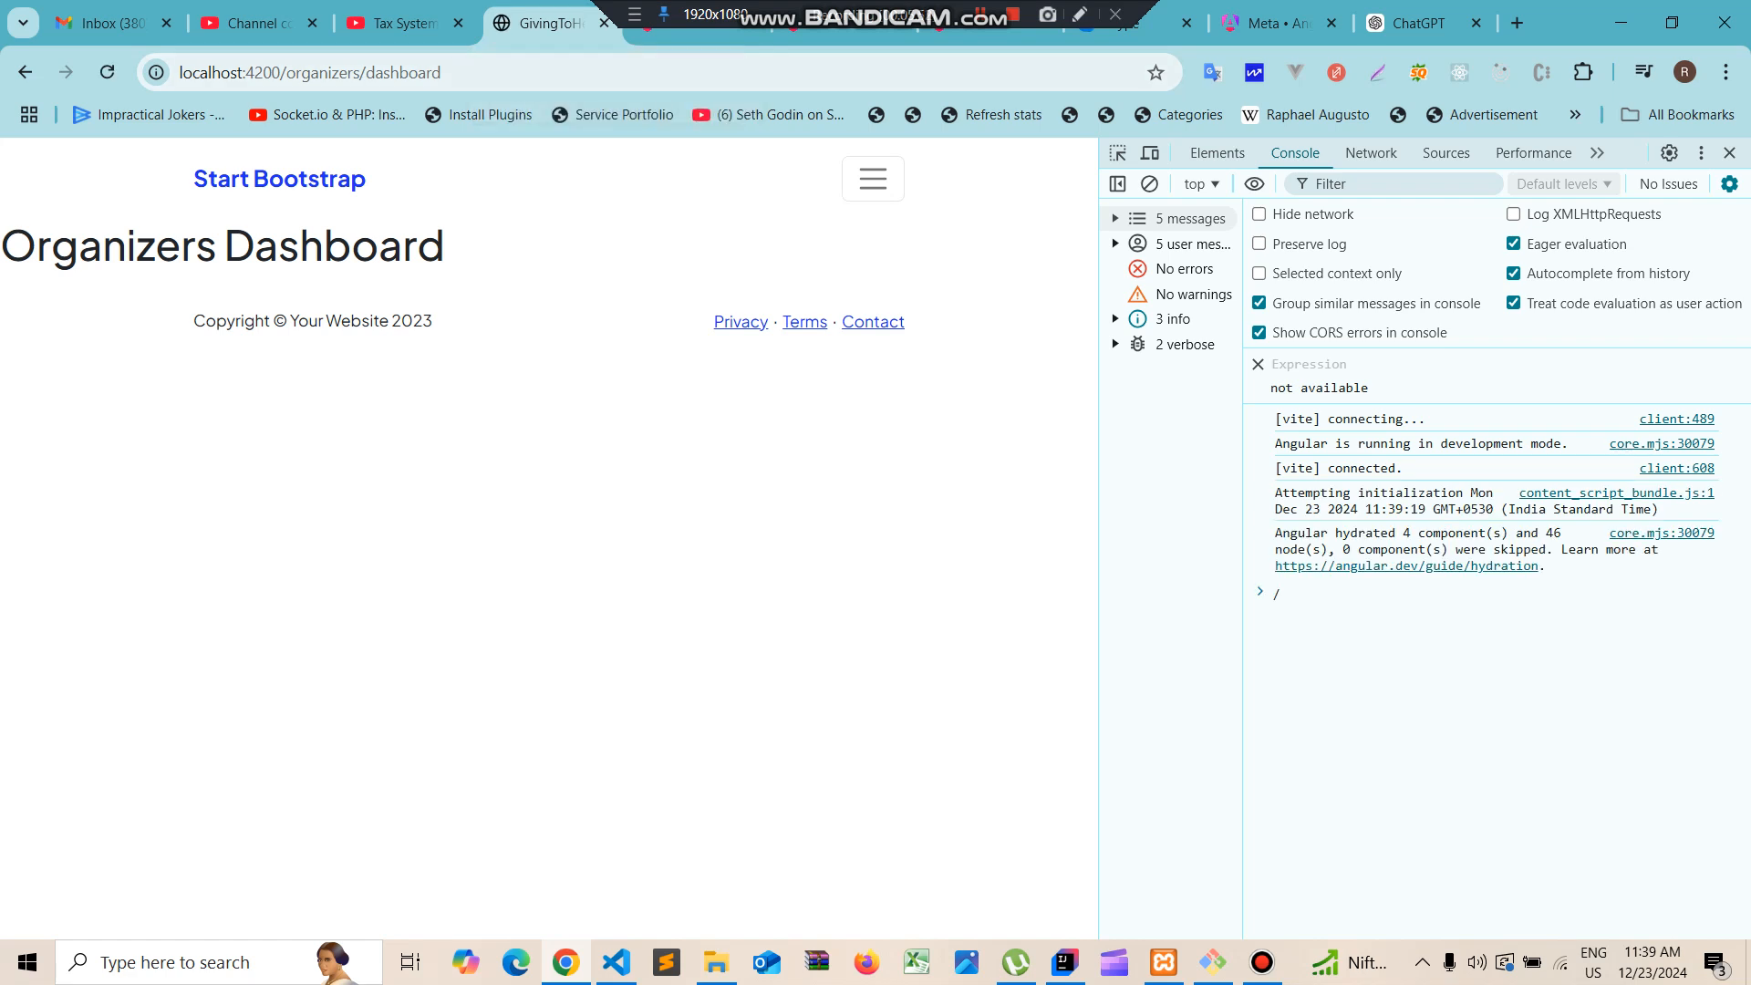
{"action": "mouse_move", "coordinate": [547, 22]}
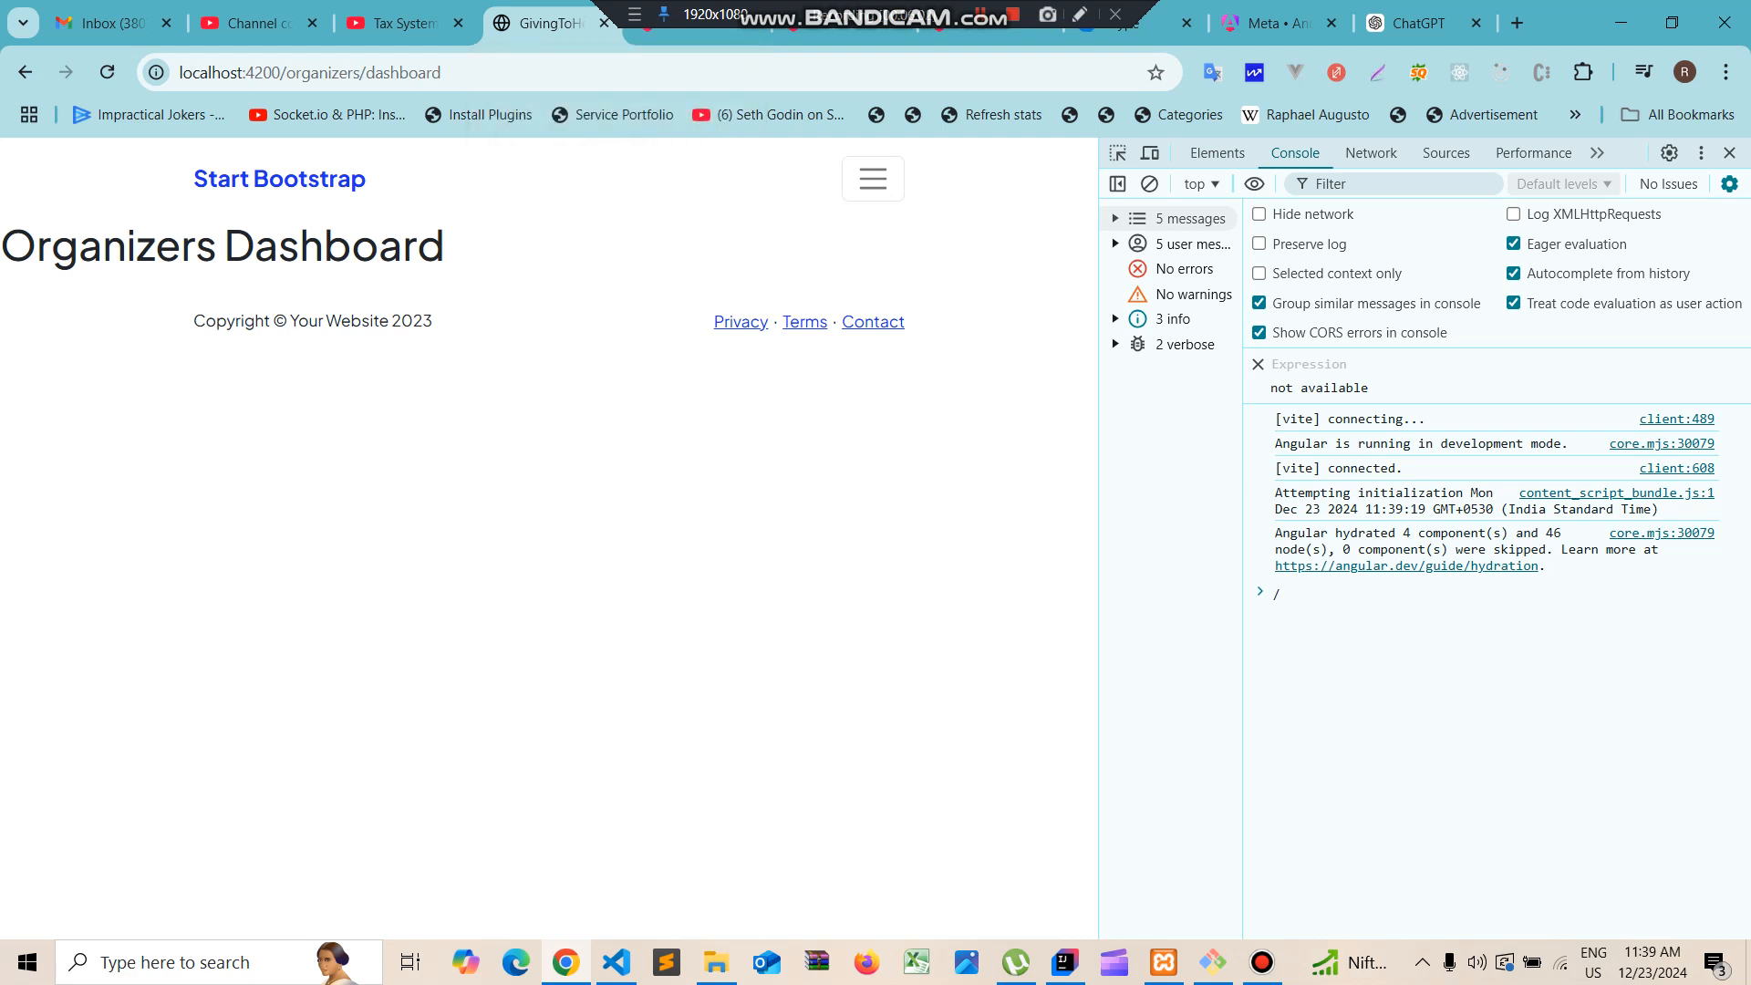
{"action": "key", "text": "ctrl+u"}
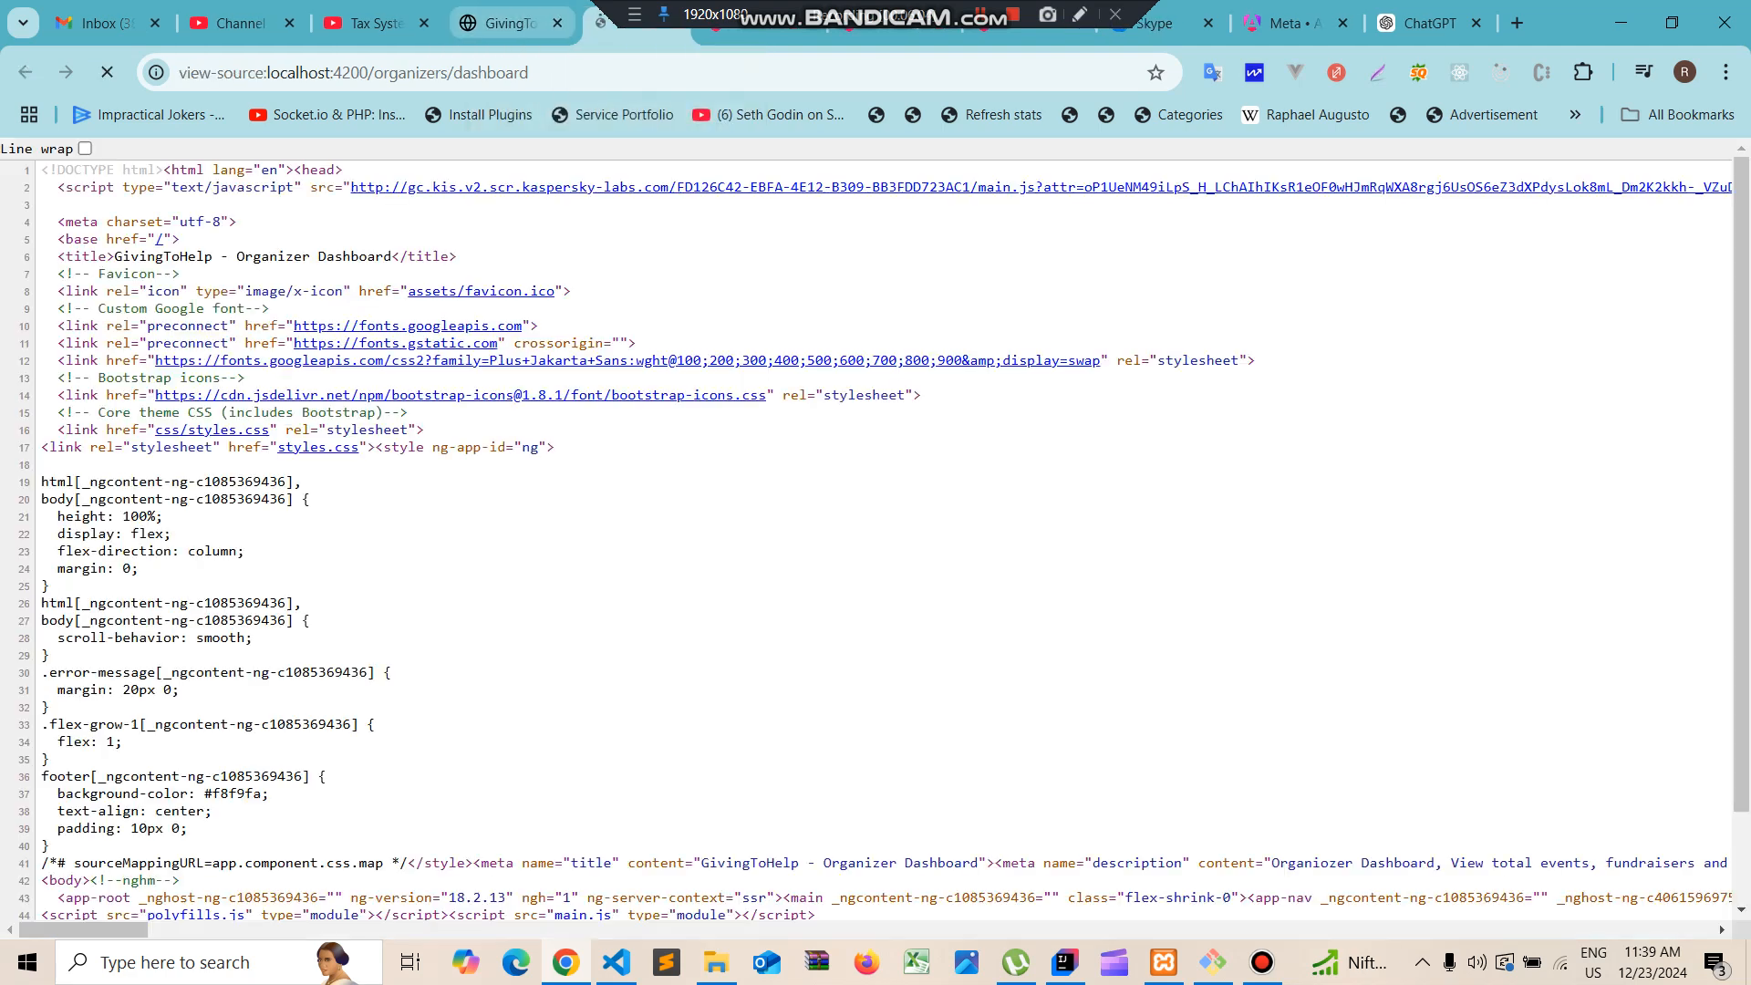
{"action": "left_click", "coordinate": [108, 71]}
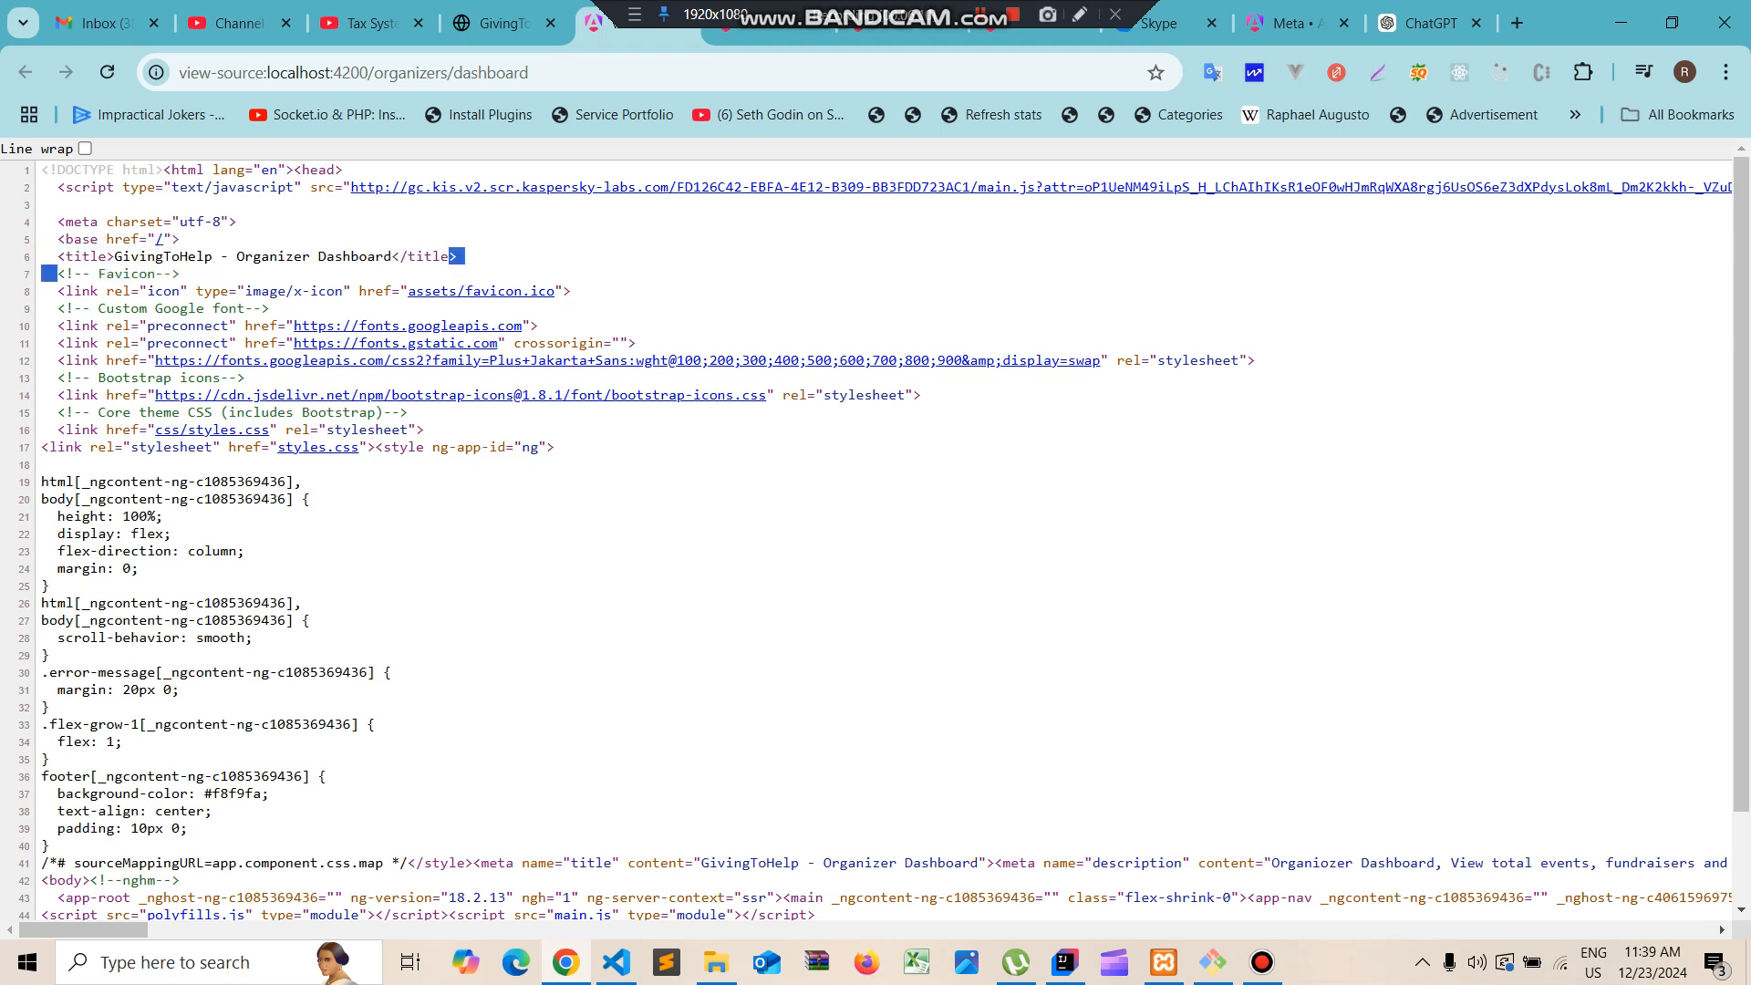
{"action": "scroll", "scroll_direction": "down", "scroll_amount": 3}
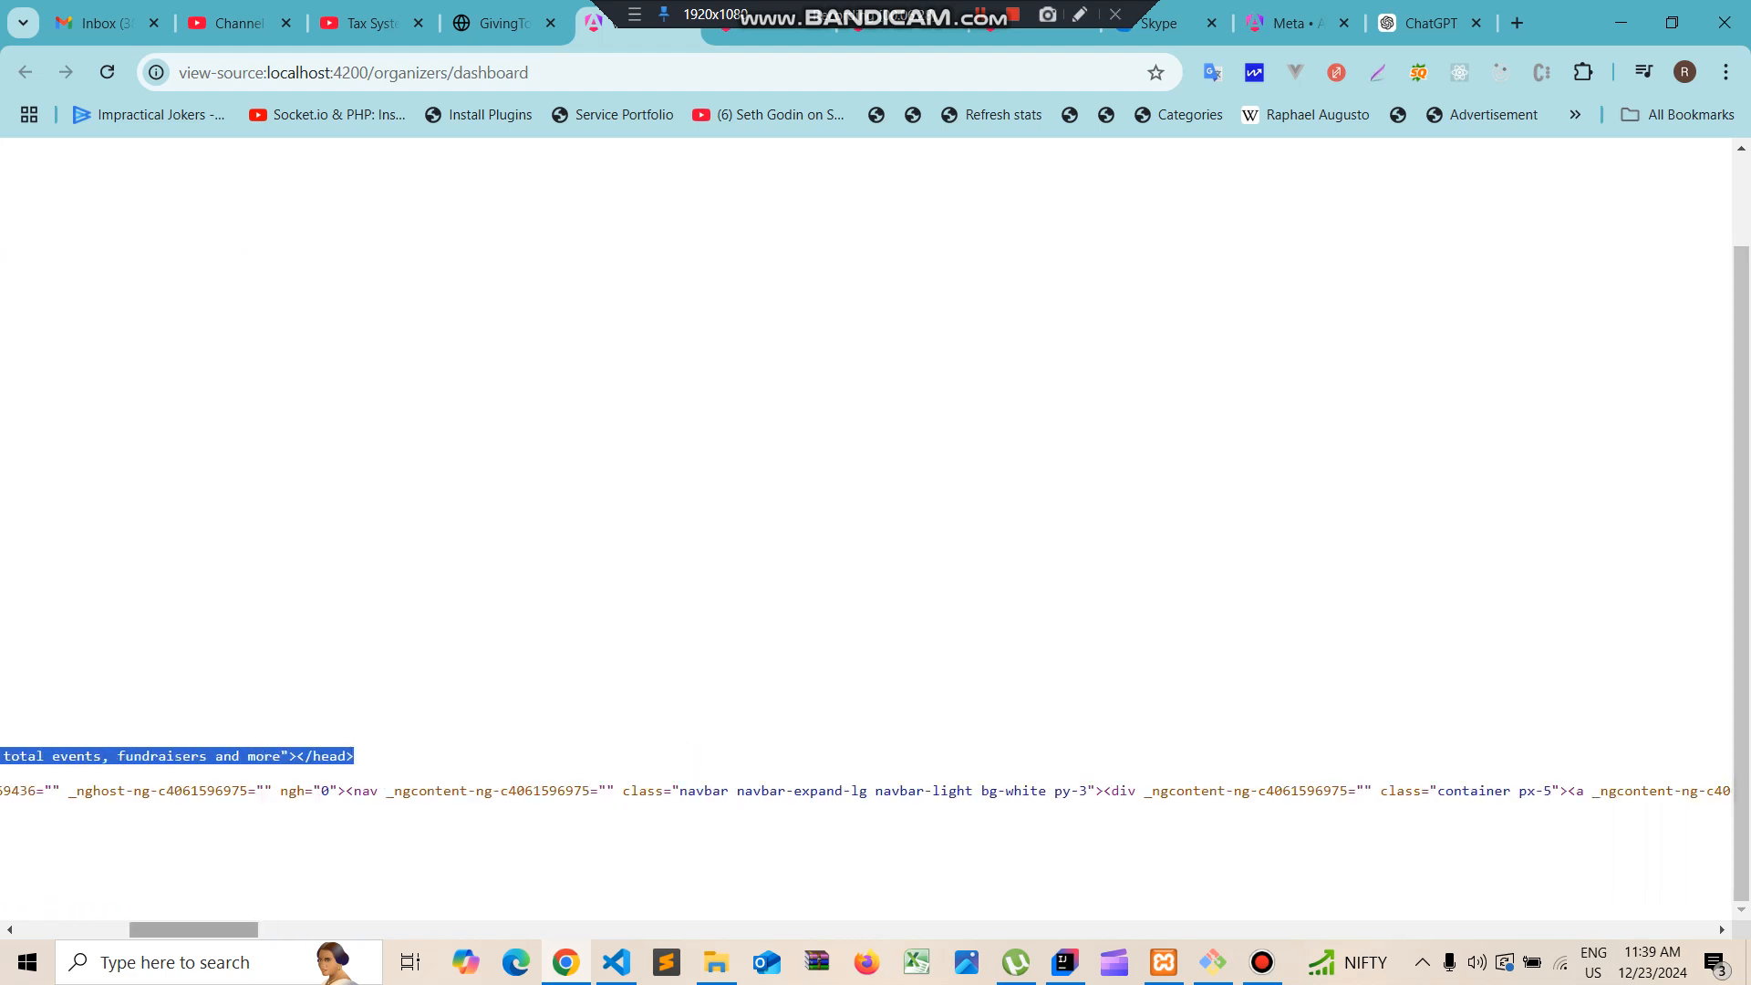
{"action": "scroll", "scroll_direction": "up", "scroll_amount": 3}
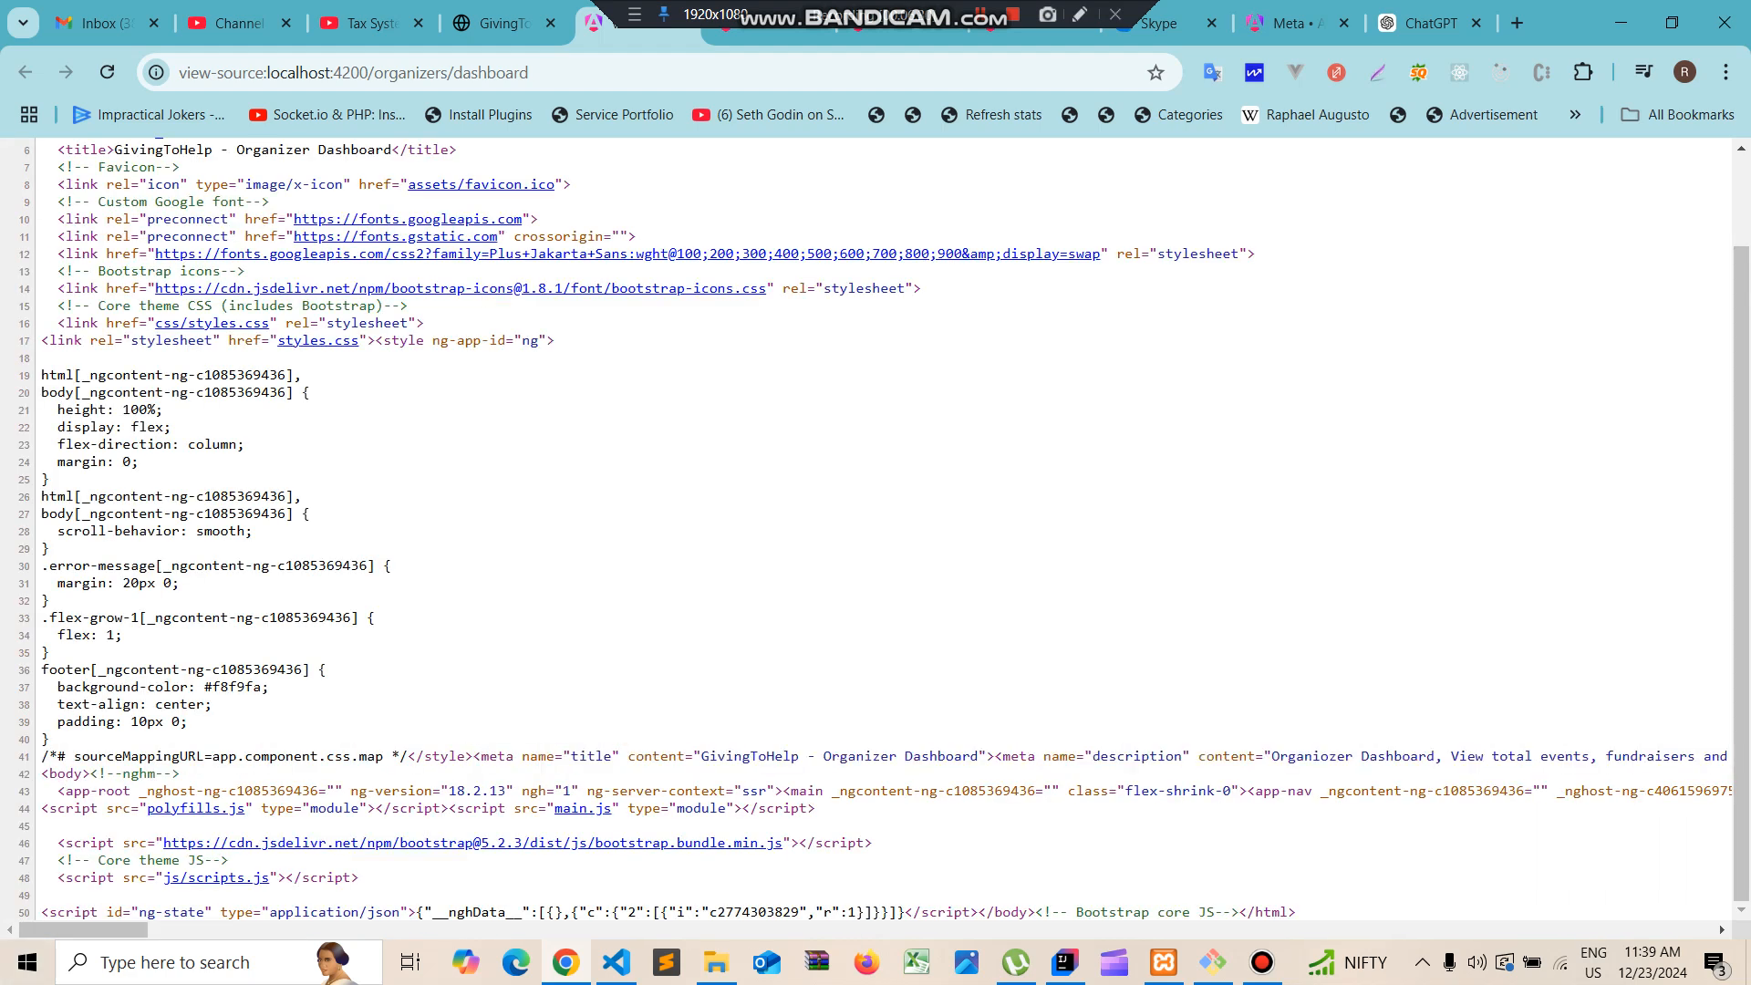